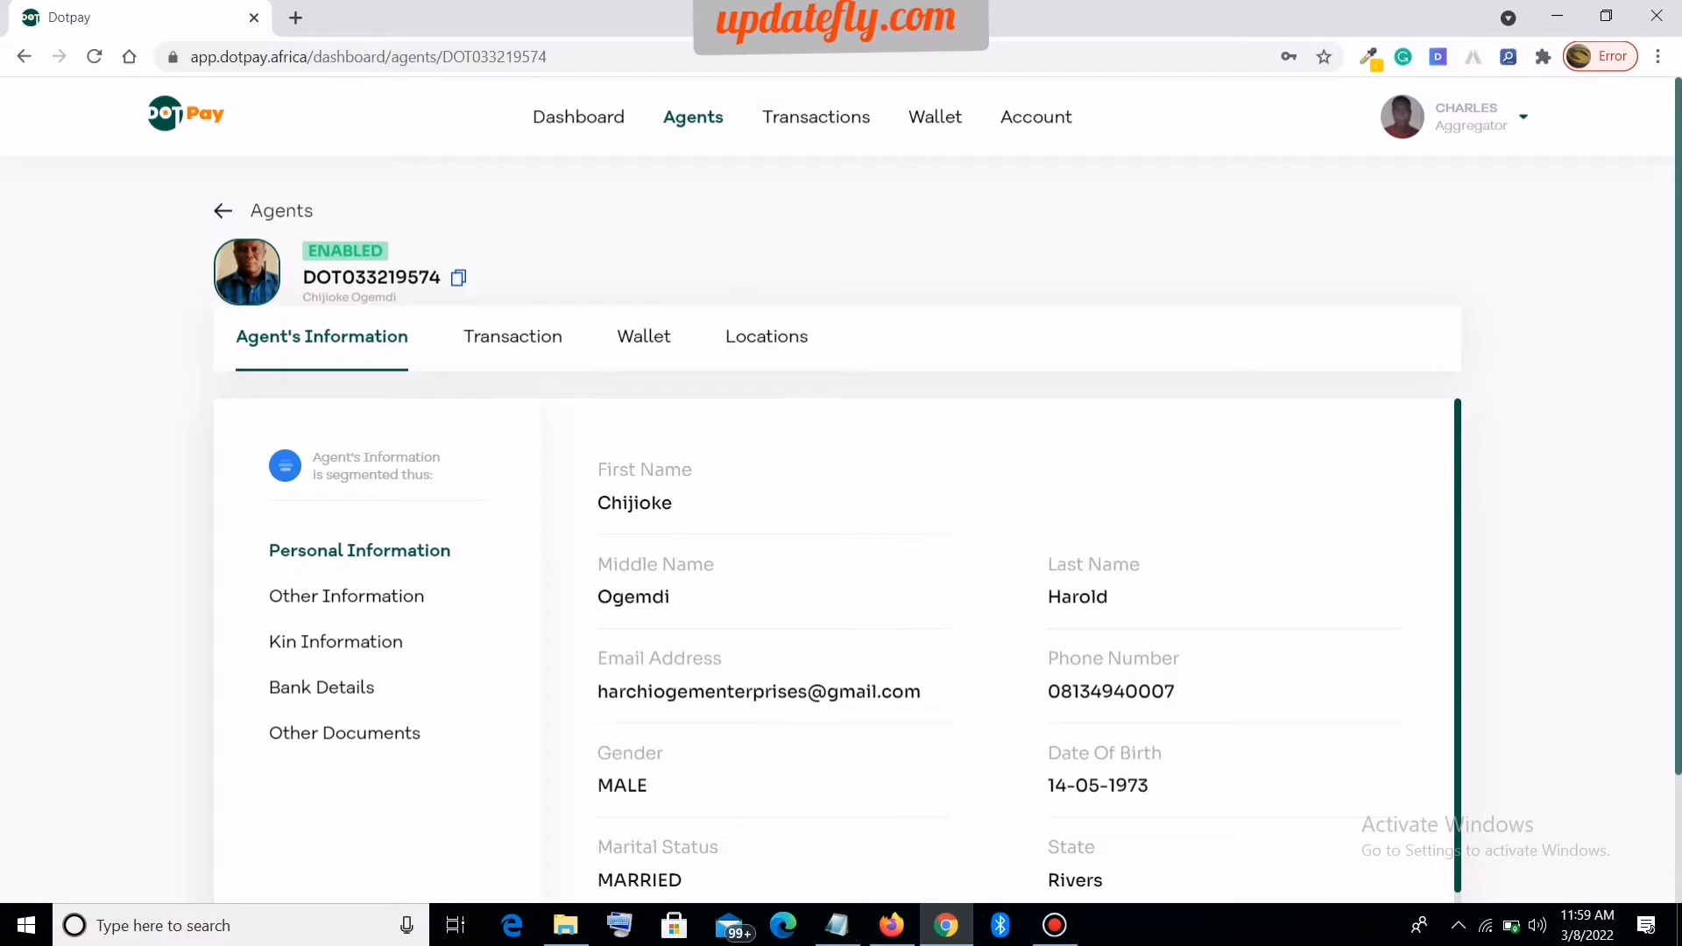
Step: Bring up the Dotpay login page in another browser and focus the password field
scroll(down, 3)
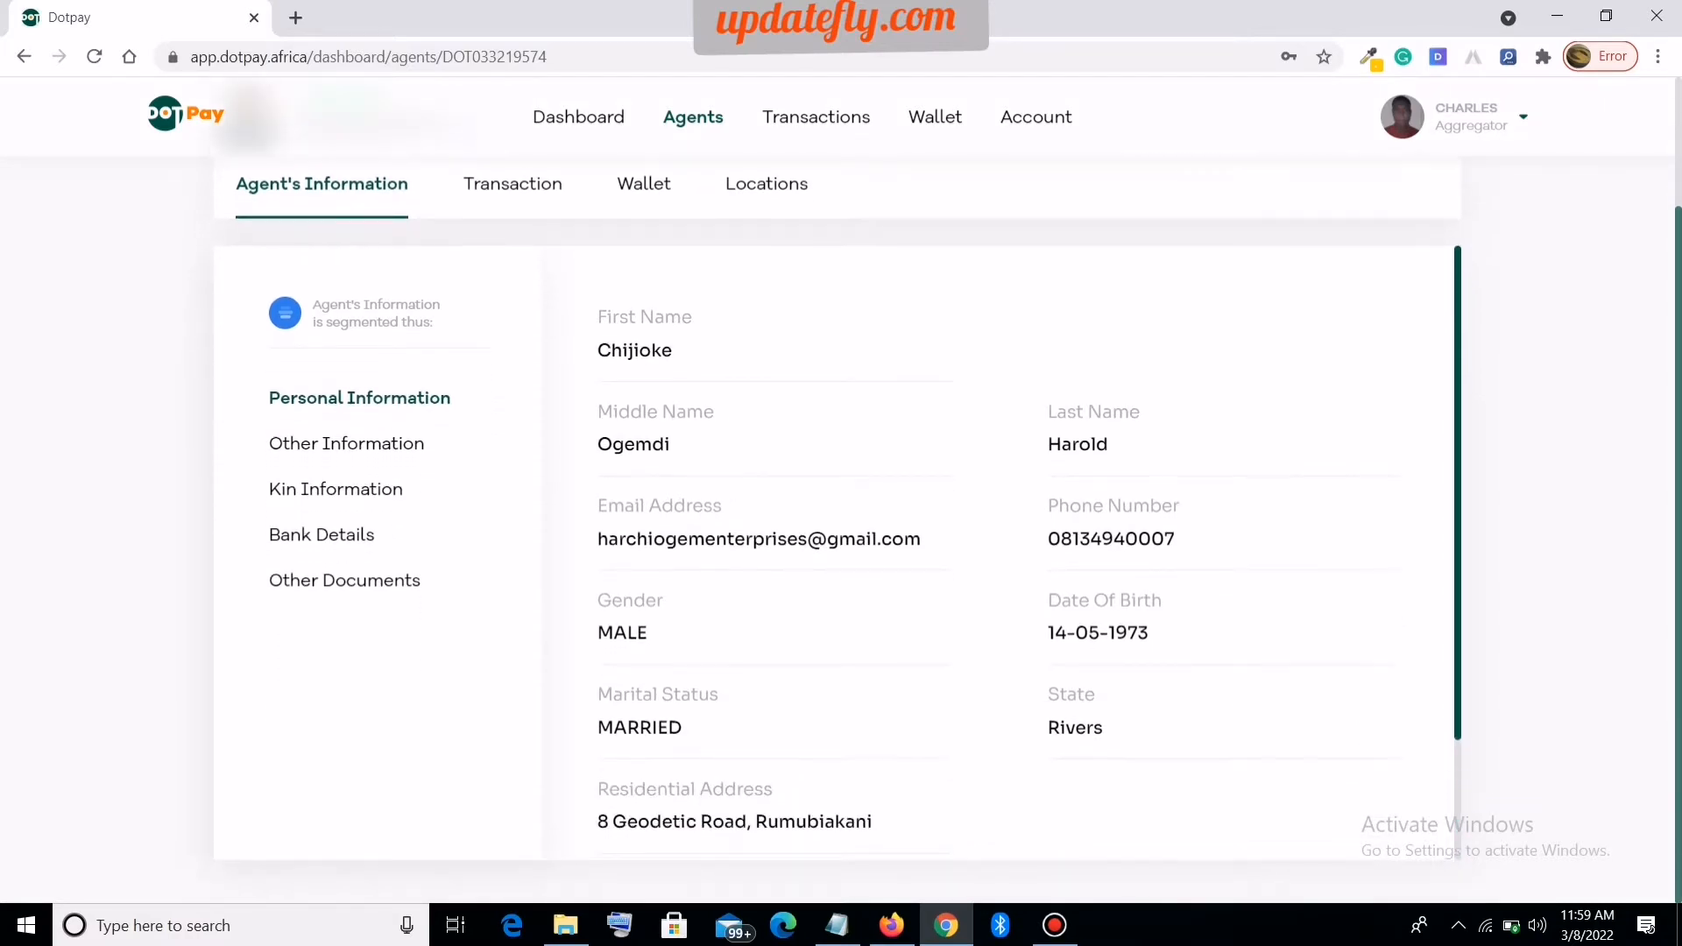
scroll(up, 3)
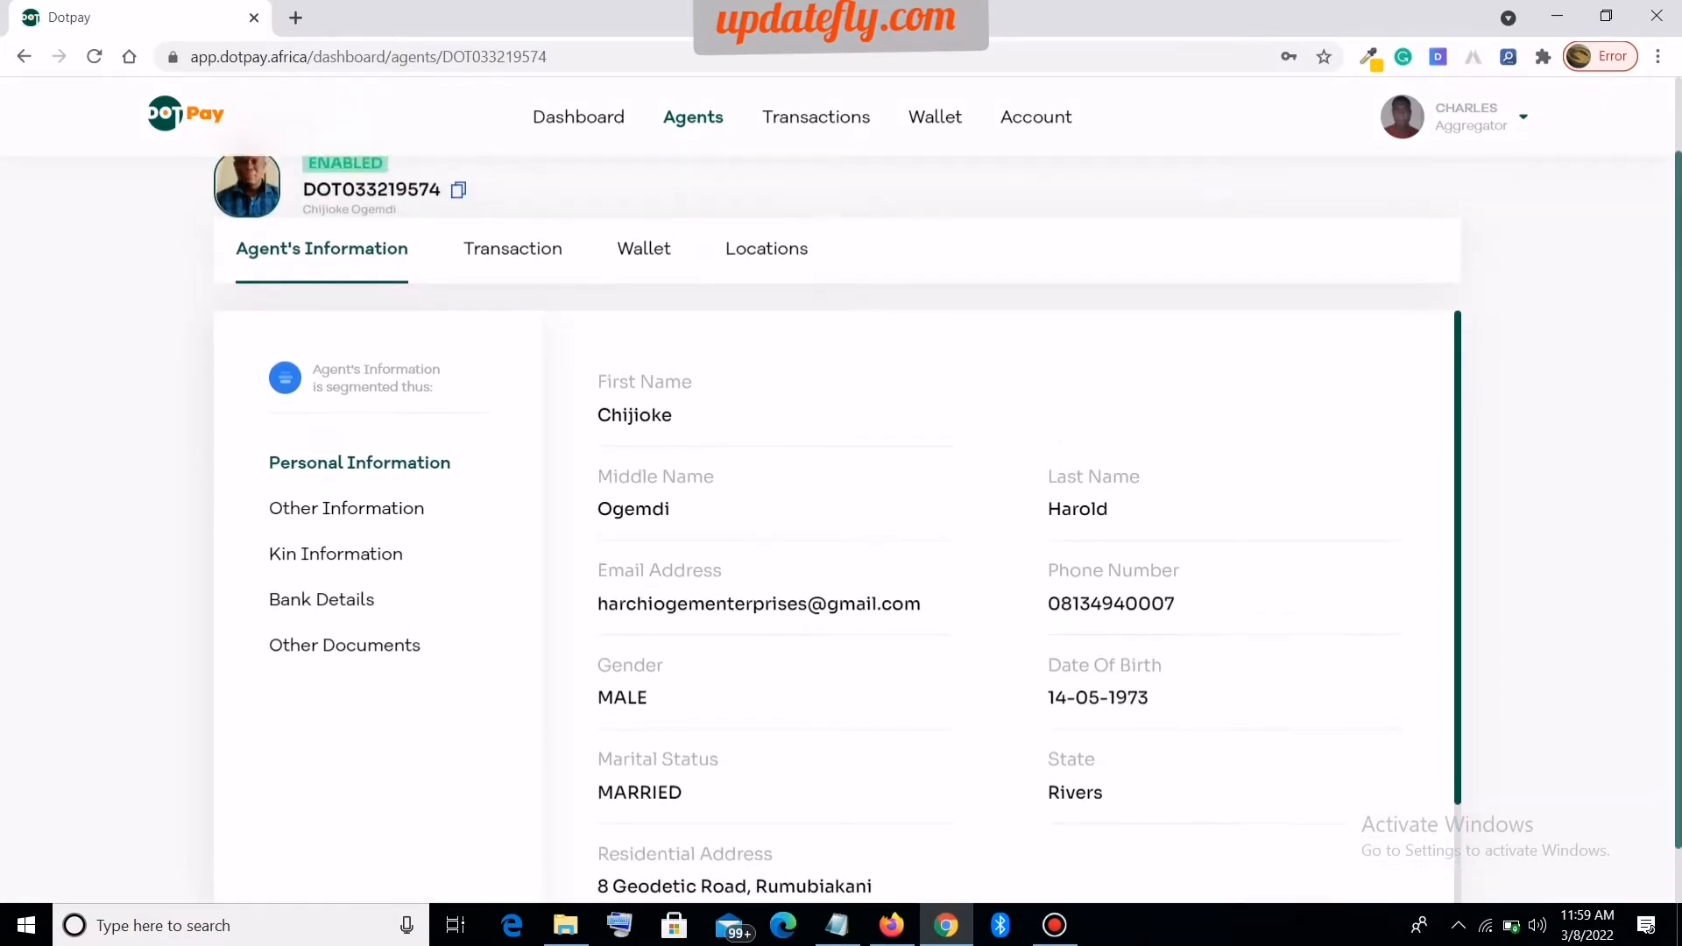
scroll(up, 3)
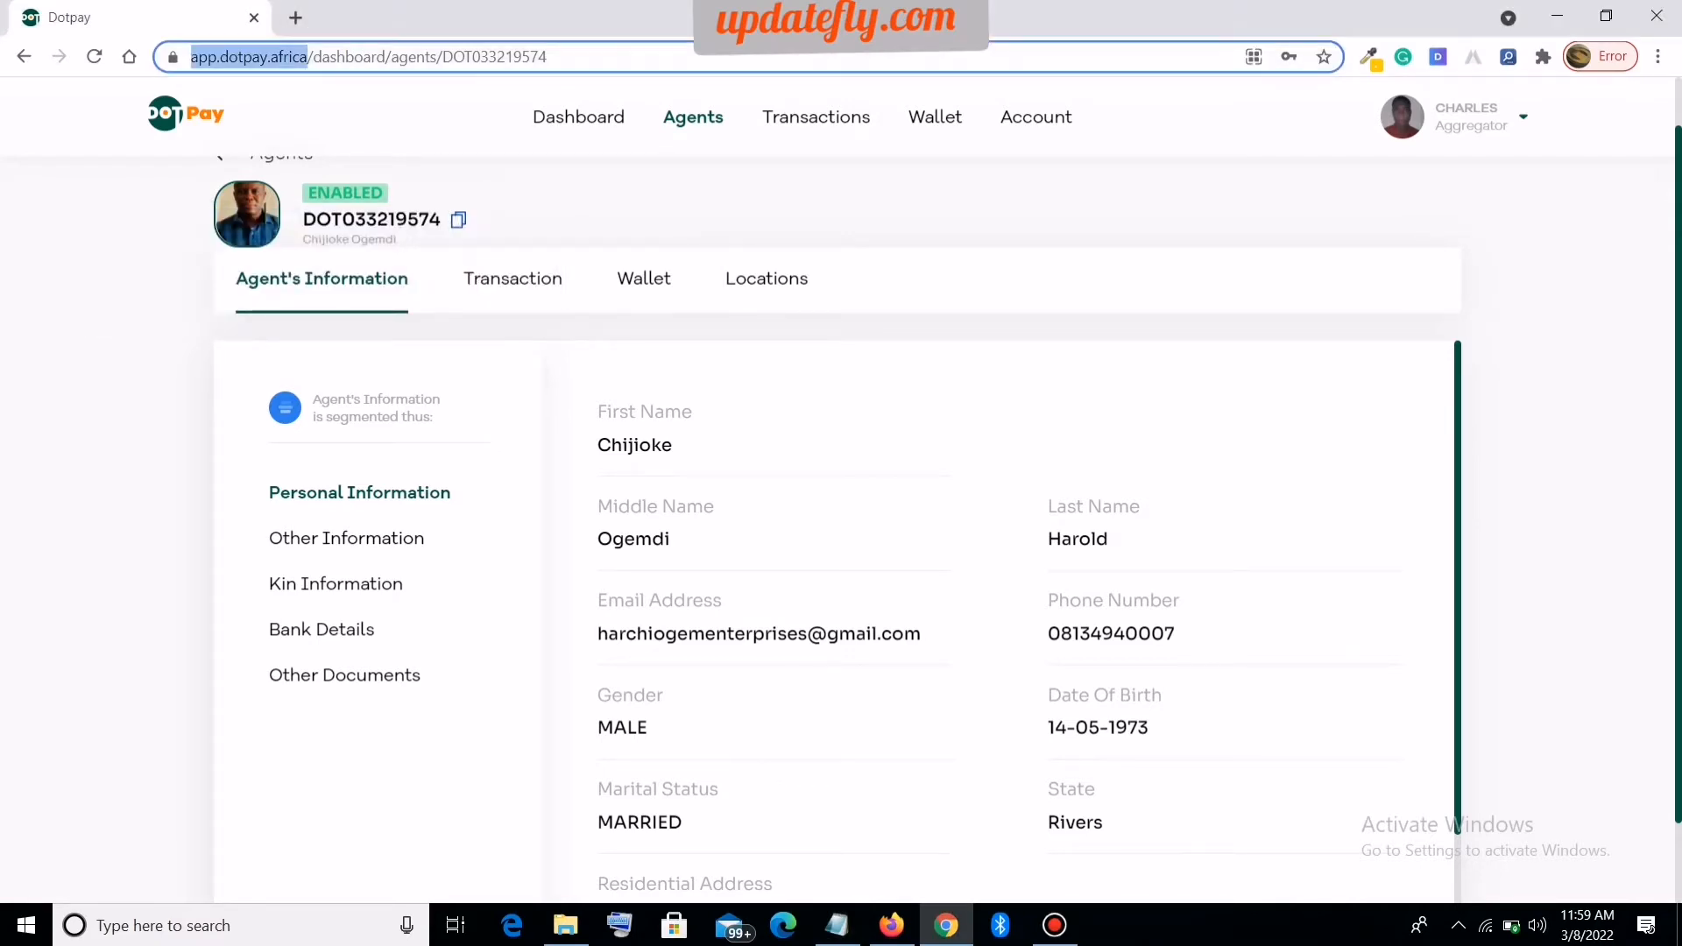
click(369, 56)
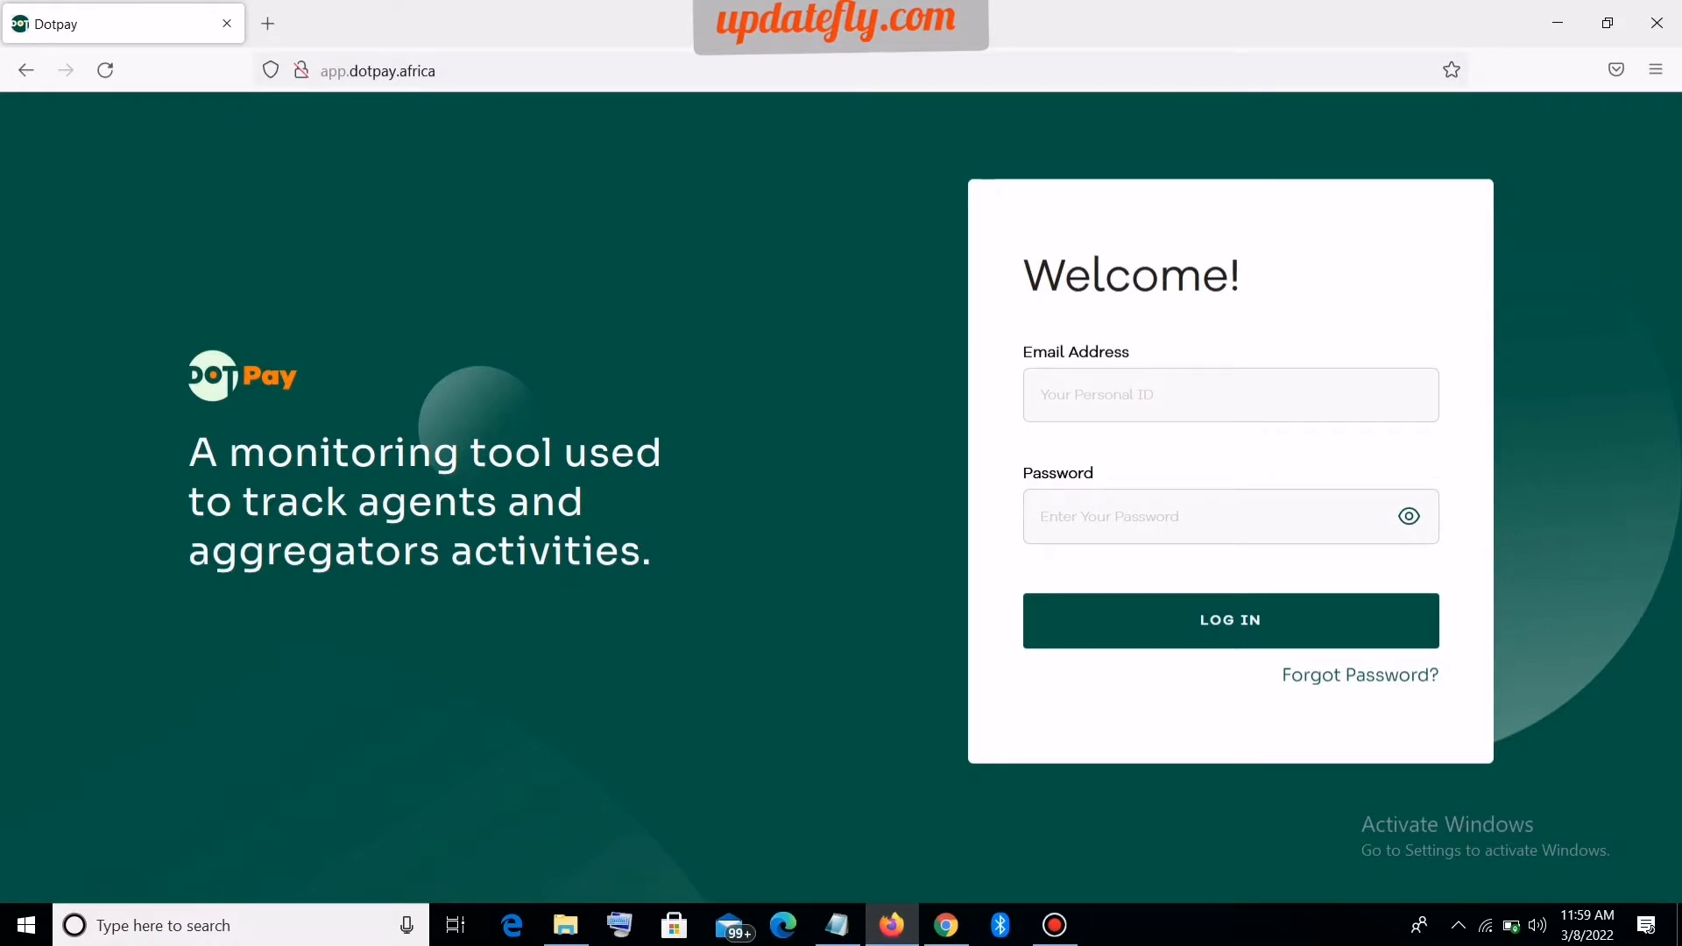
click(1229, 393)
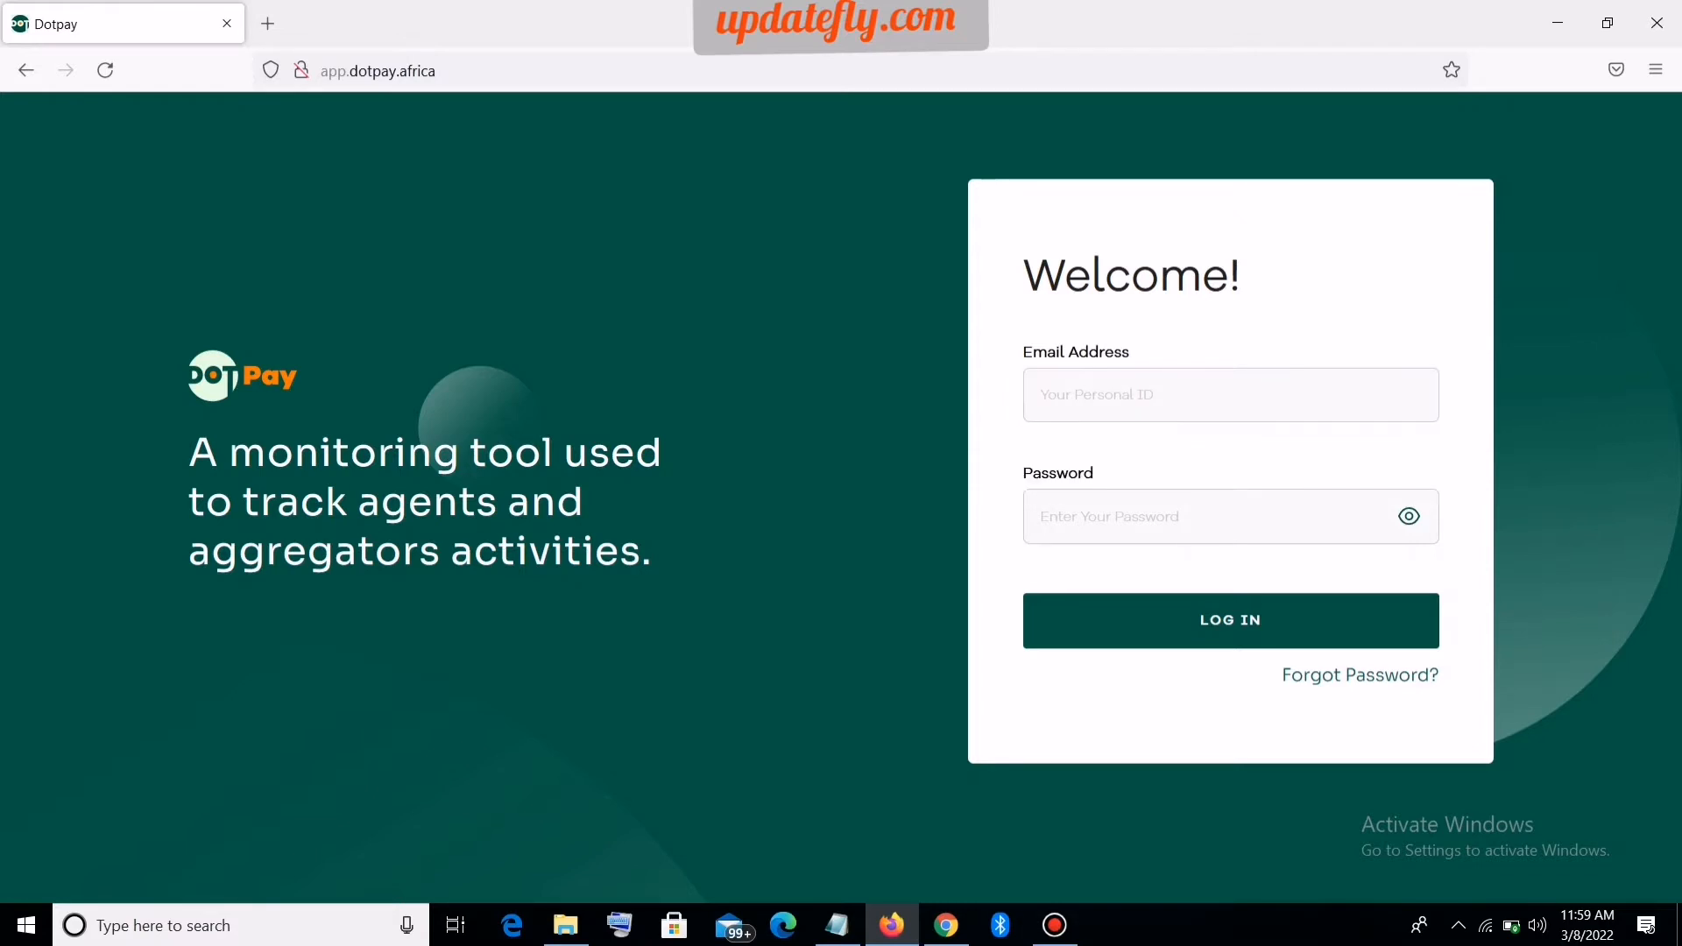
click(1230, 393)
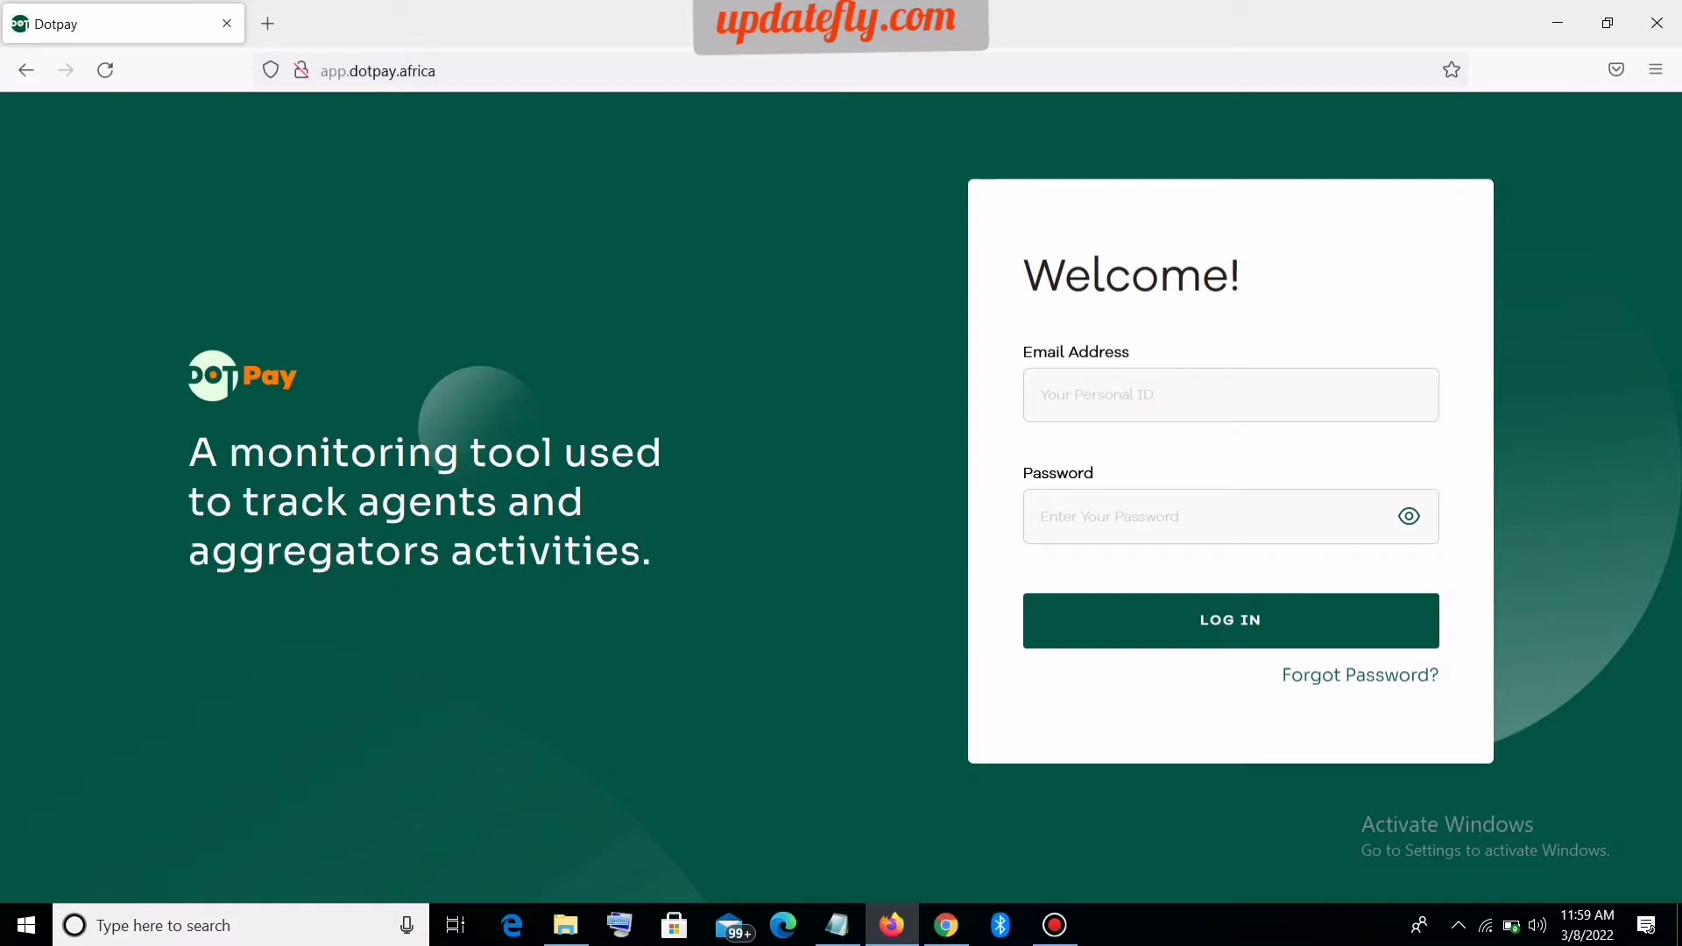
click(1229, 393)
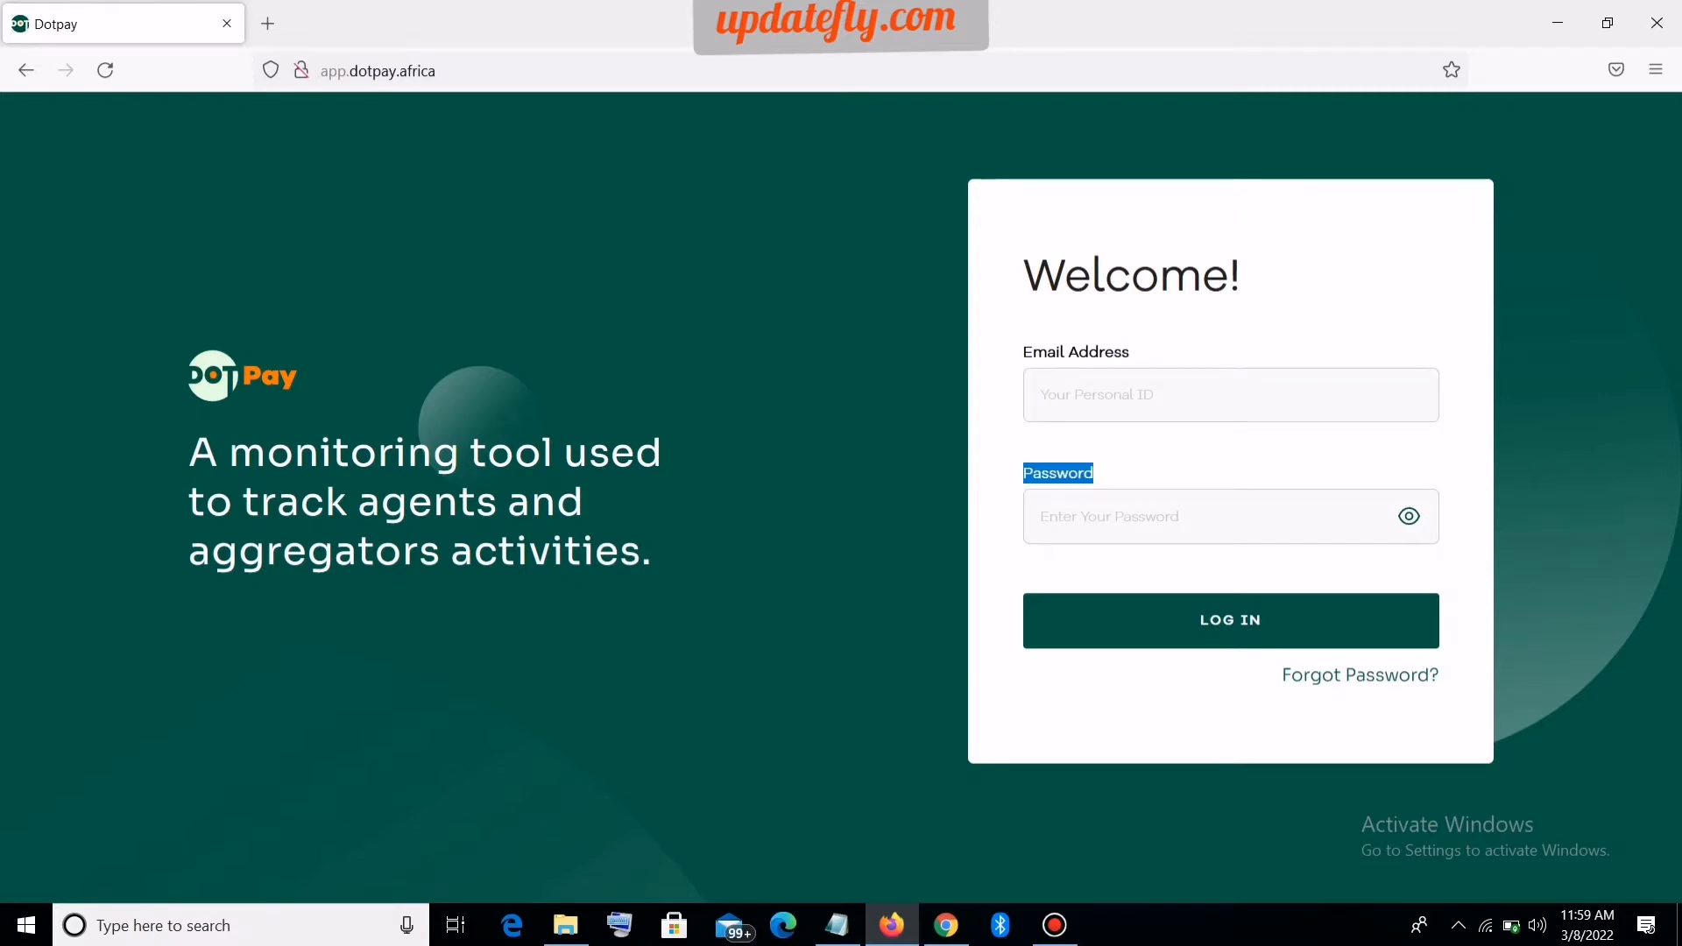
click(1223, 516)
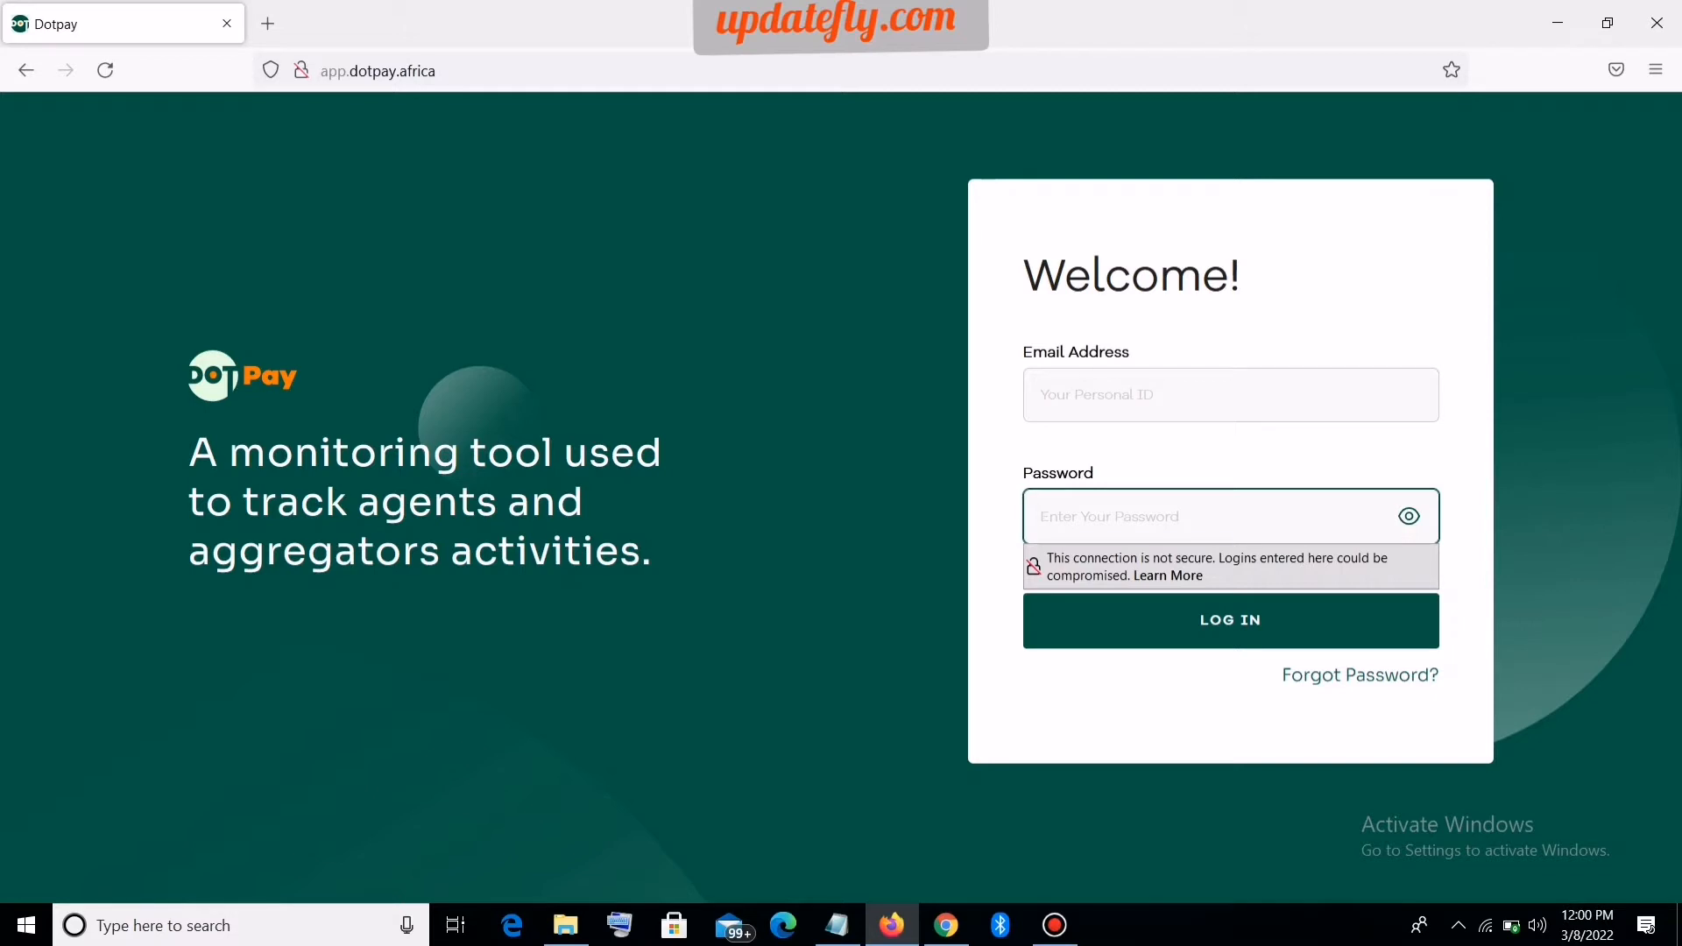
click(1181, 516)
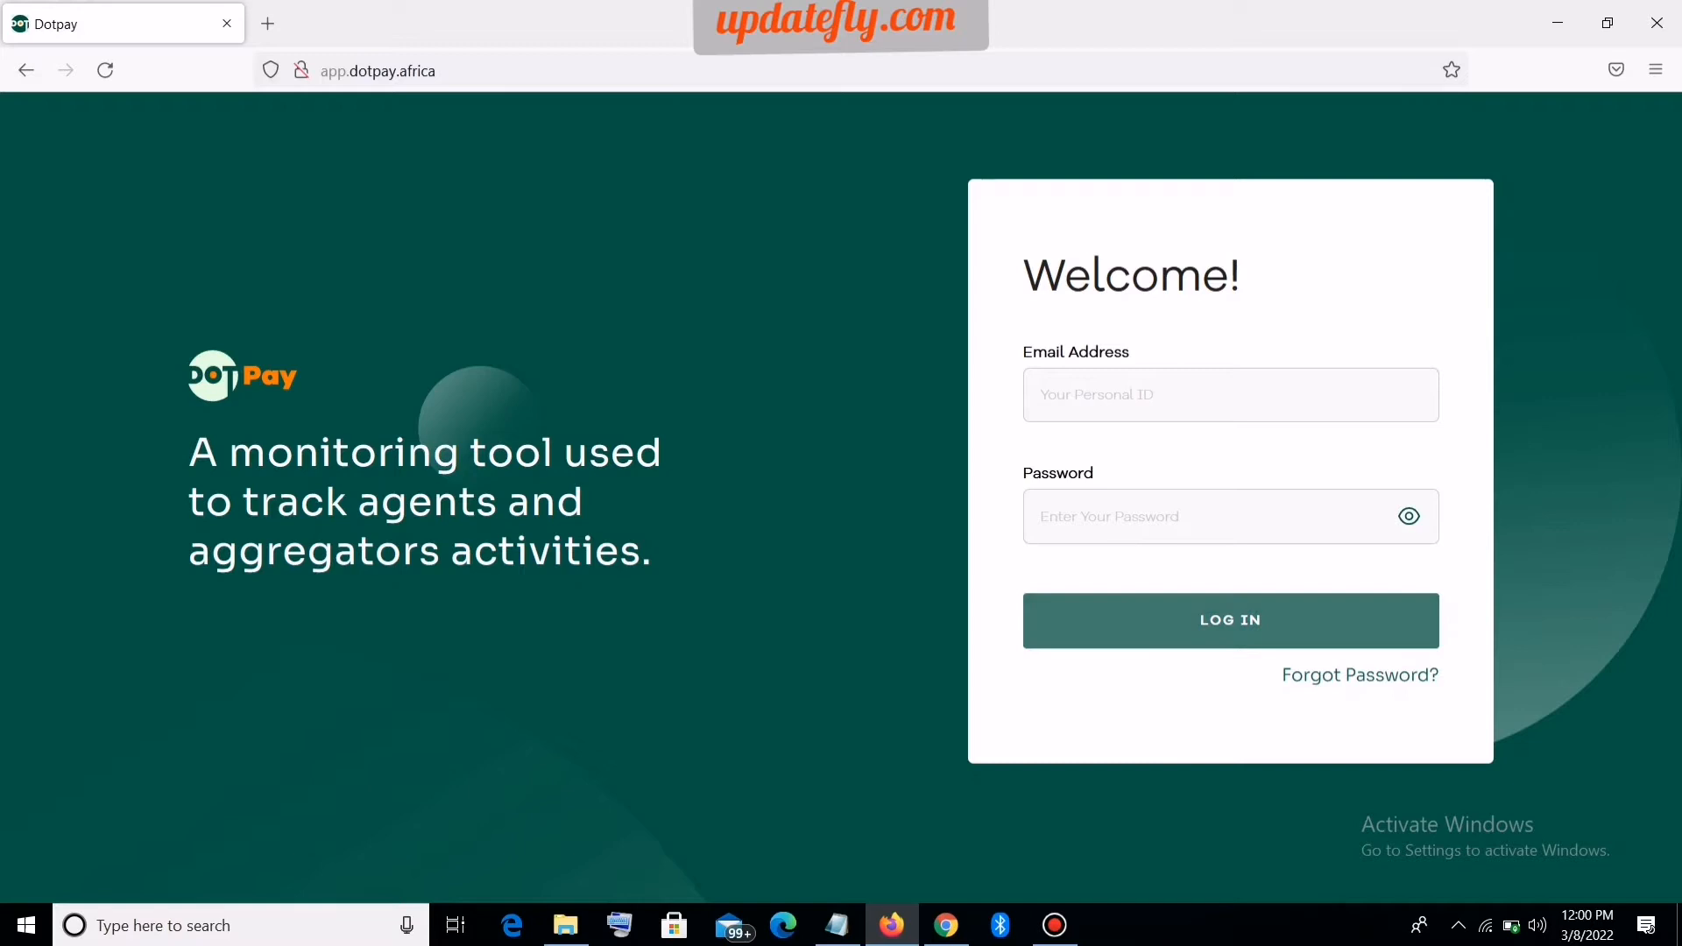
mouse_move(943, 925)
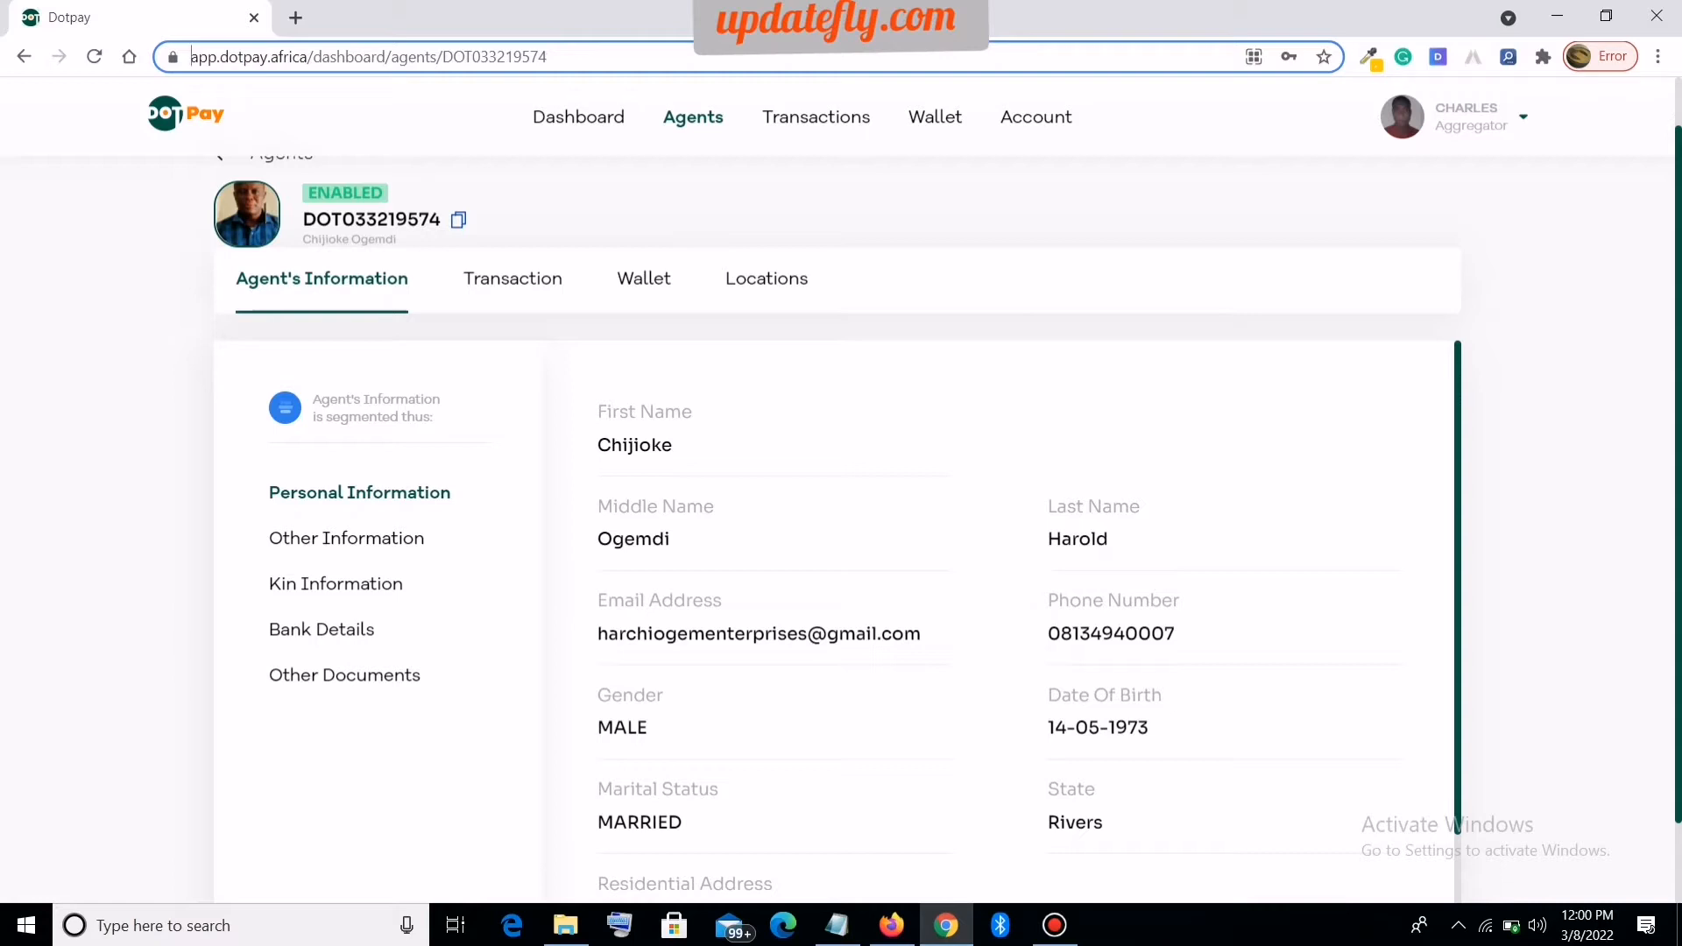
Step: Show the agent's Transaction tab and browse its 74 transactions
click(510, 278)
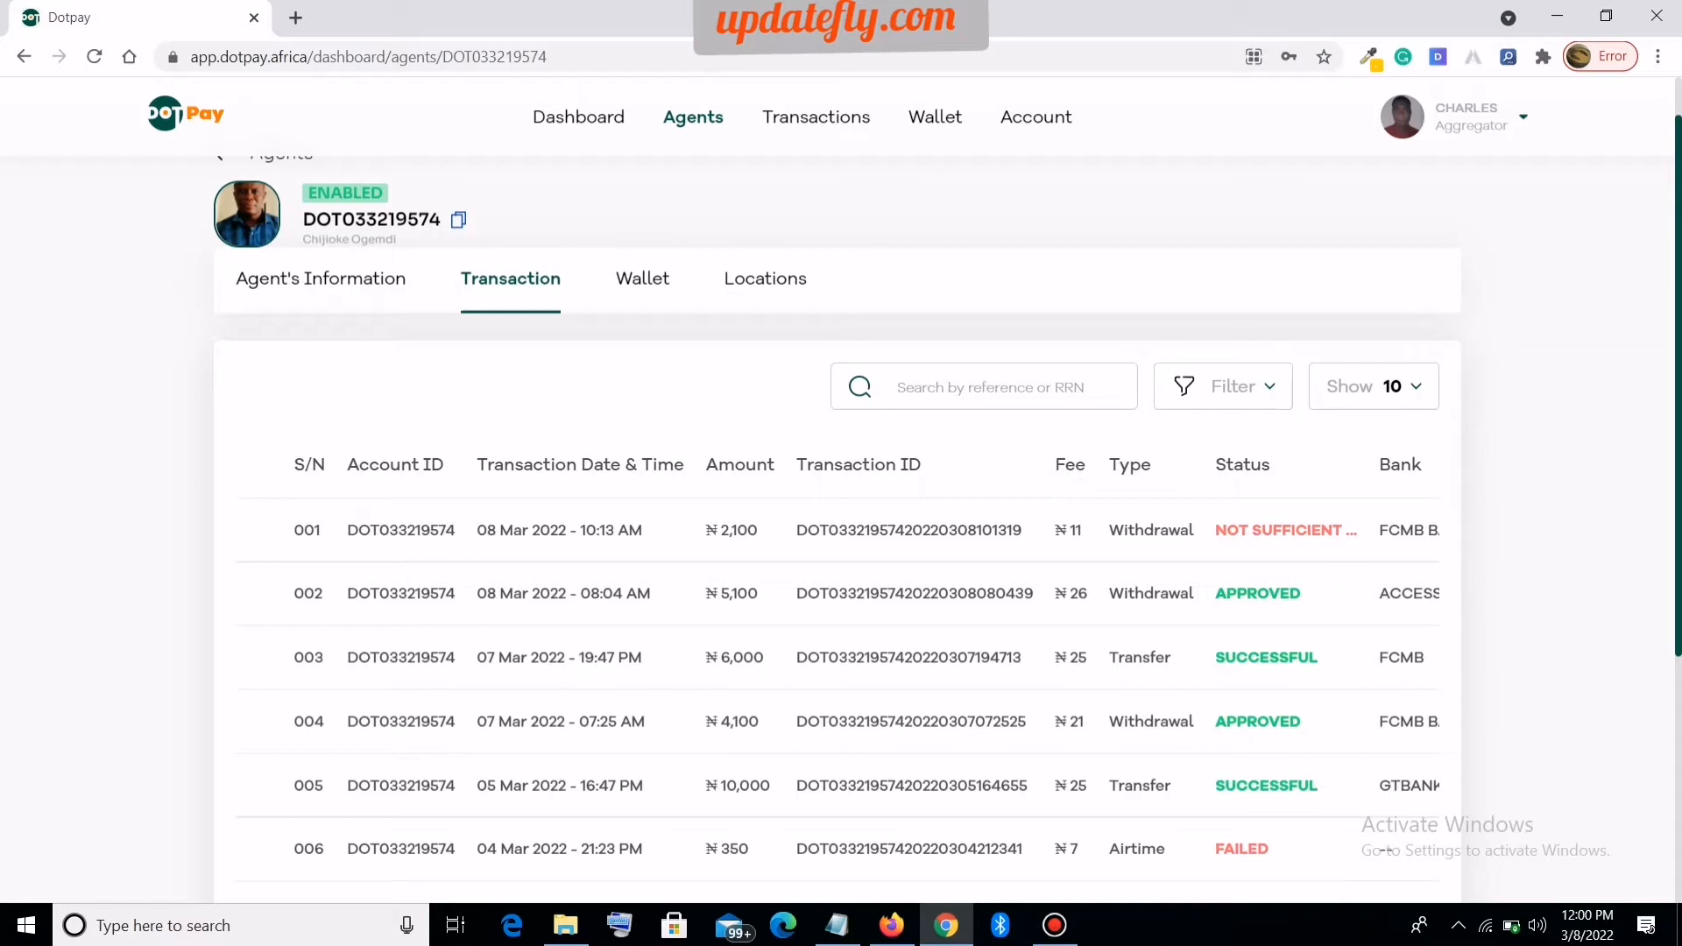
scroll(down, 3)
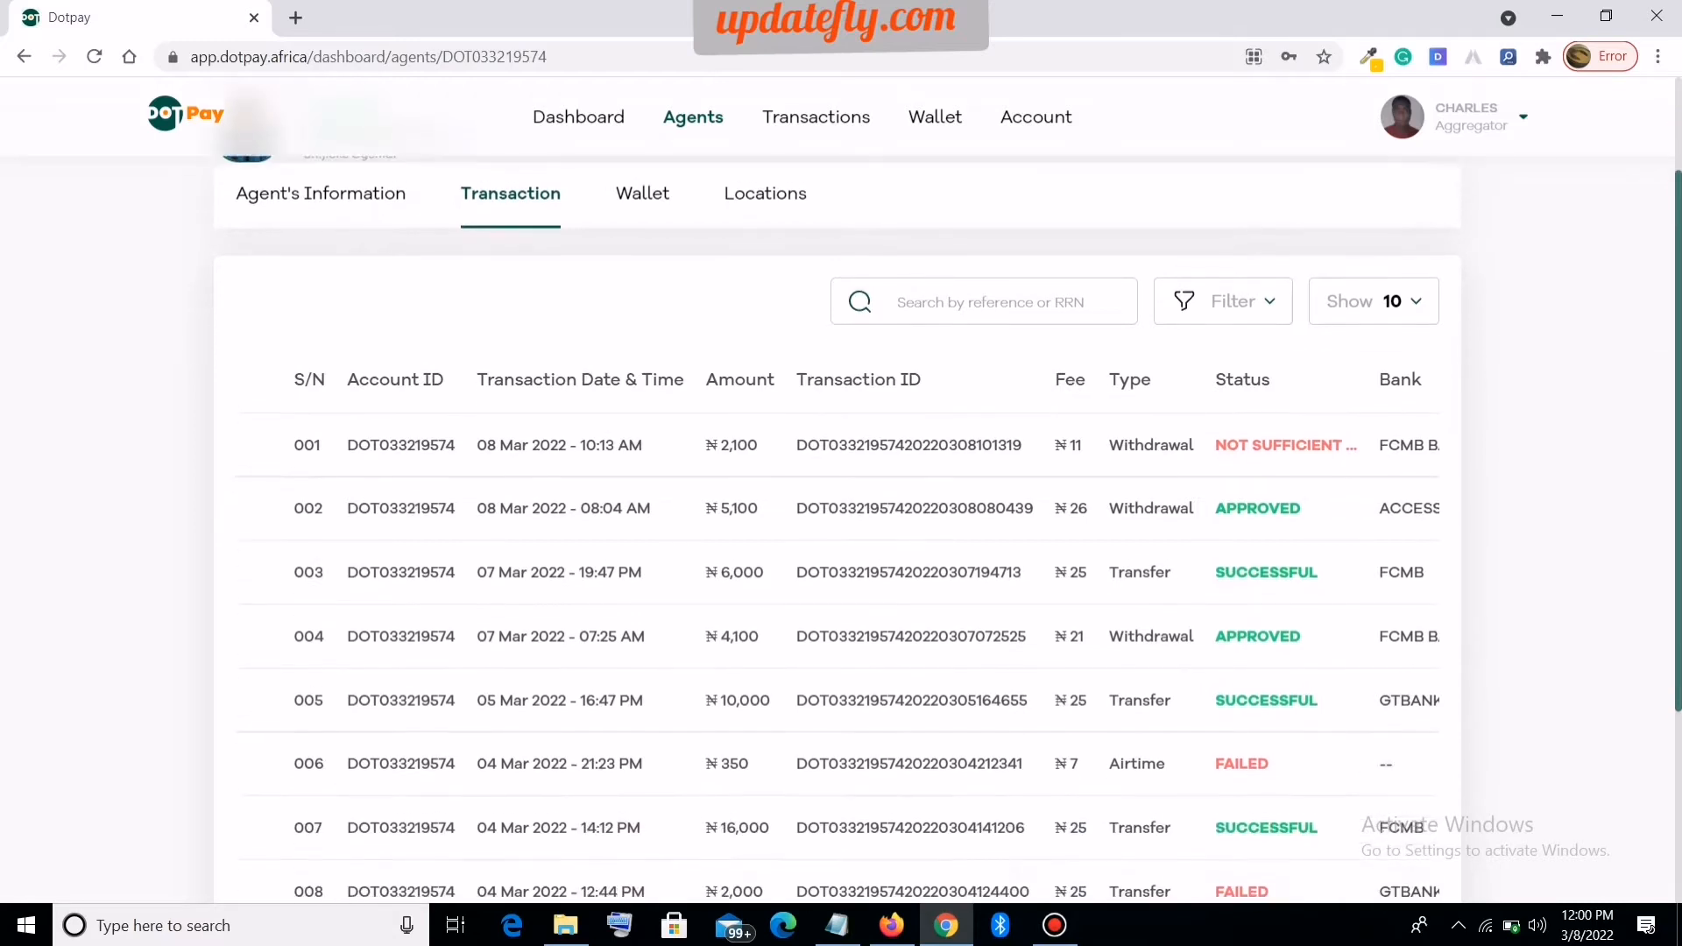
scroll(down, 3)
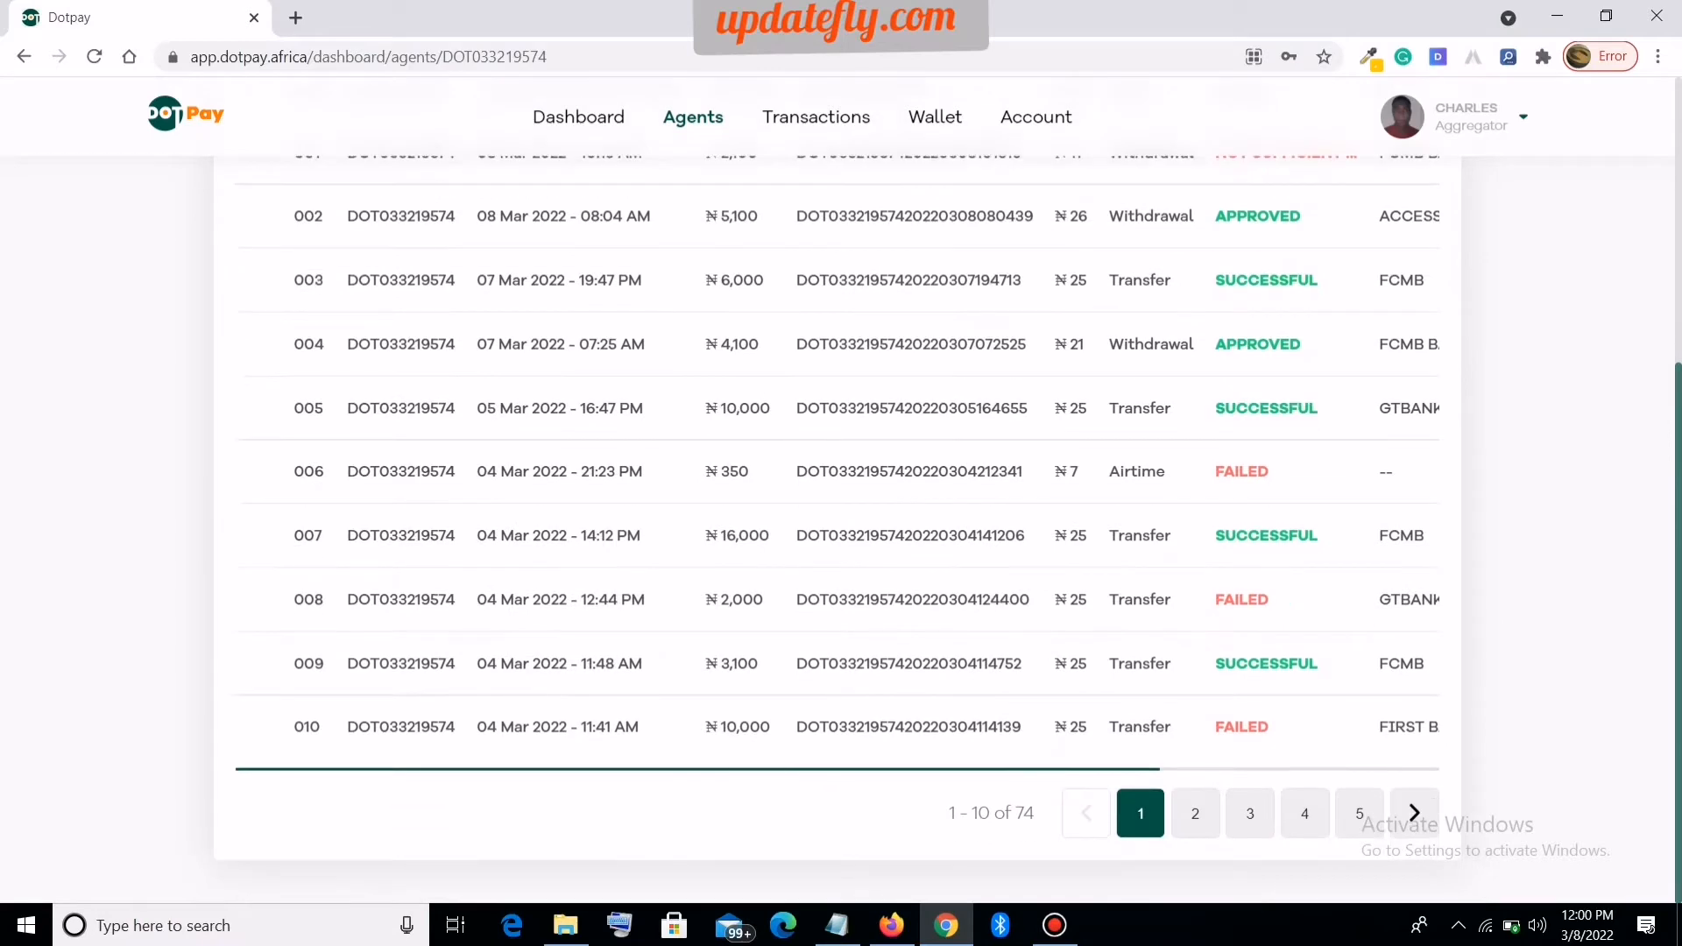
scroll(up, 3)
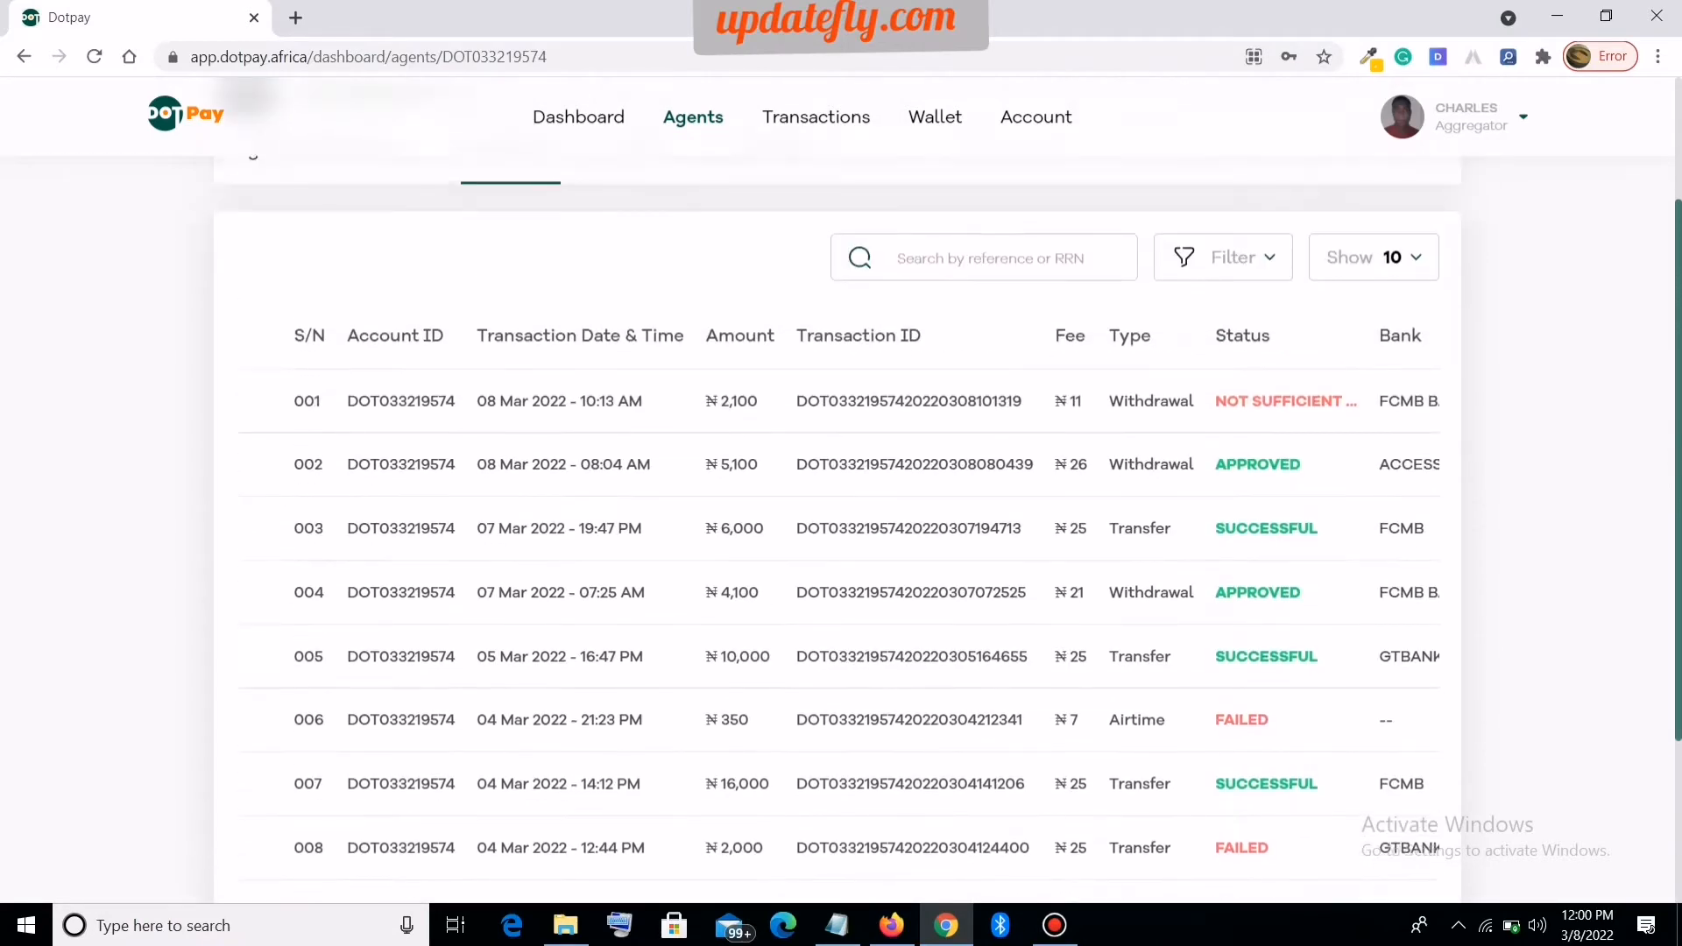
scroll(up, 3)
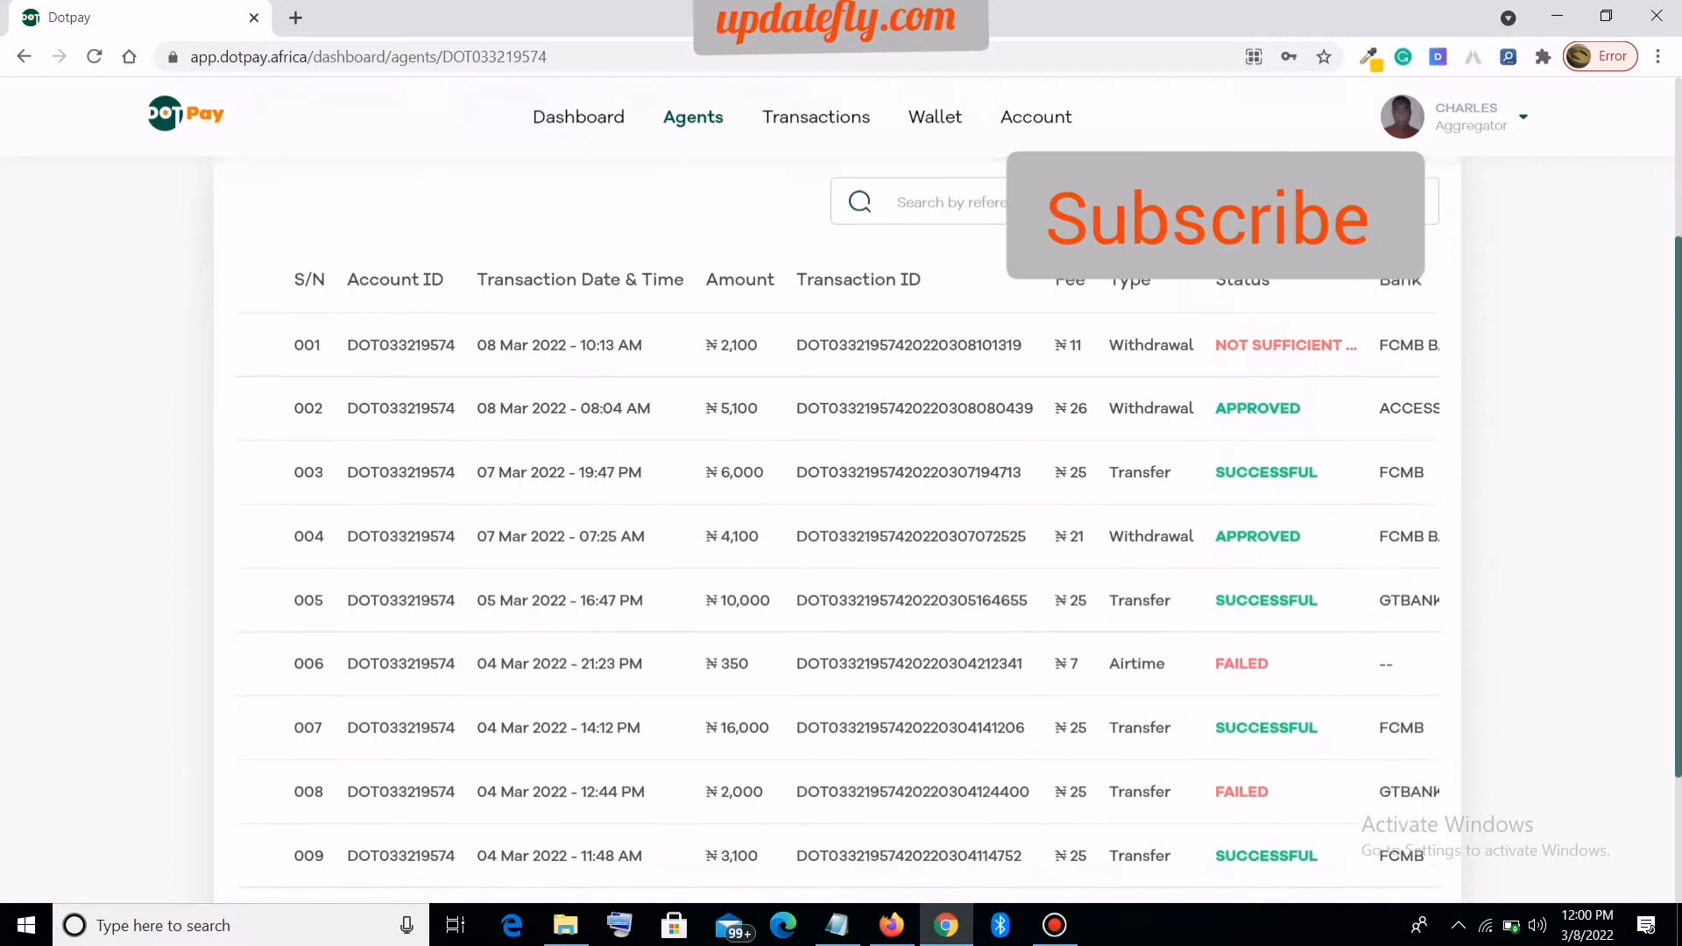
scroll(down, 3)
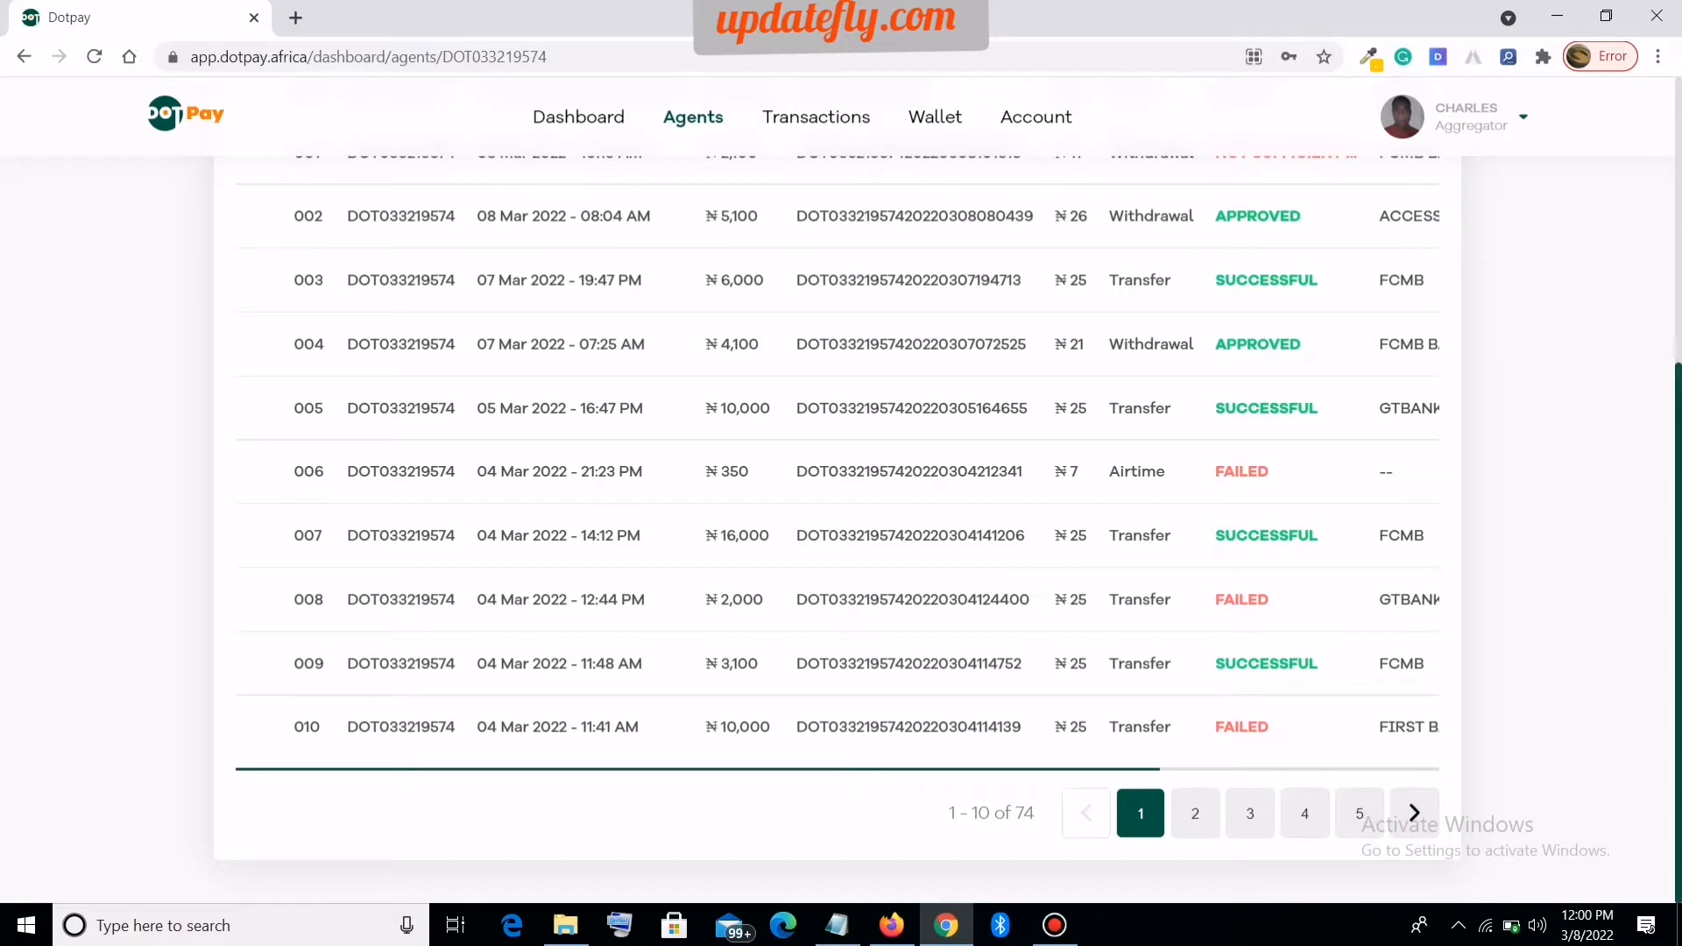
scroll(up, 3)
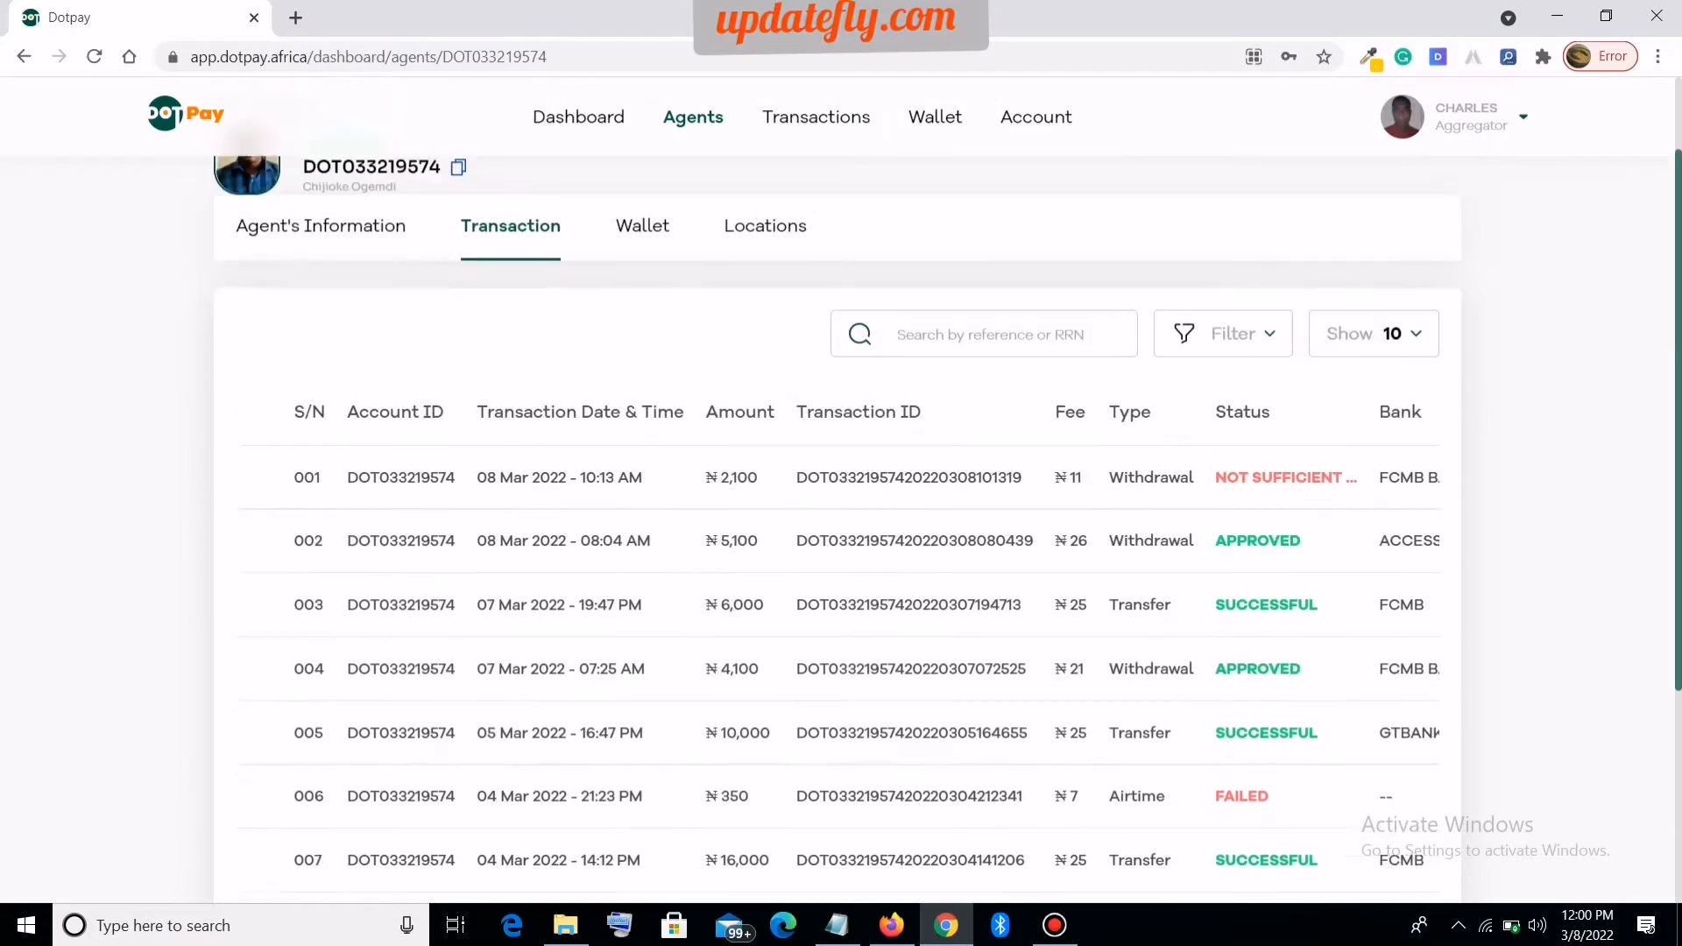
scroll(up, 3)
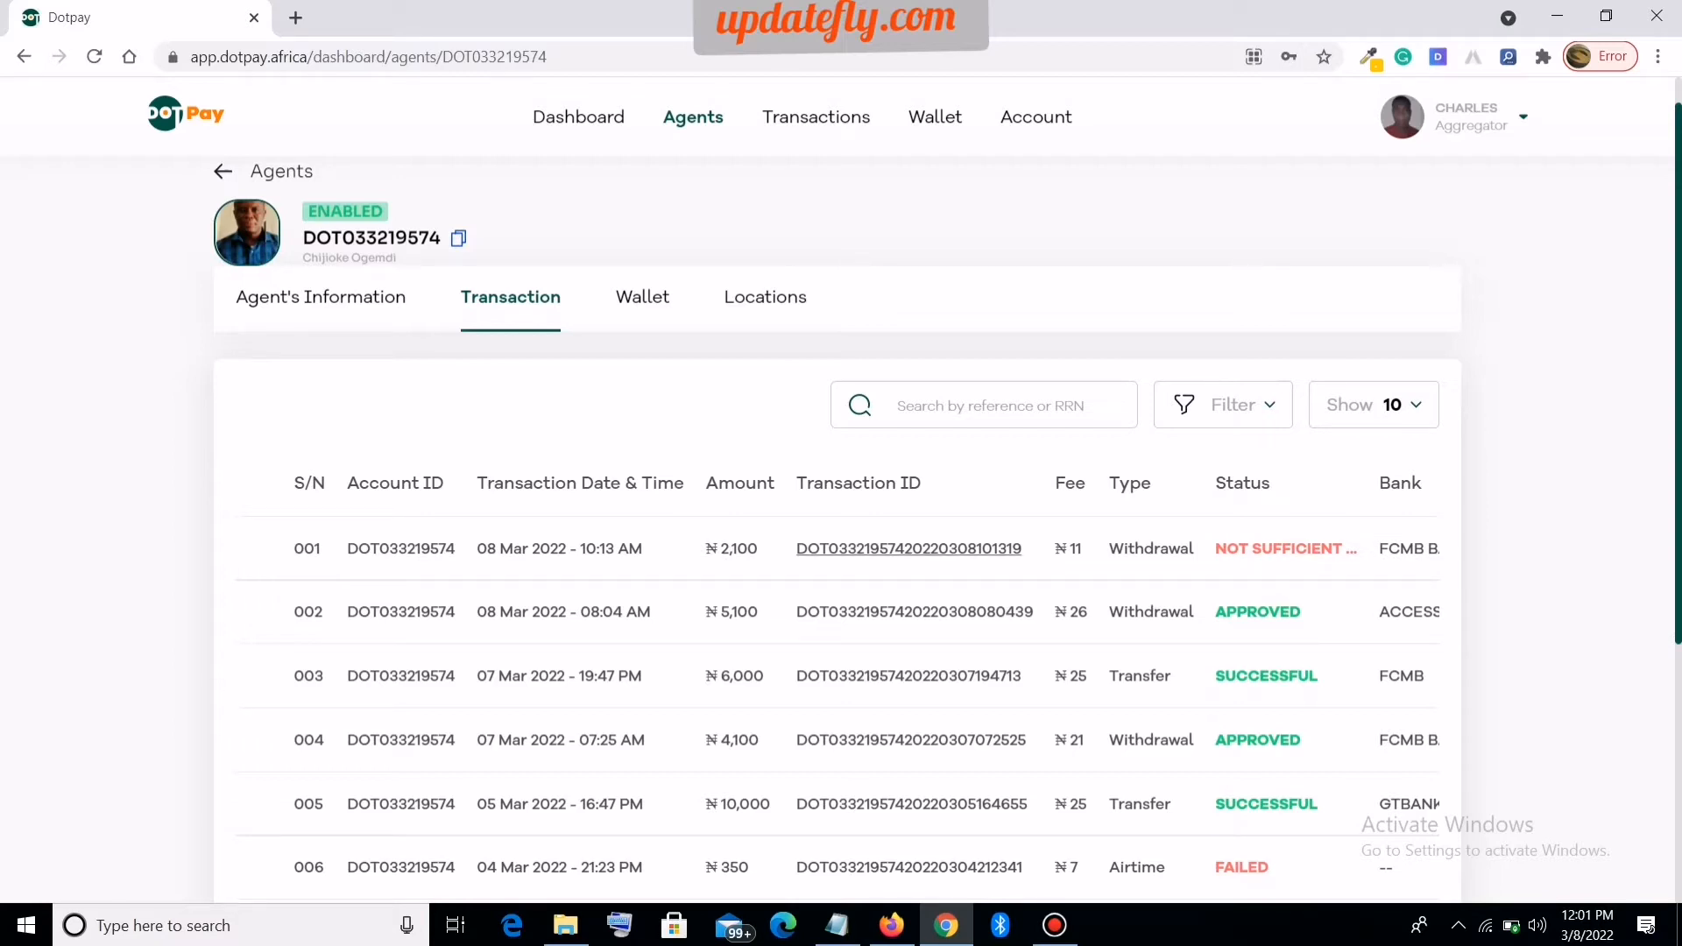
click(908, 549)
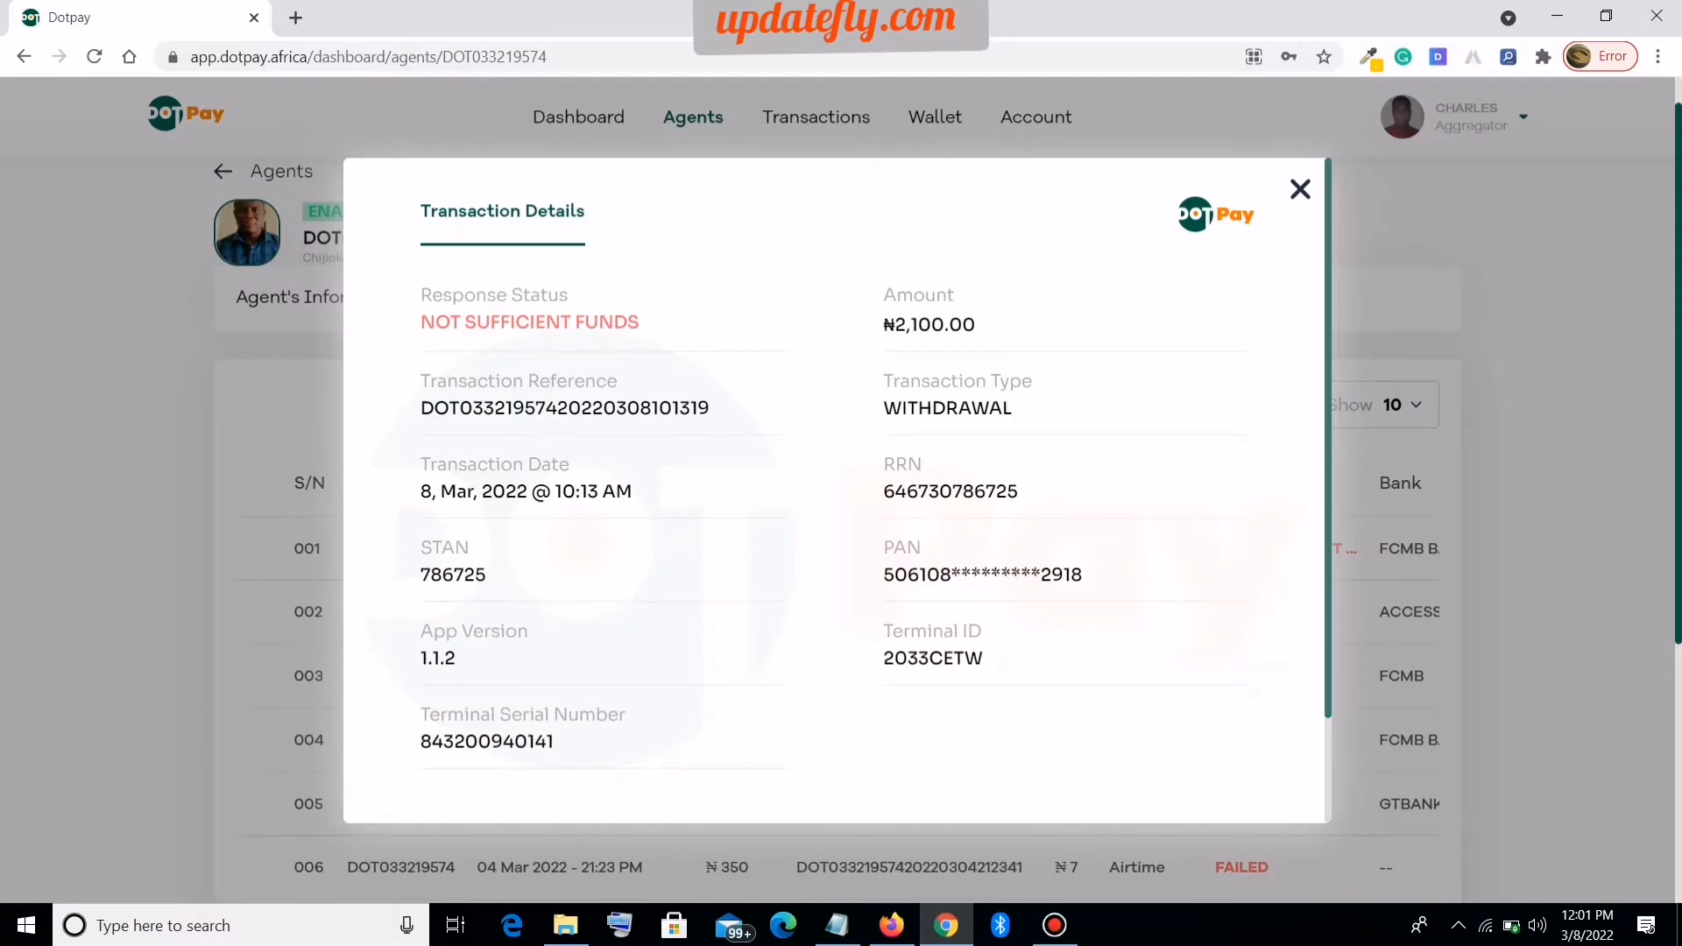
scroll(down, 3)
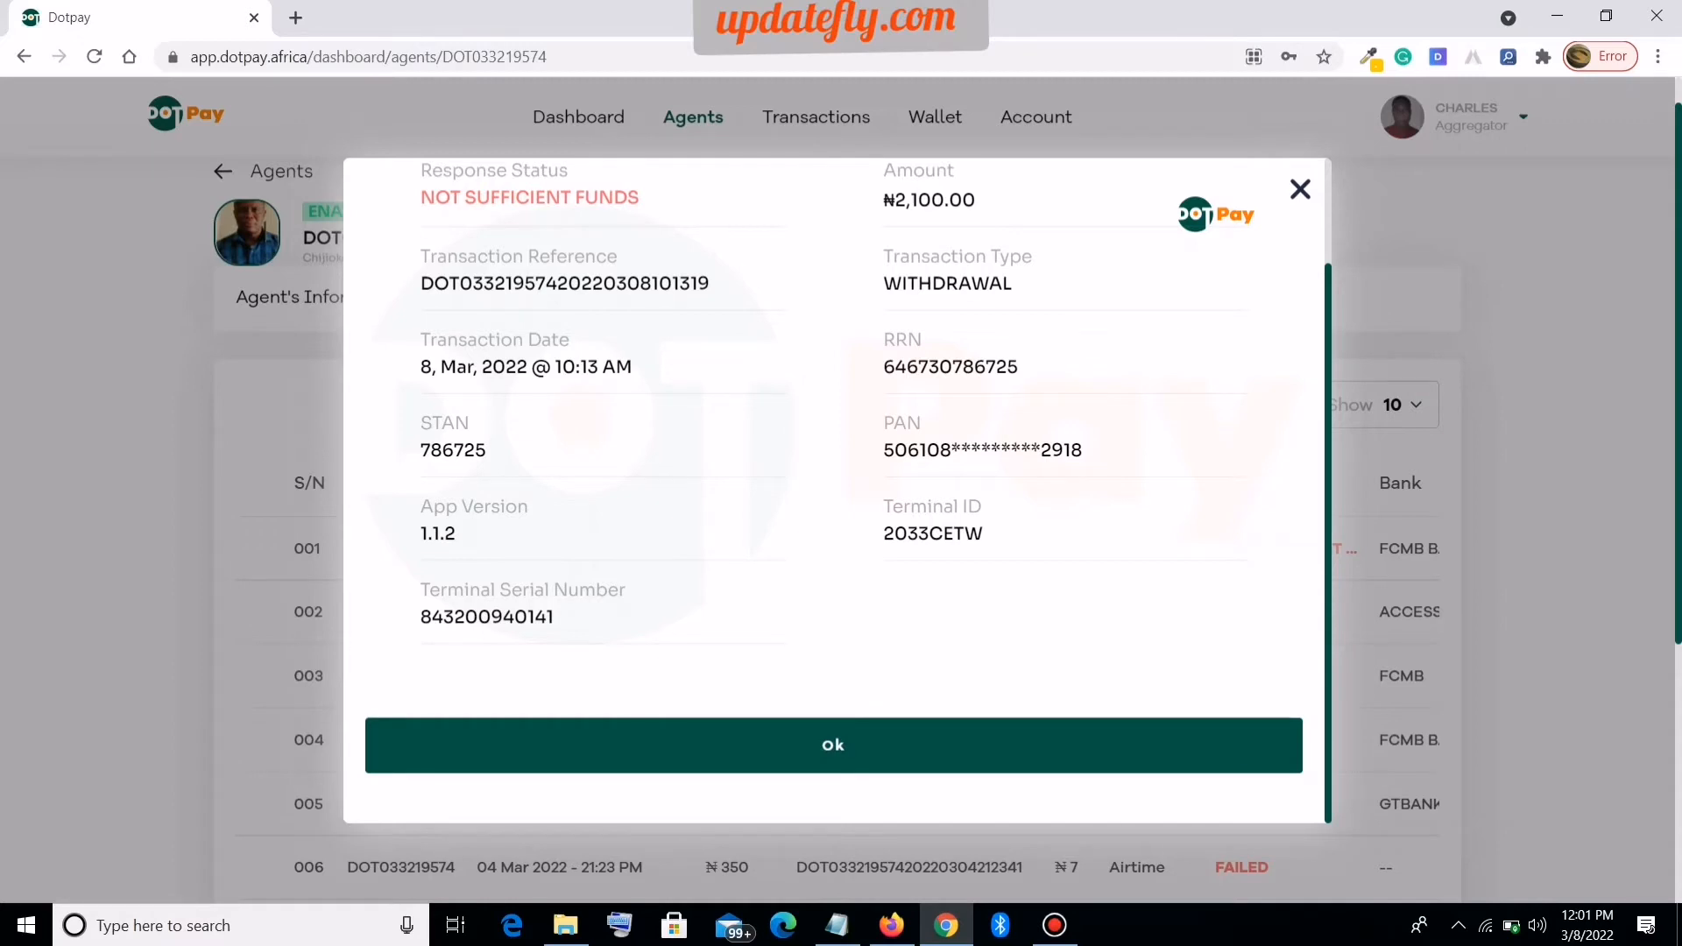
click(831, 745)
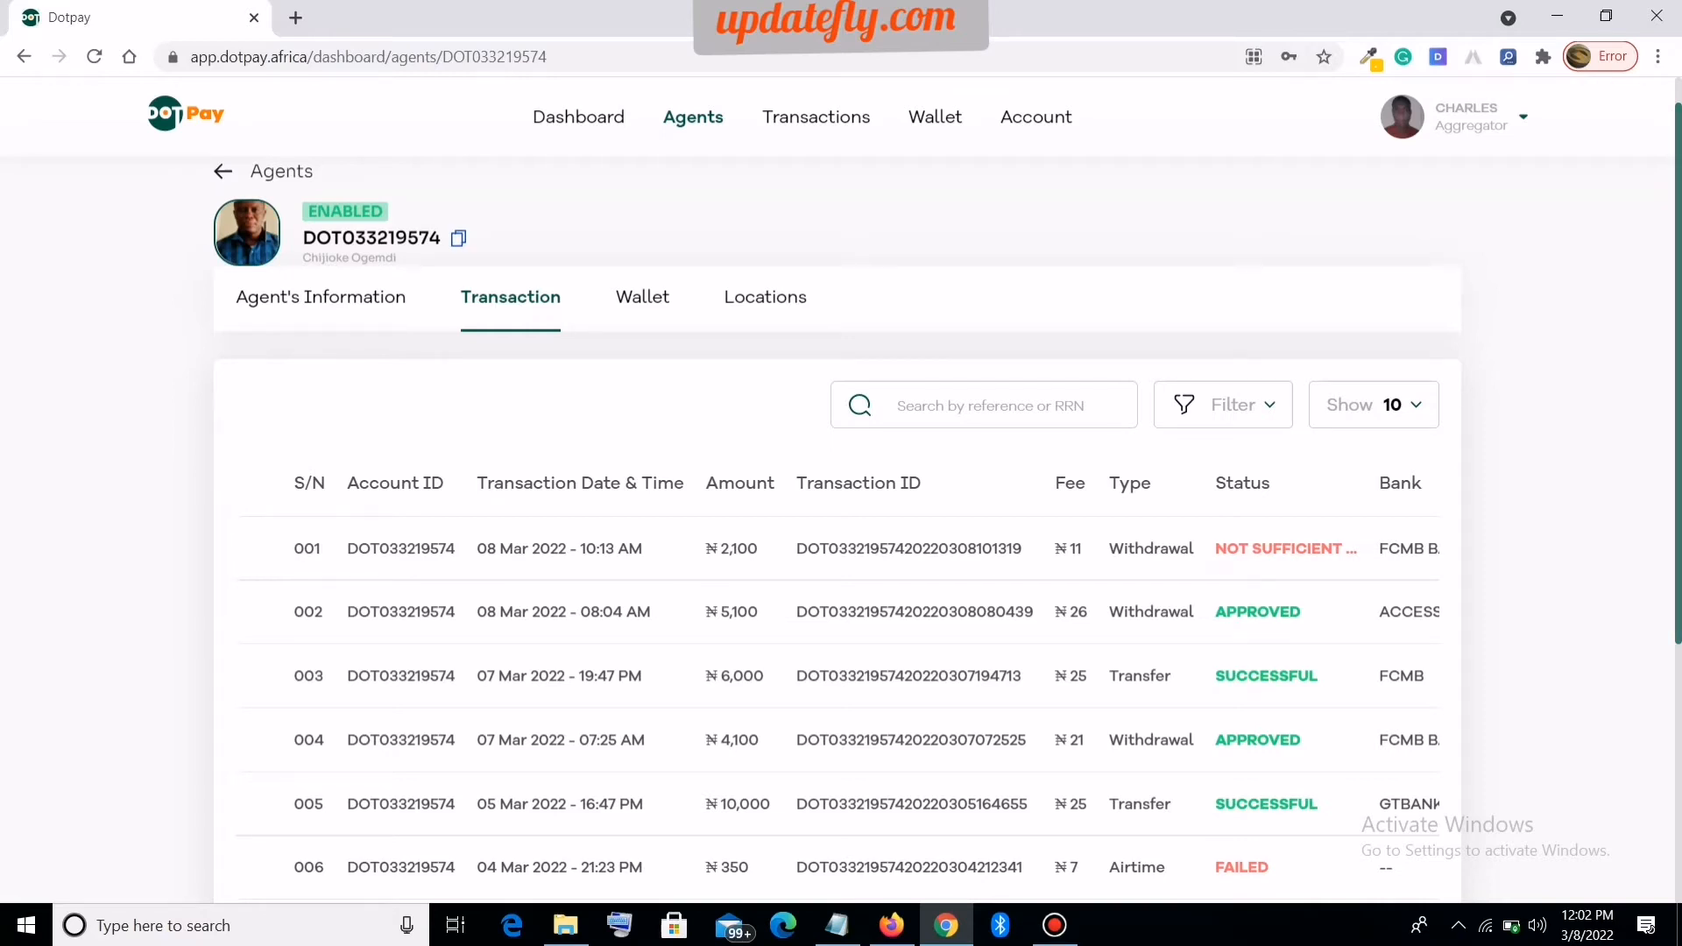
scroll(down, 3)
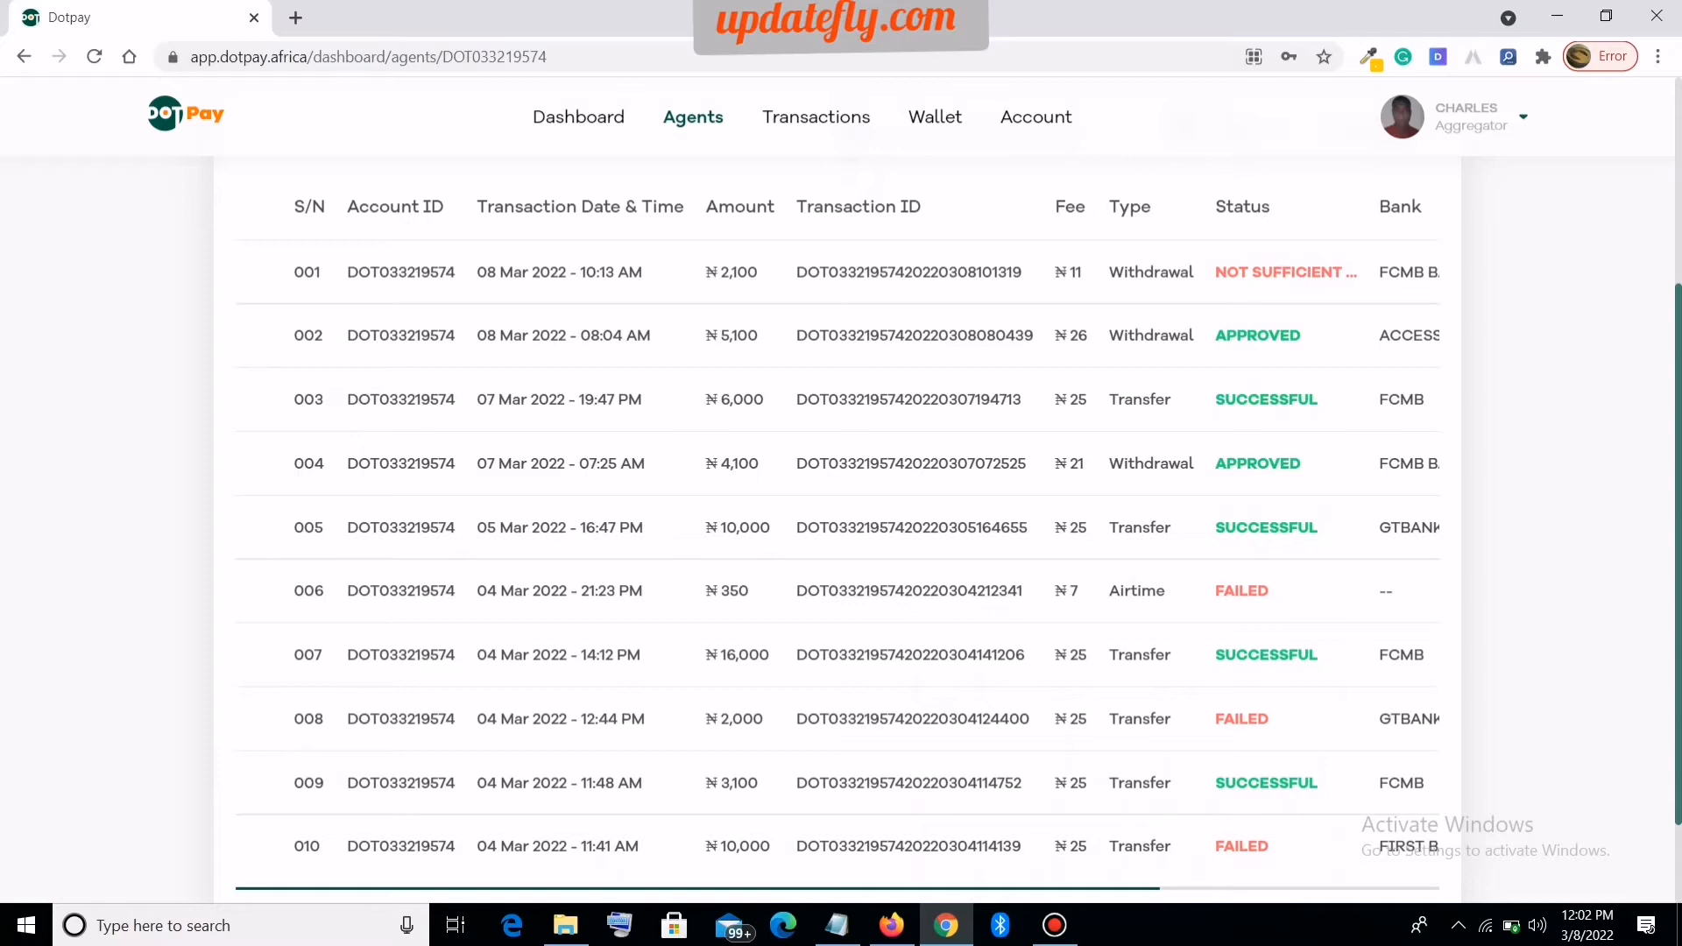
scroll(up, 3)
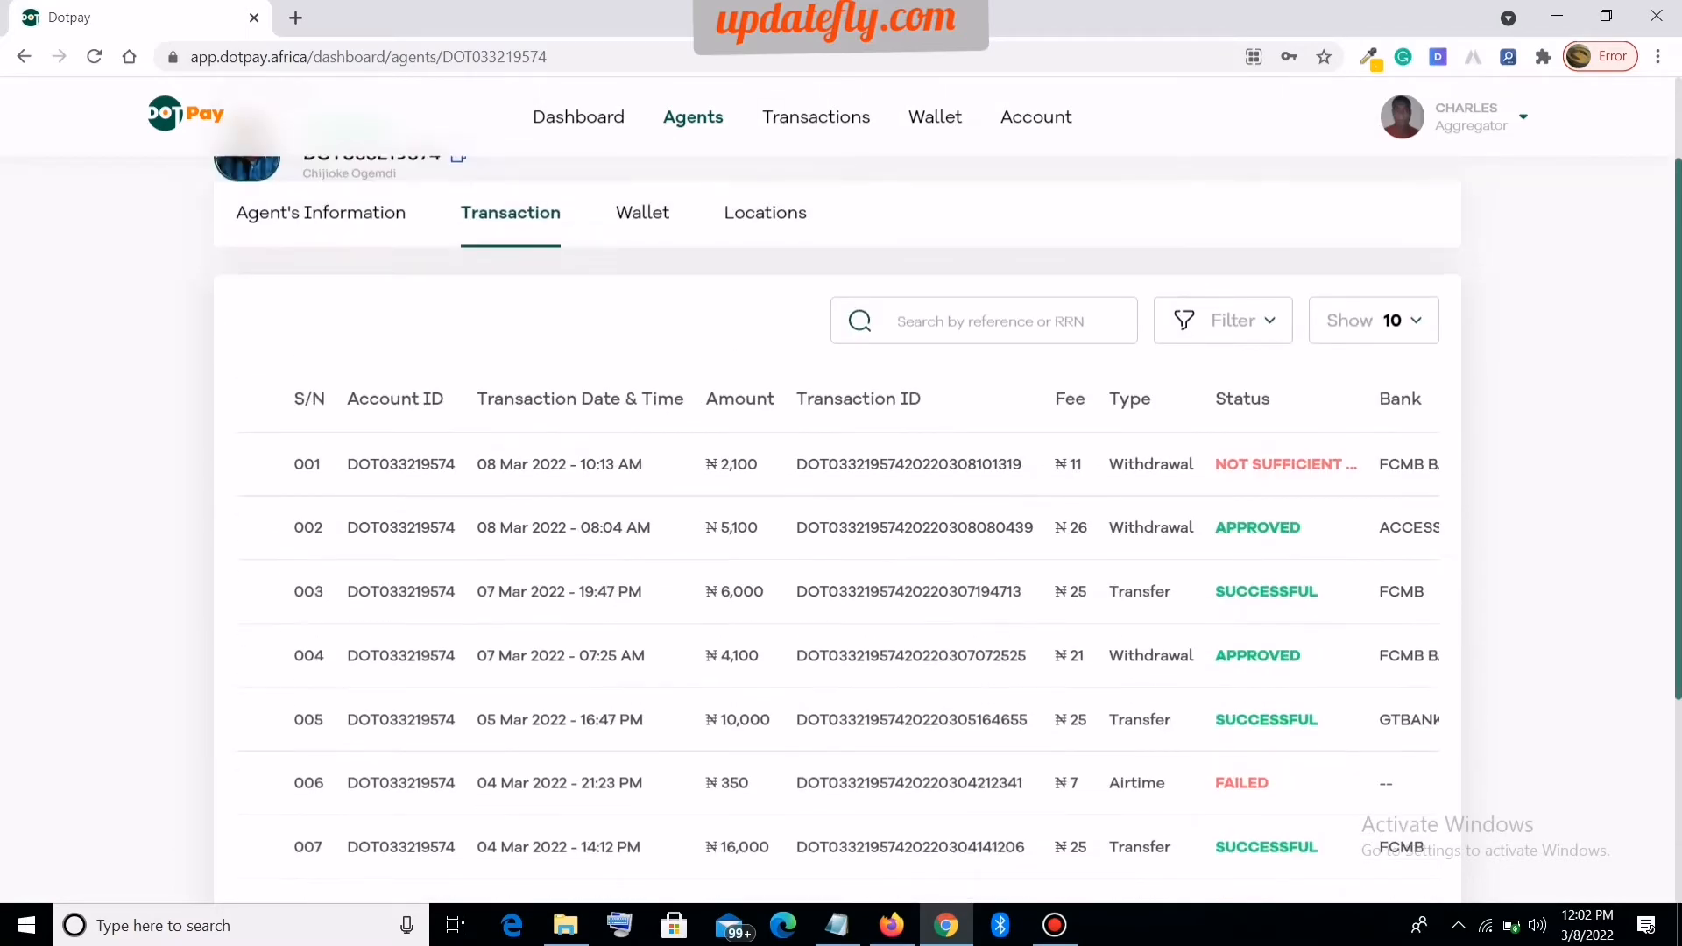
scroll(down, 3)
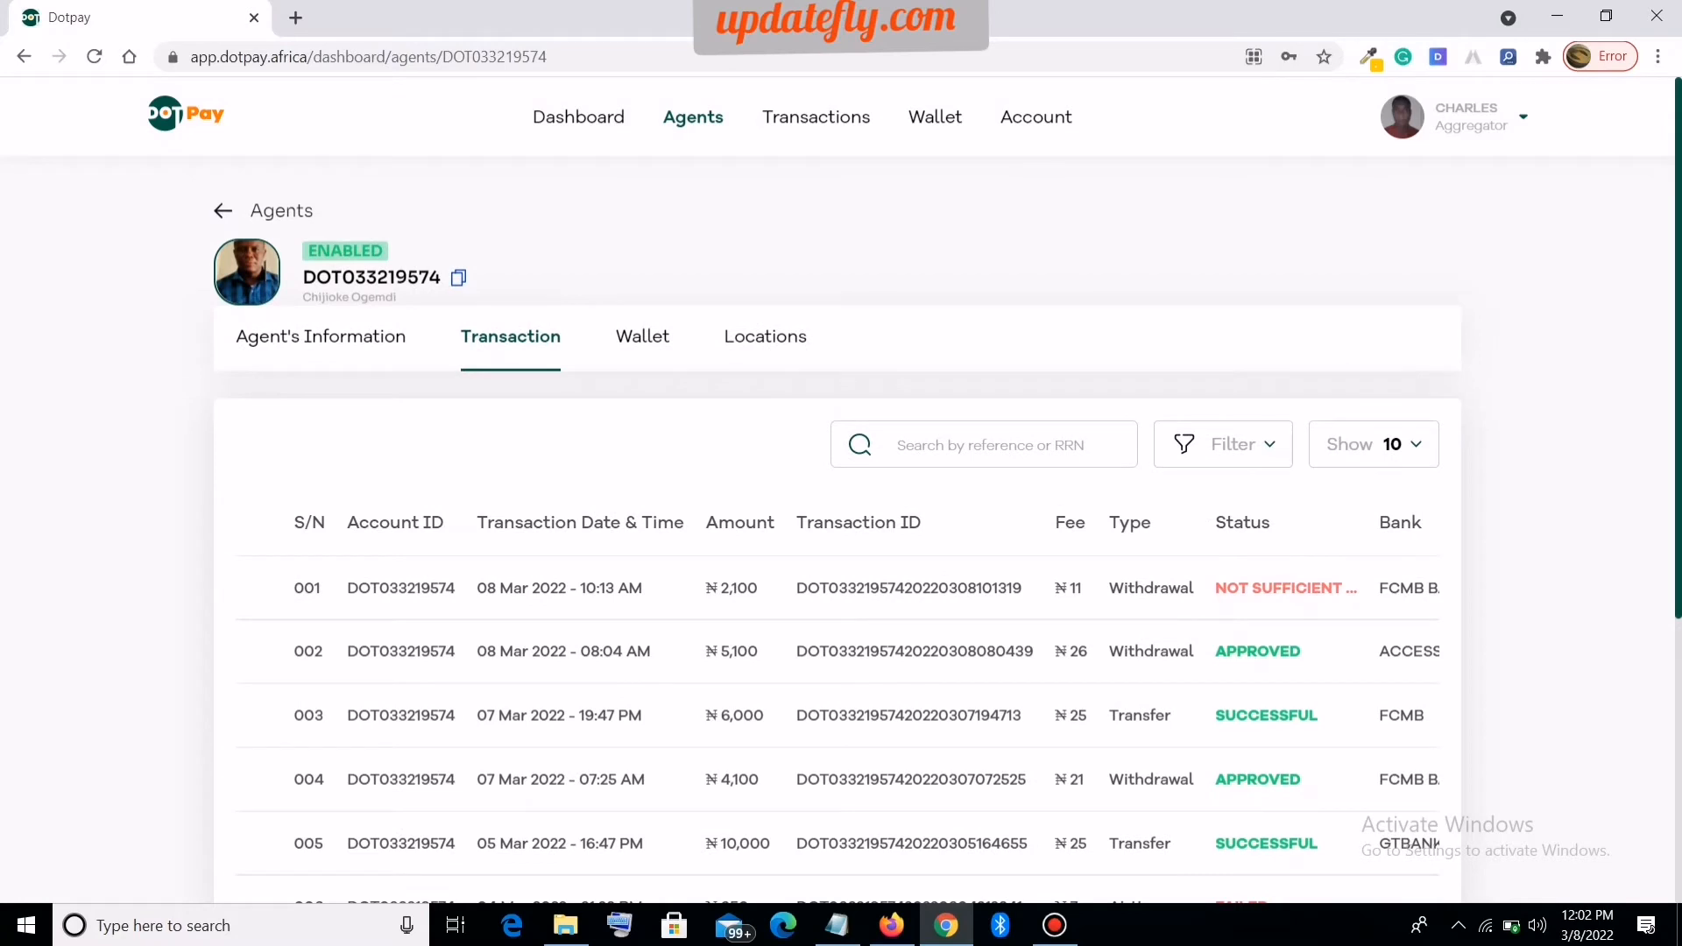
click(641, 336)
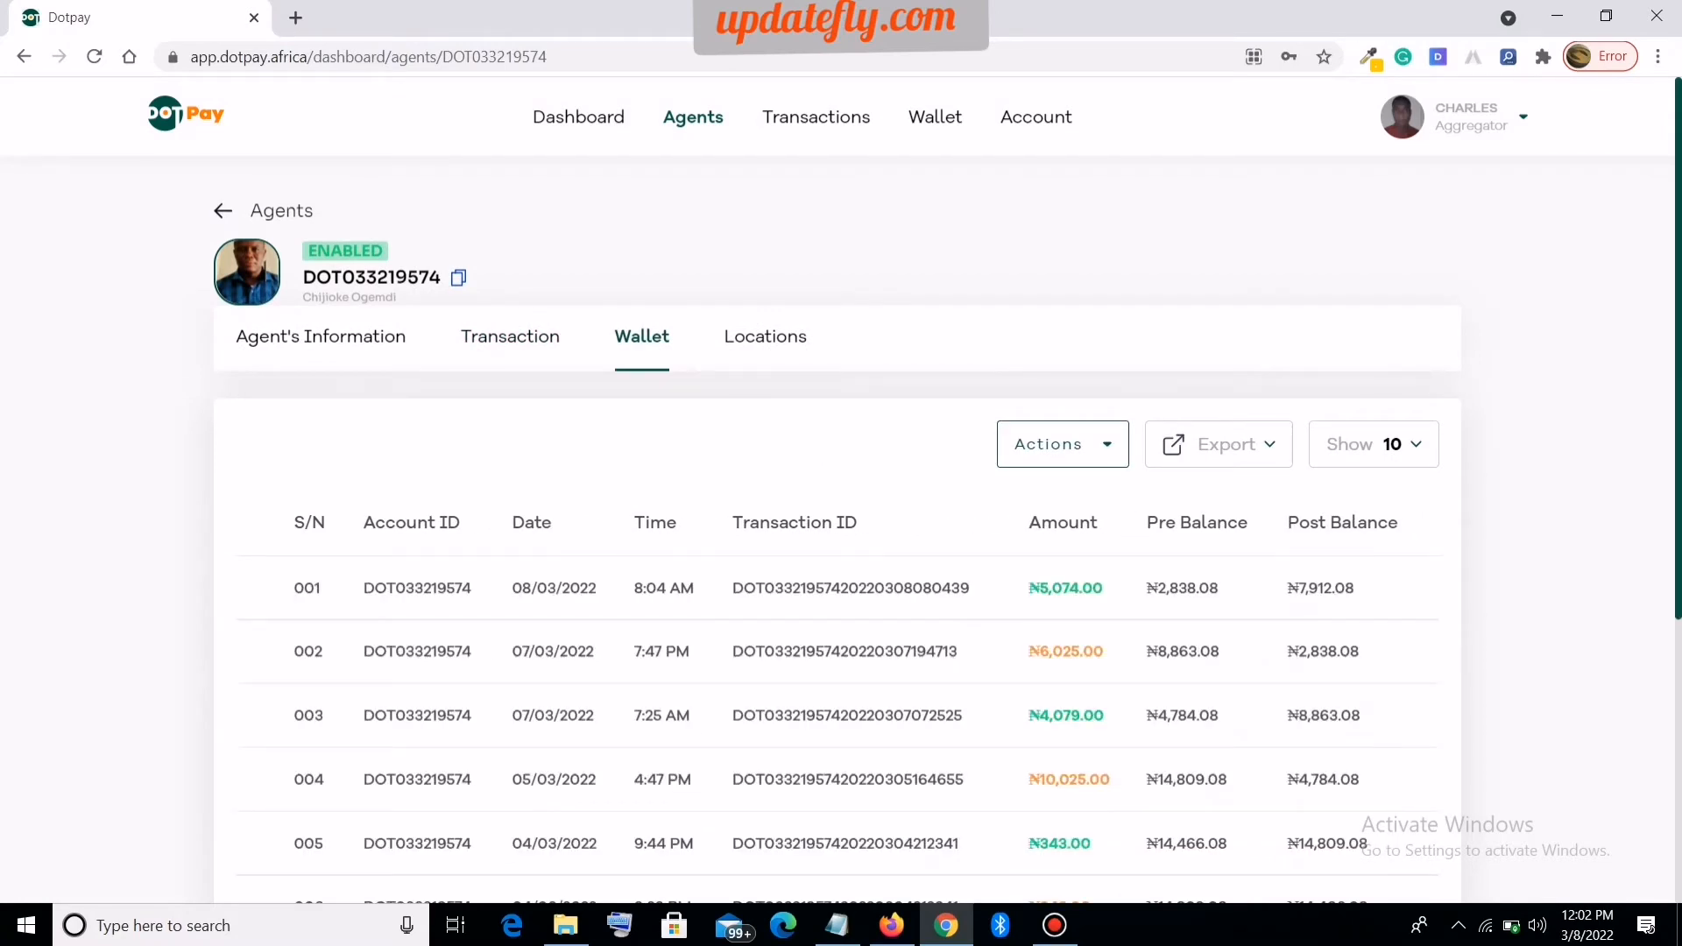
scroll(down, 3)
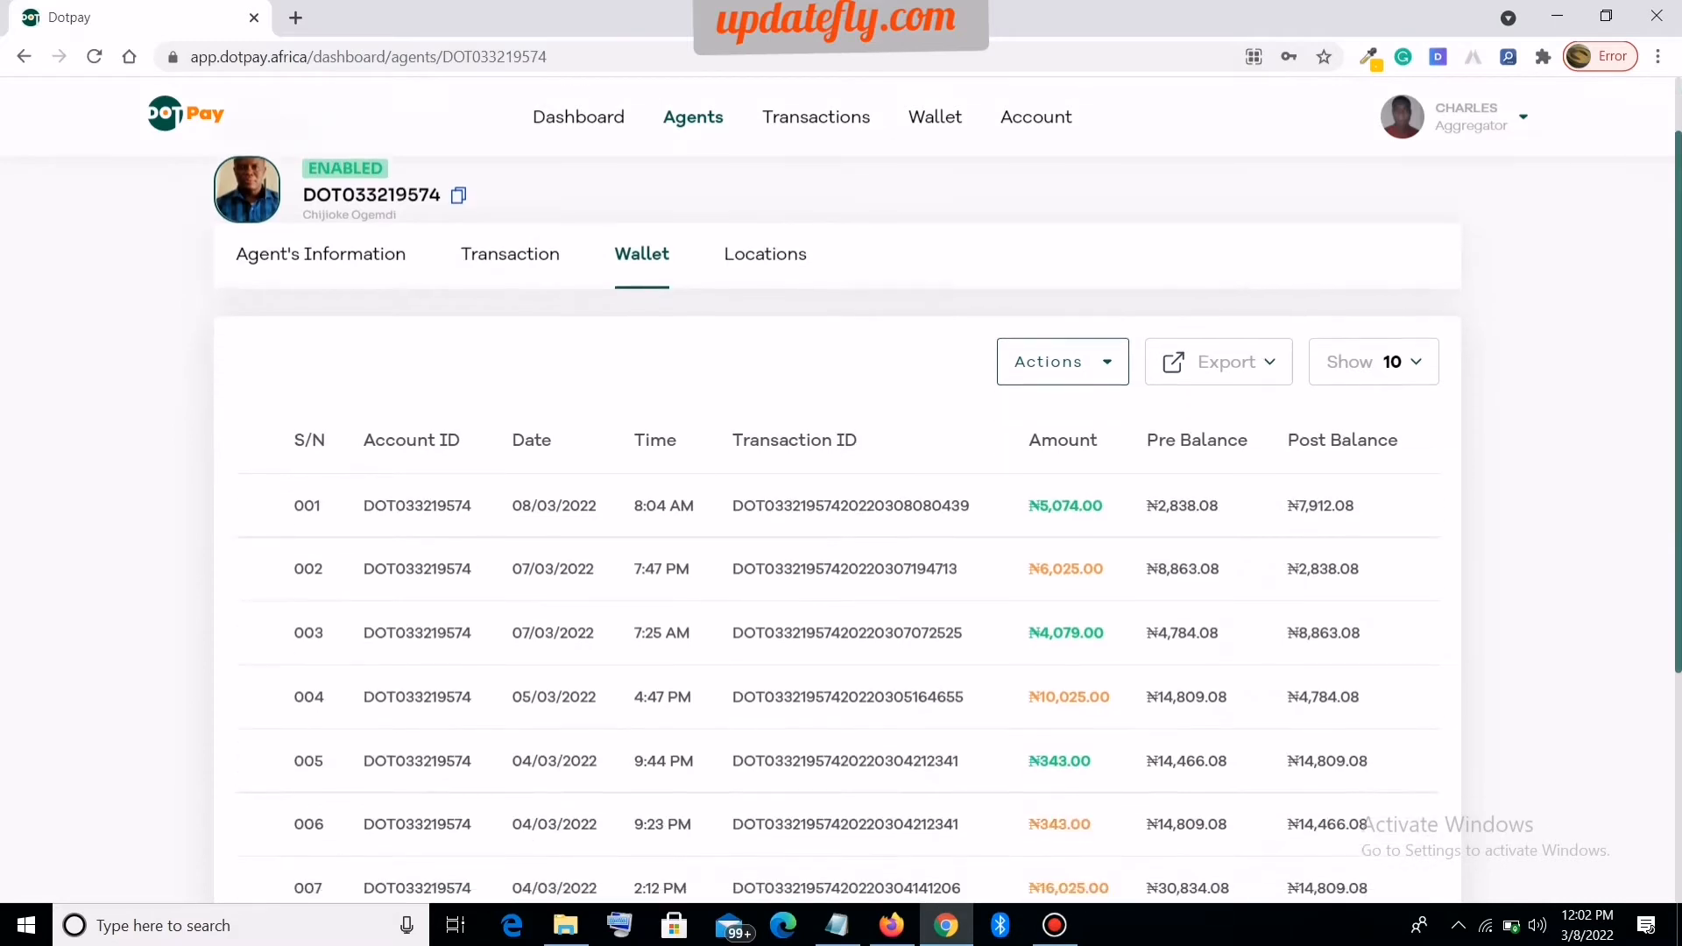
scroll(down, 3)
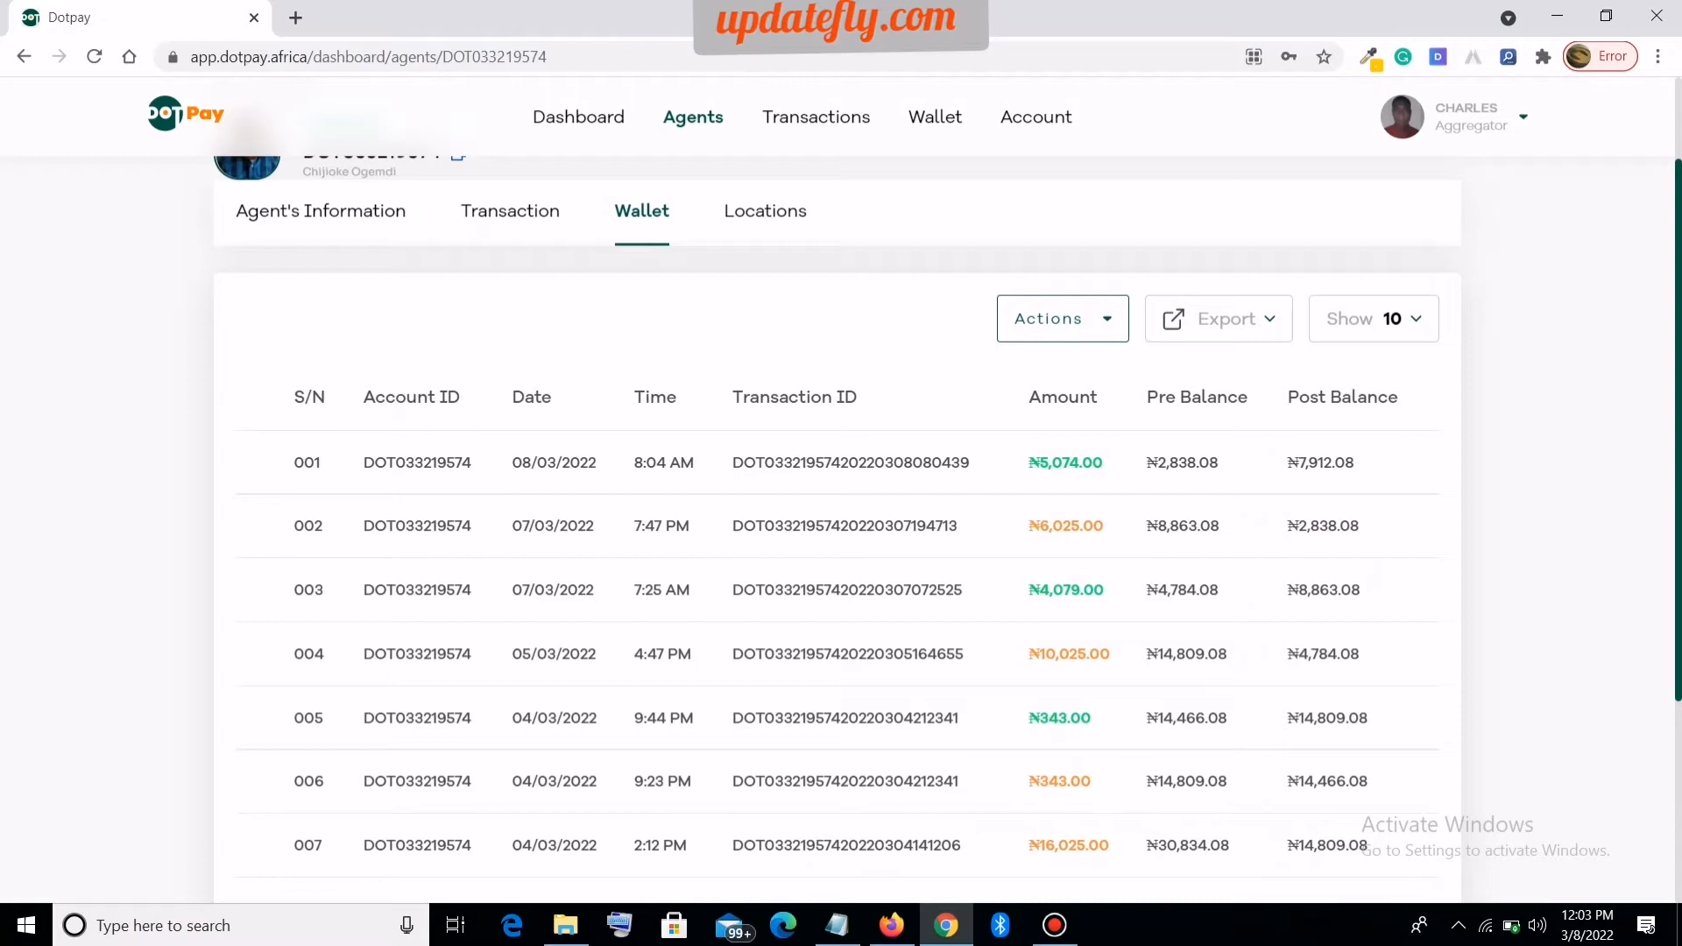
double_click(1195, 397)
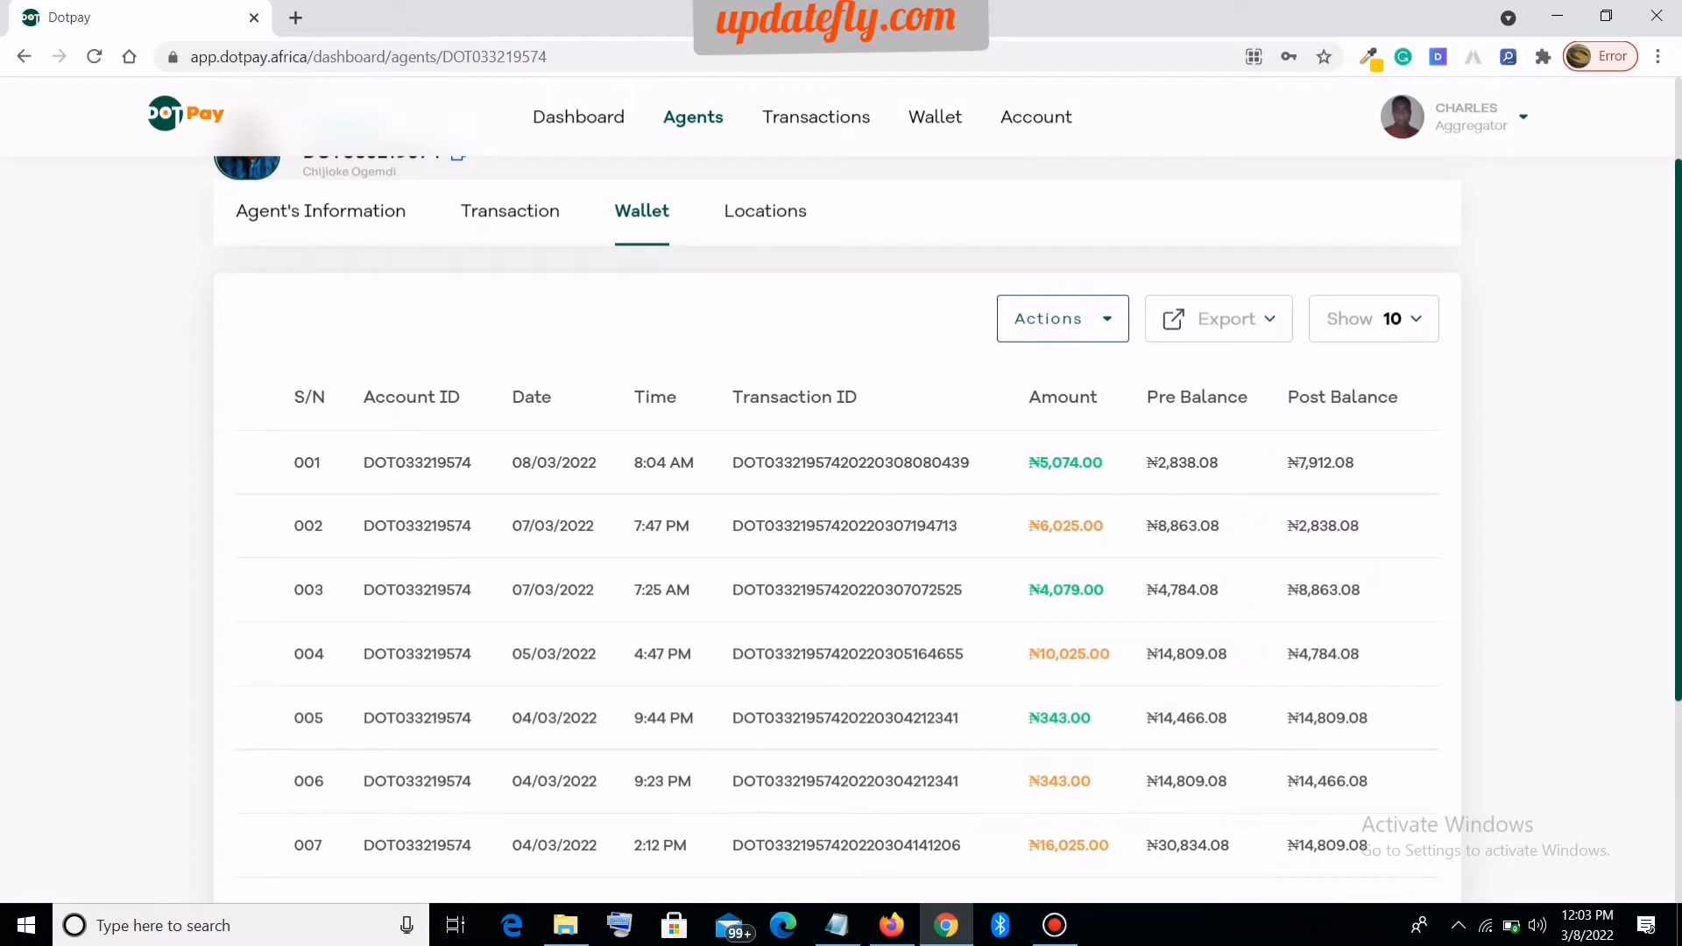
double_click(1342, 397)
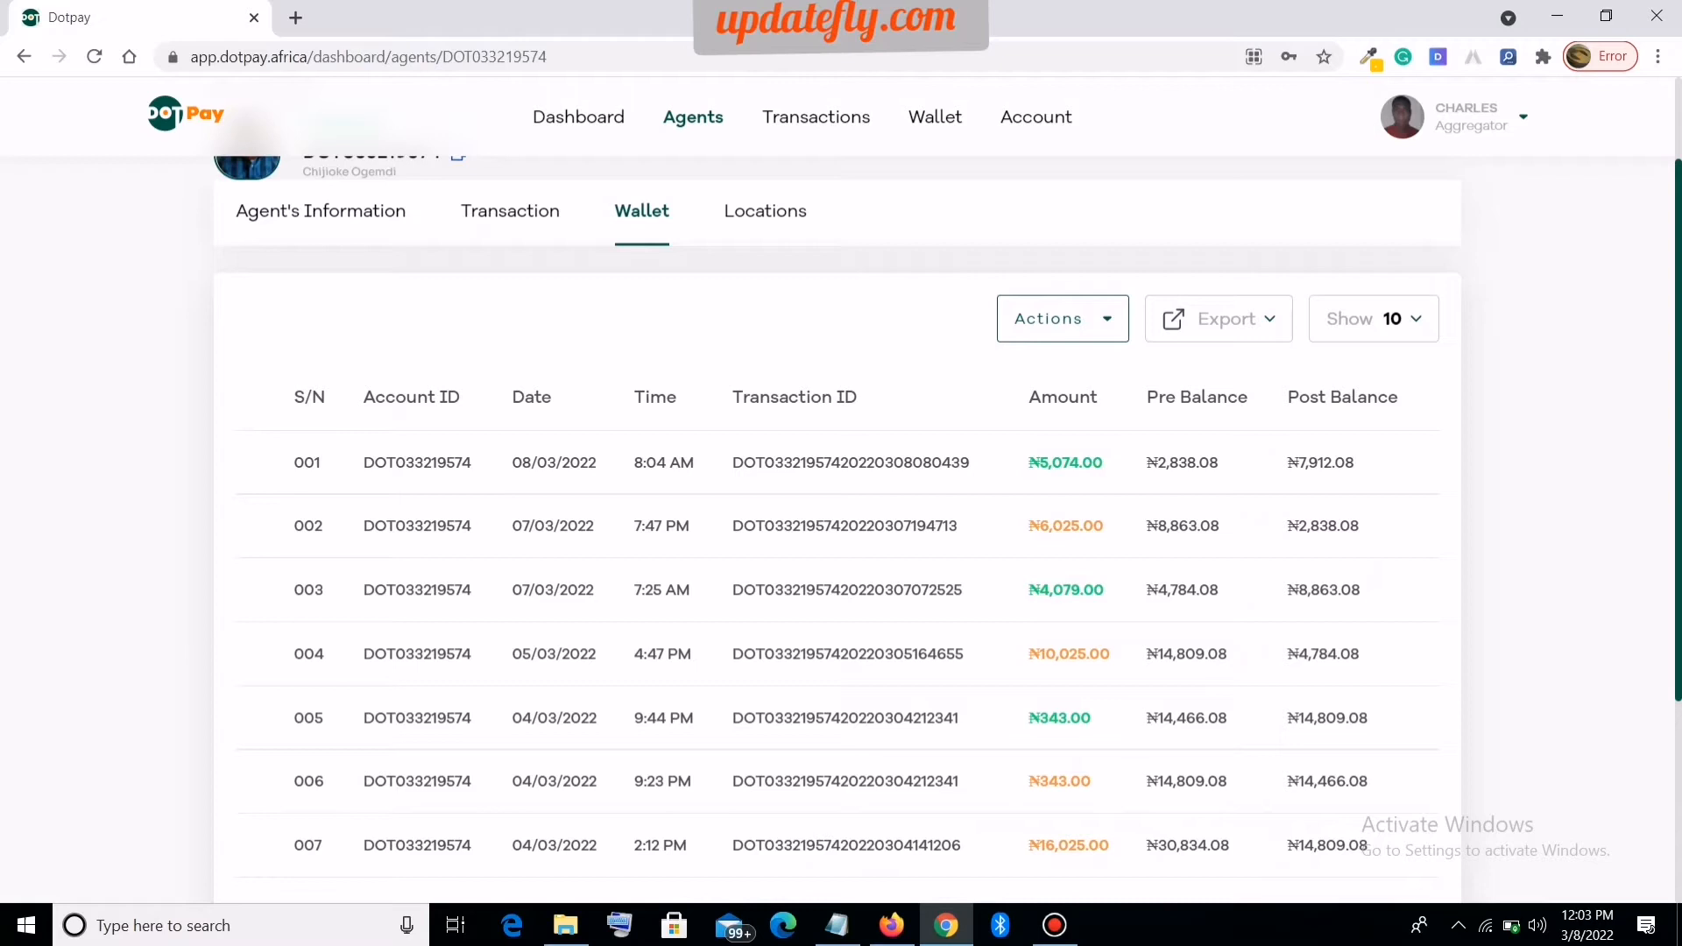
double_click(1064, 463)
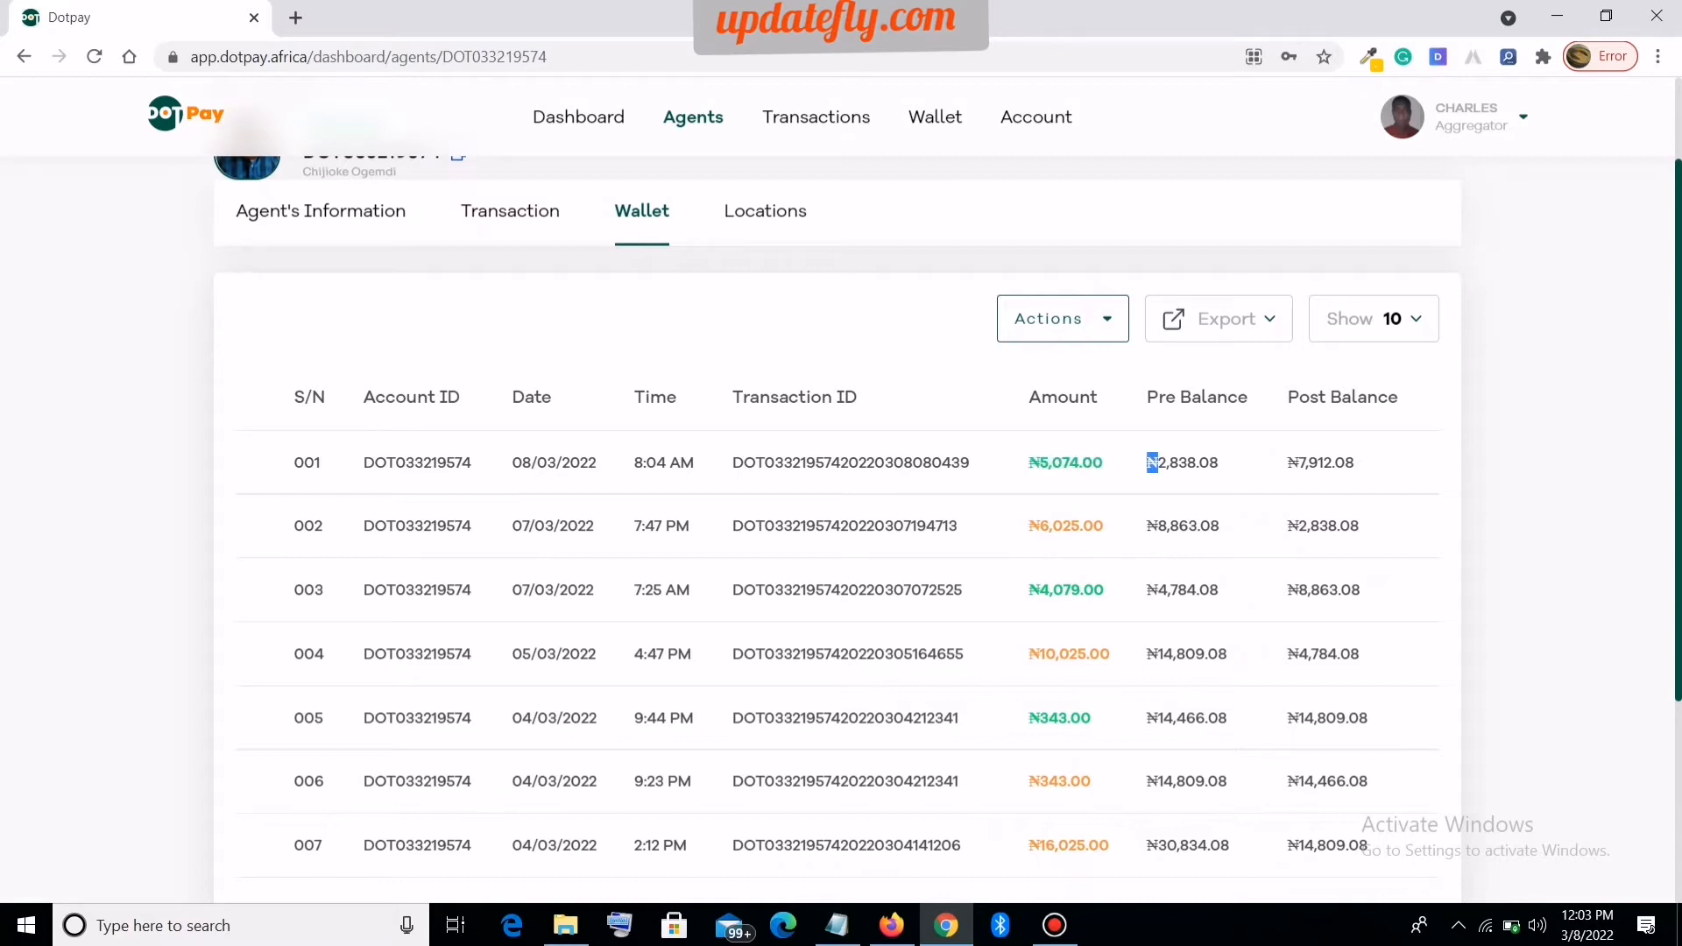
double_click(1181, 462)
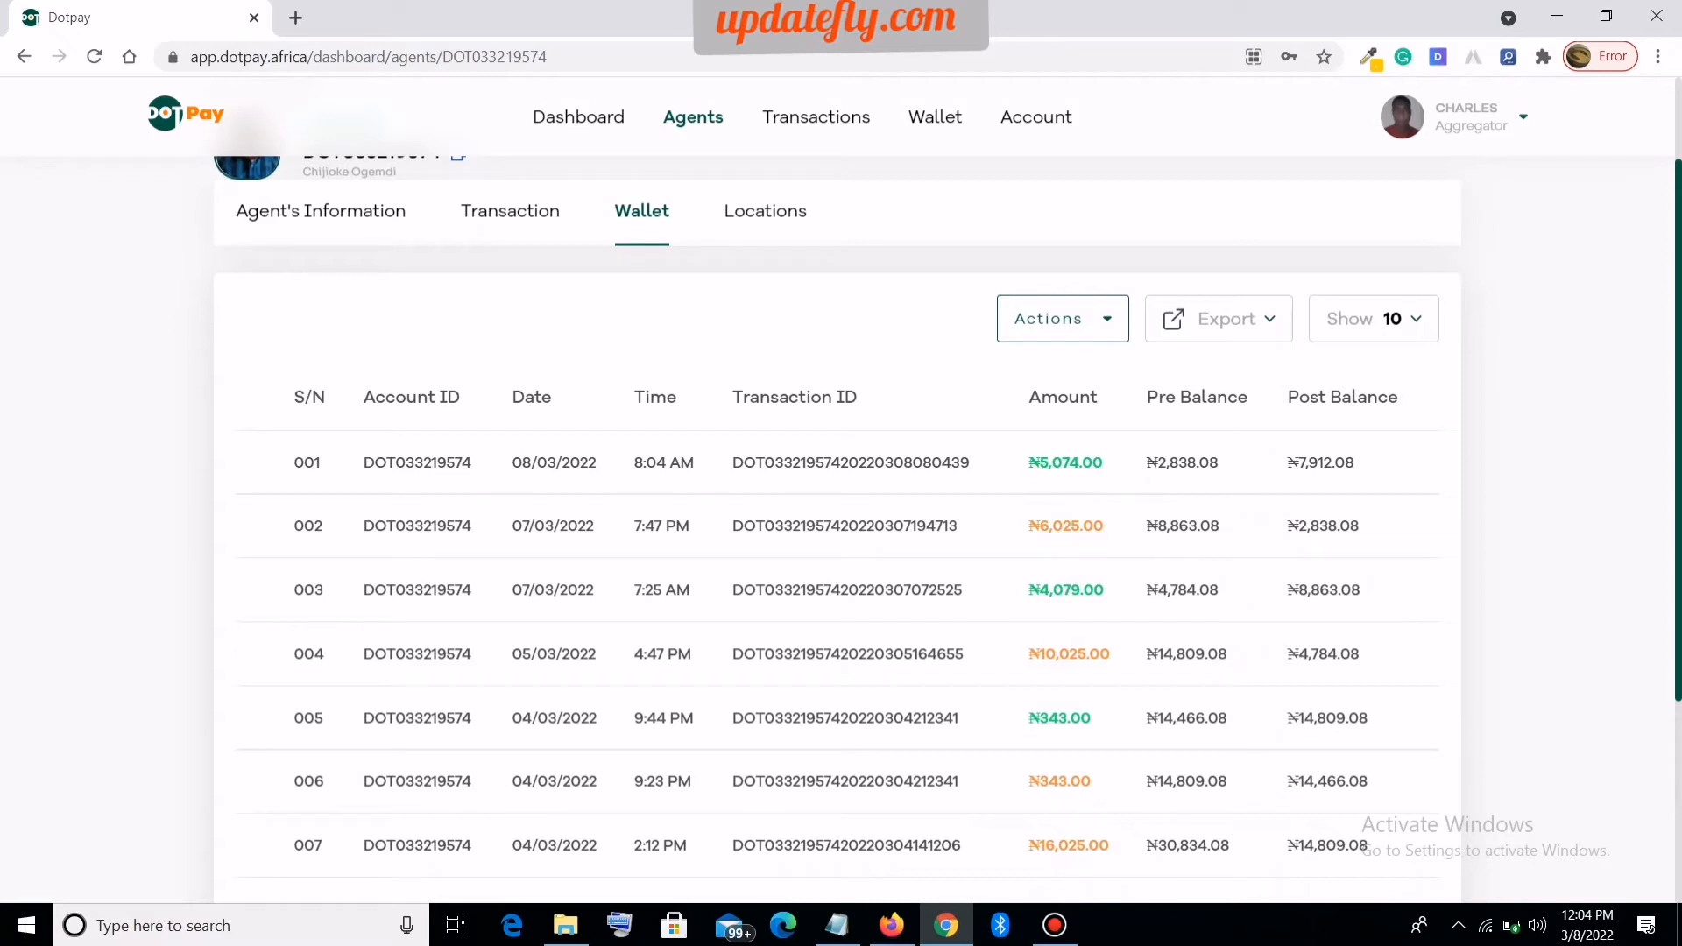
double_click(1065, 526)
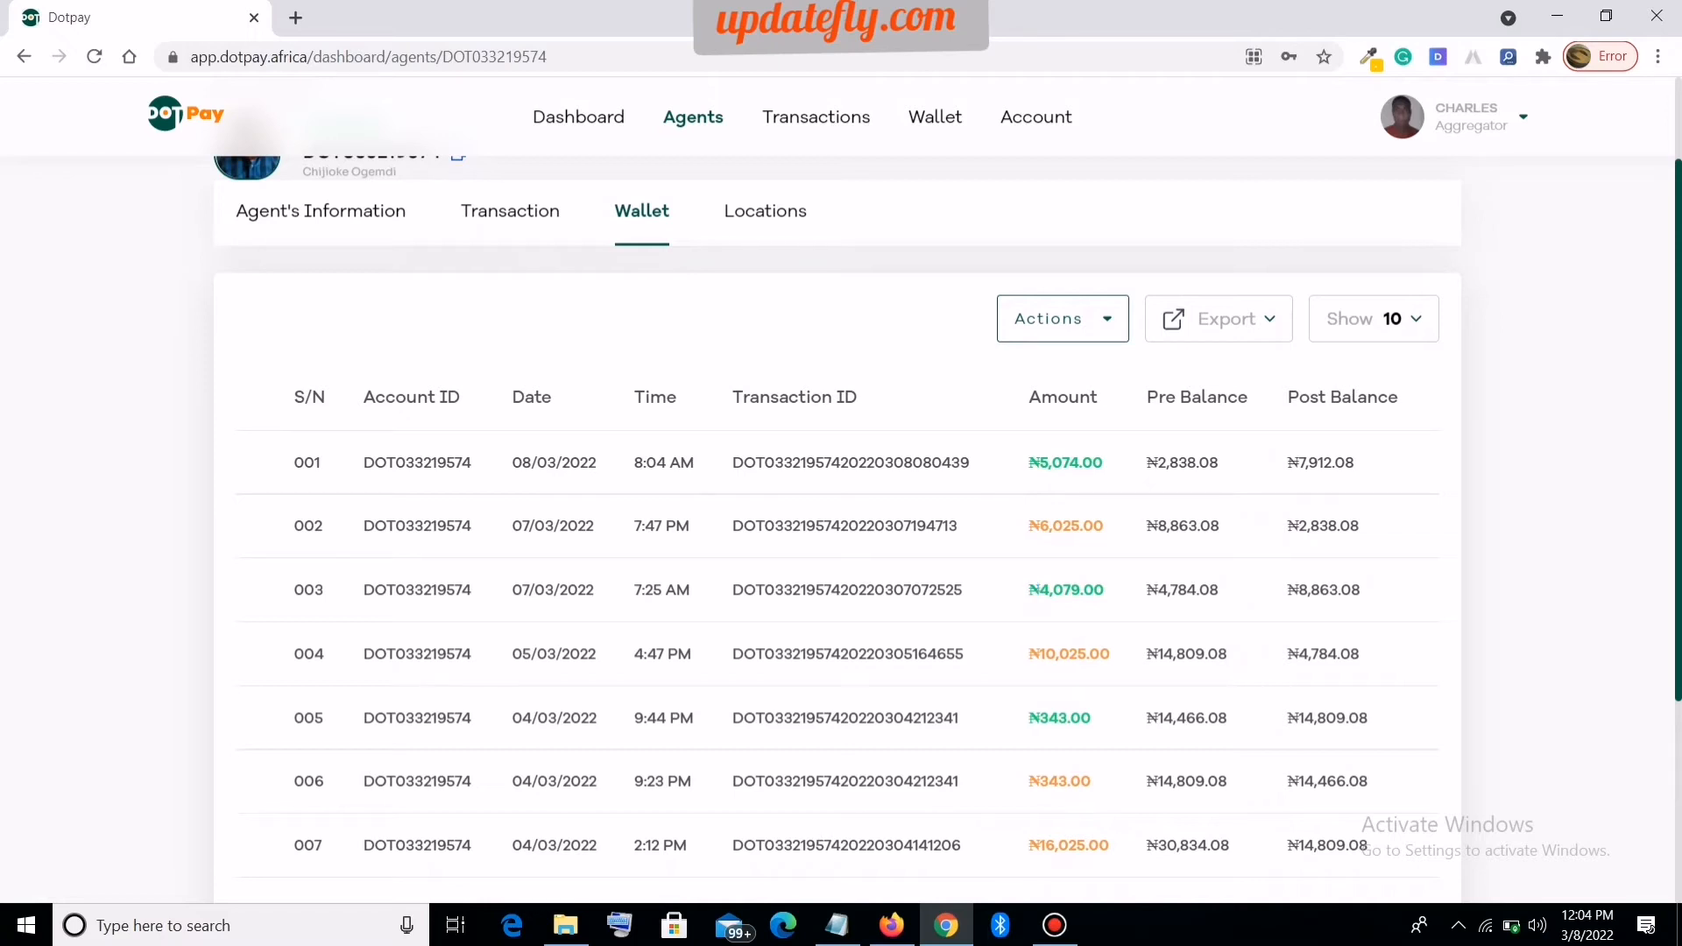
double_click(1069, 588)
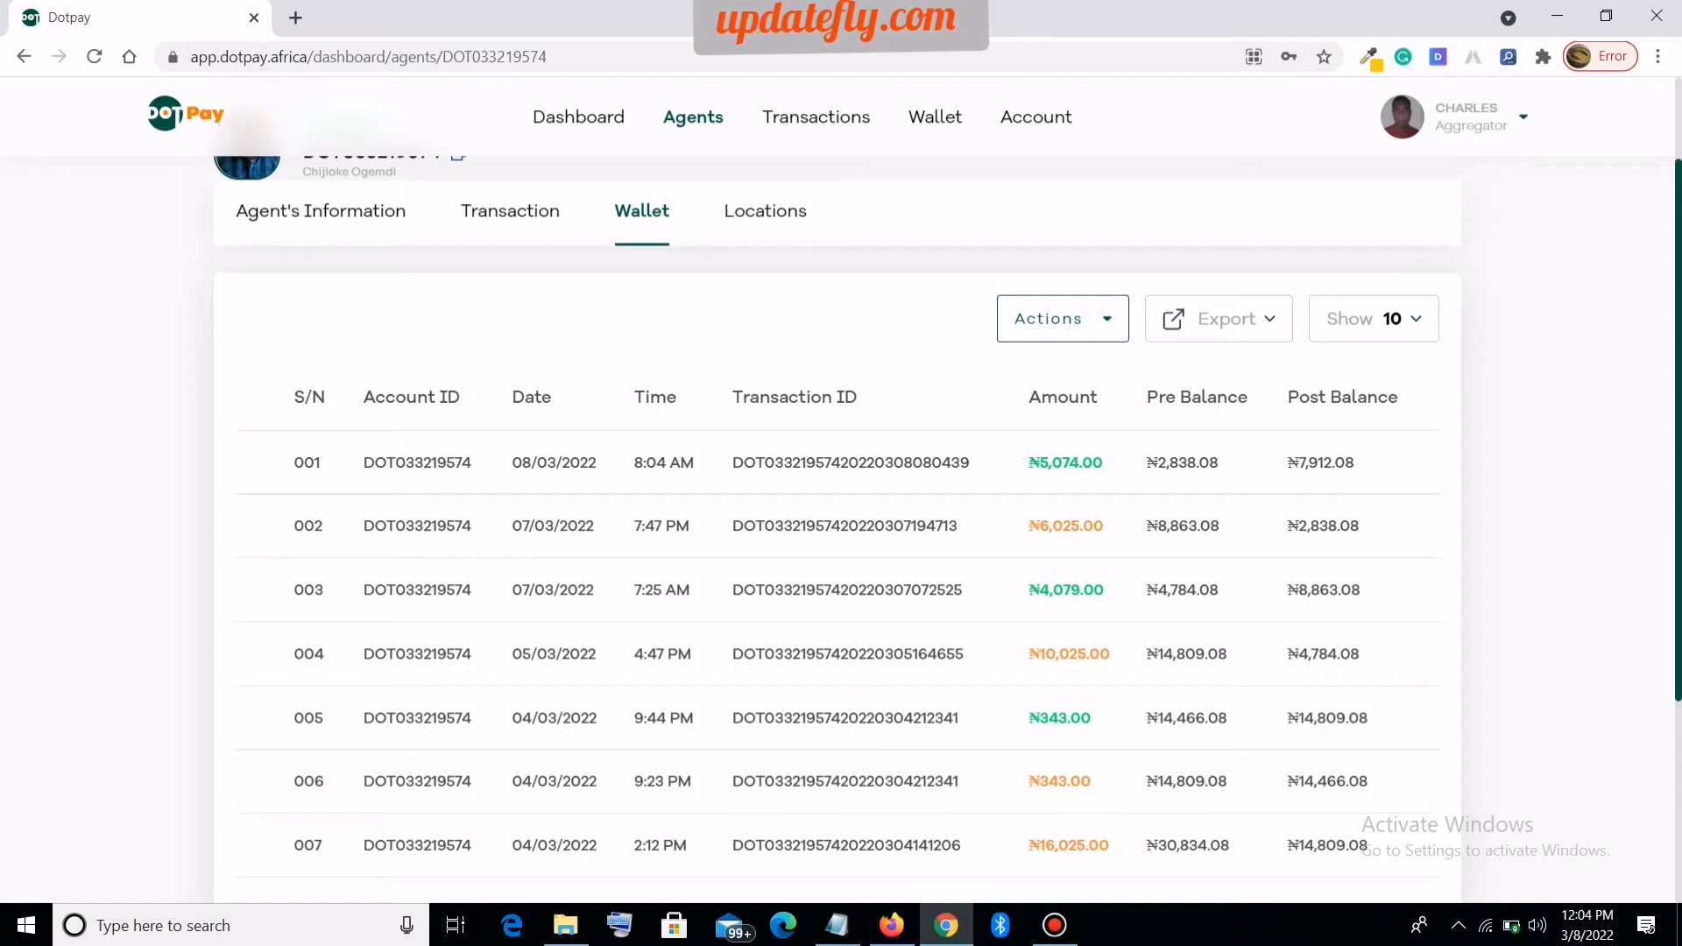
scroll(down, 3)
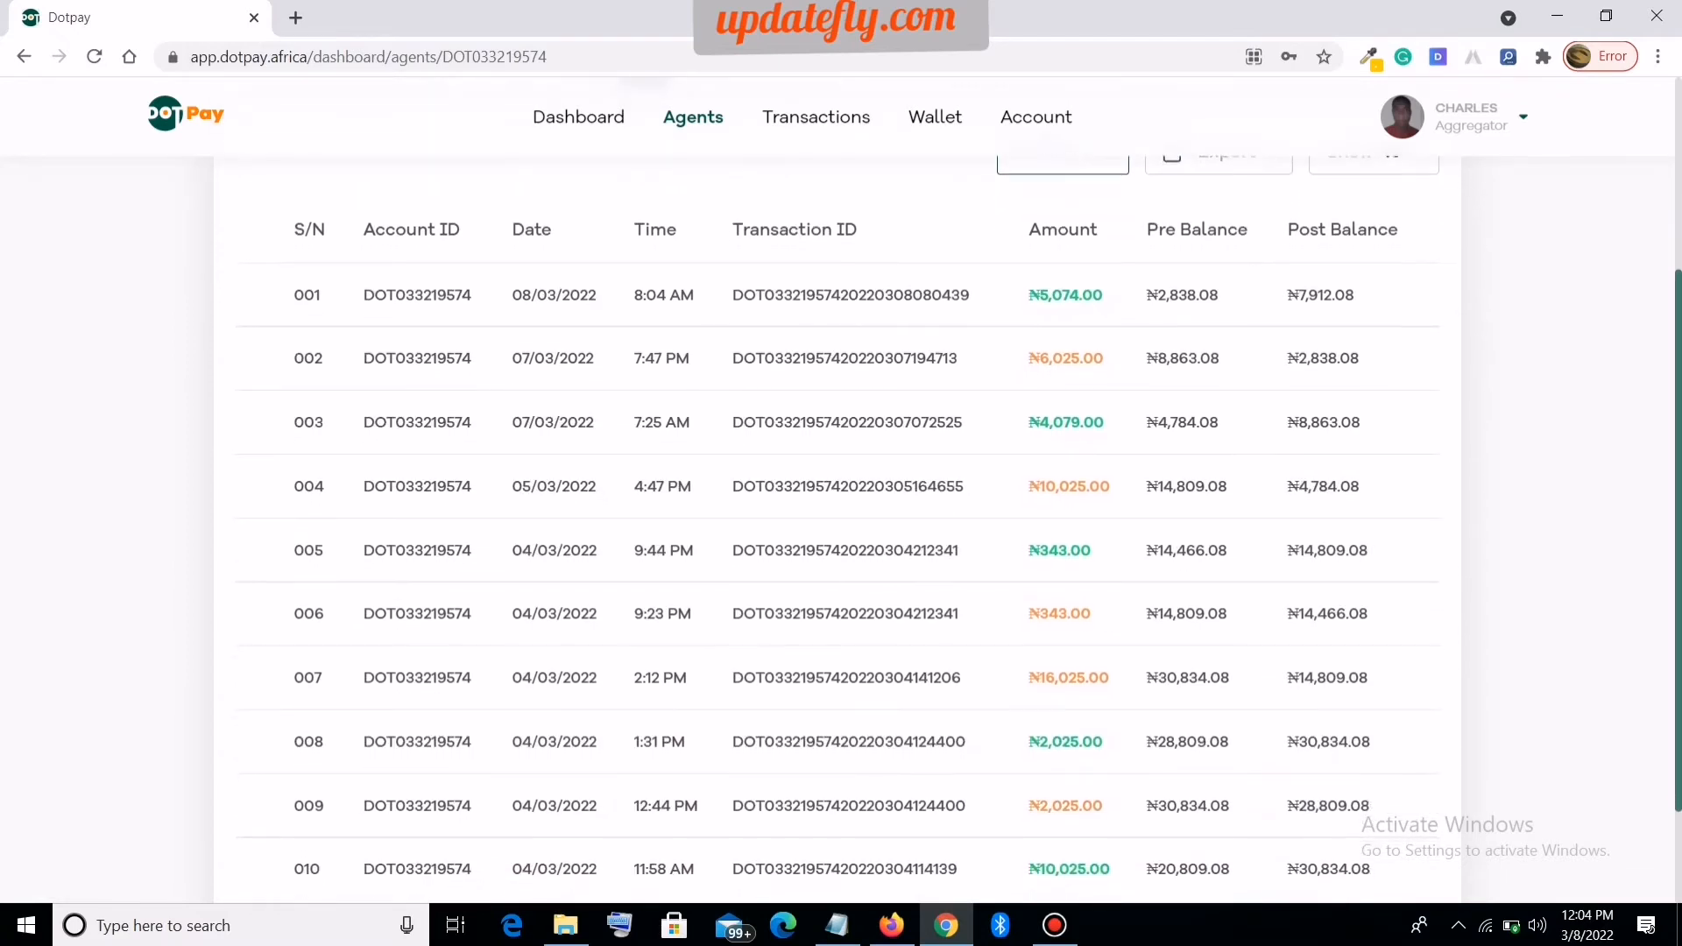
scroll(up, 3)
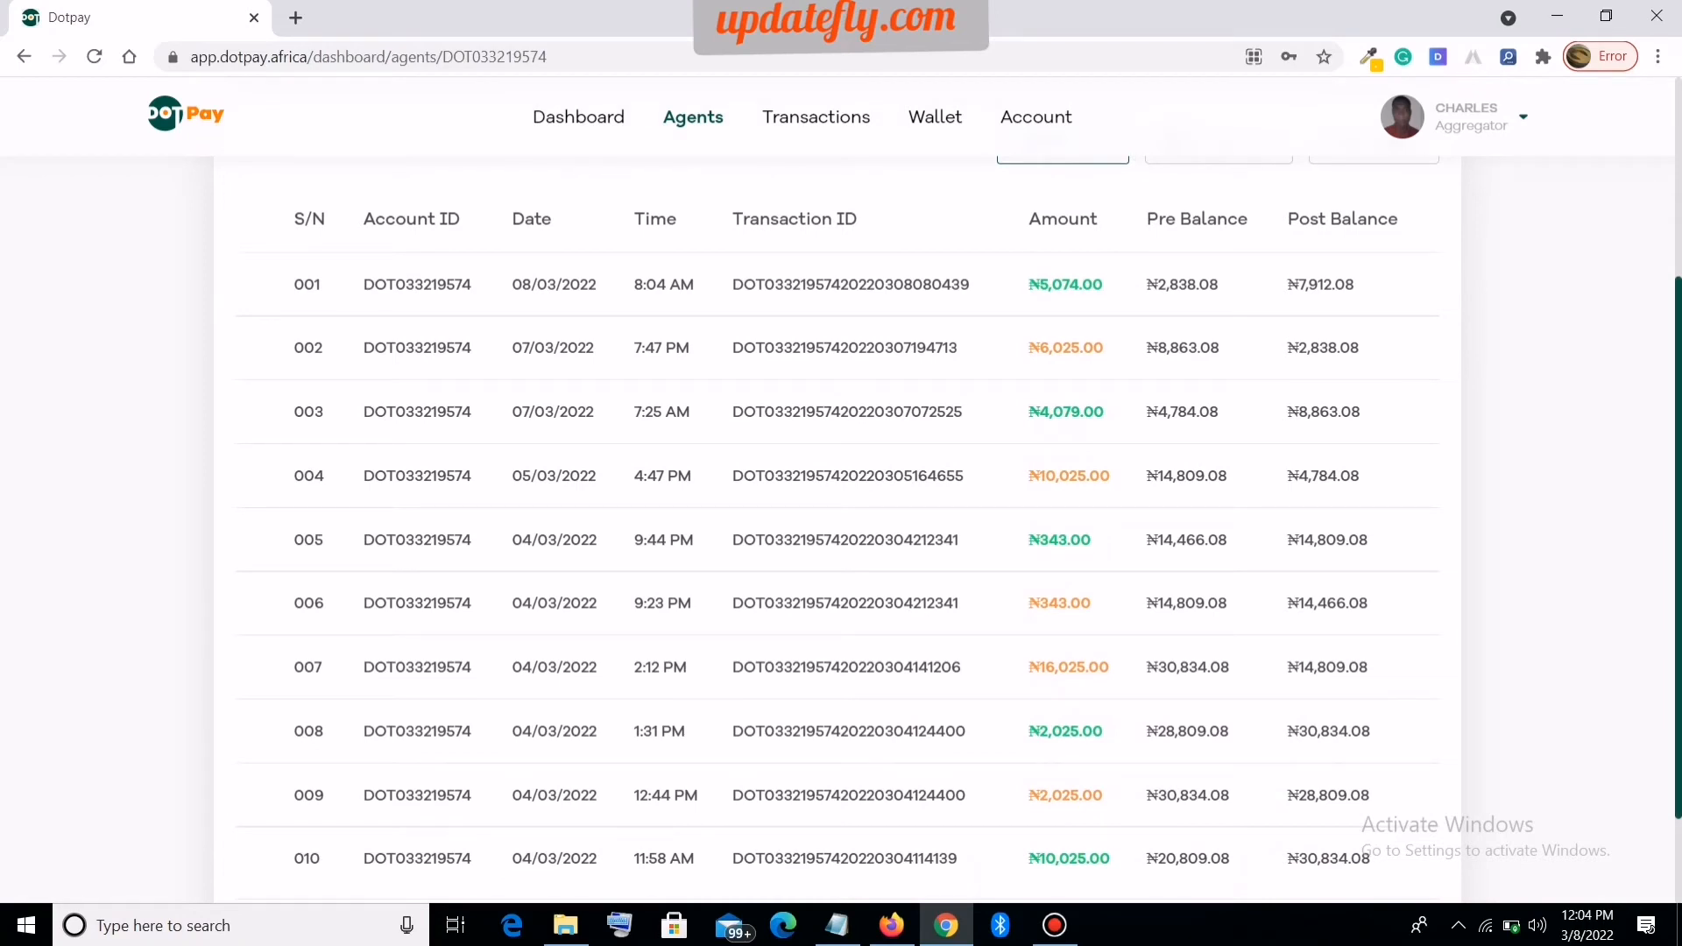
double_click(1059, 540)
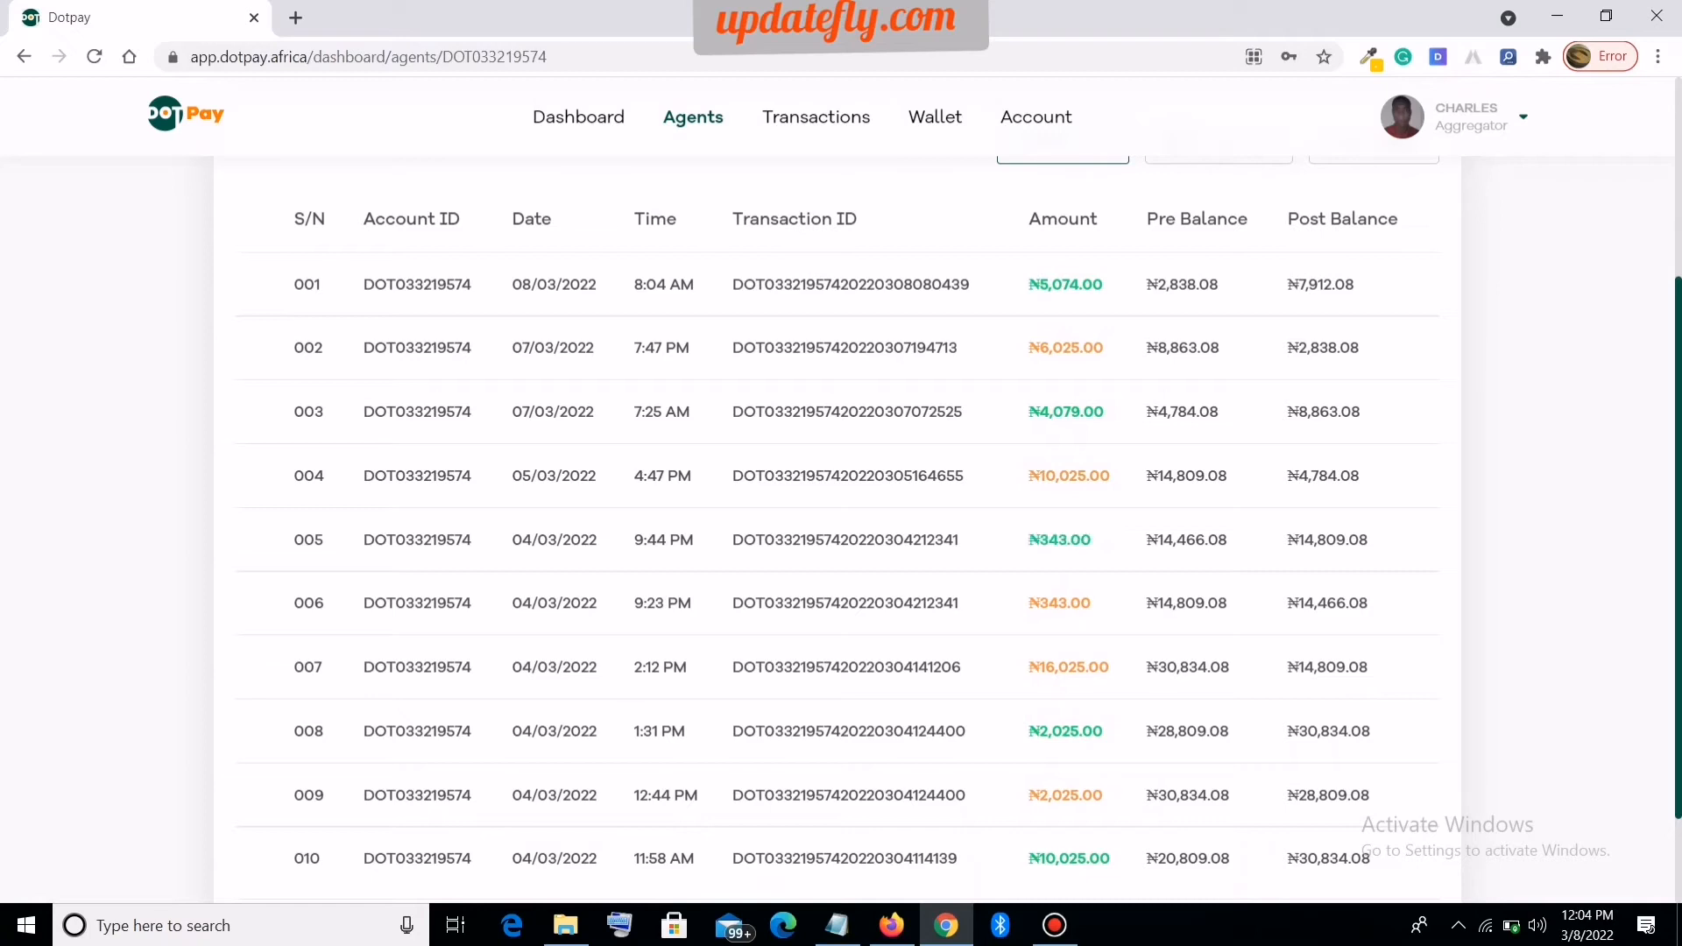
double_click(1058, 603)
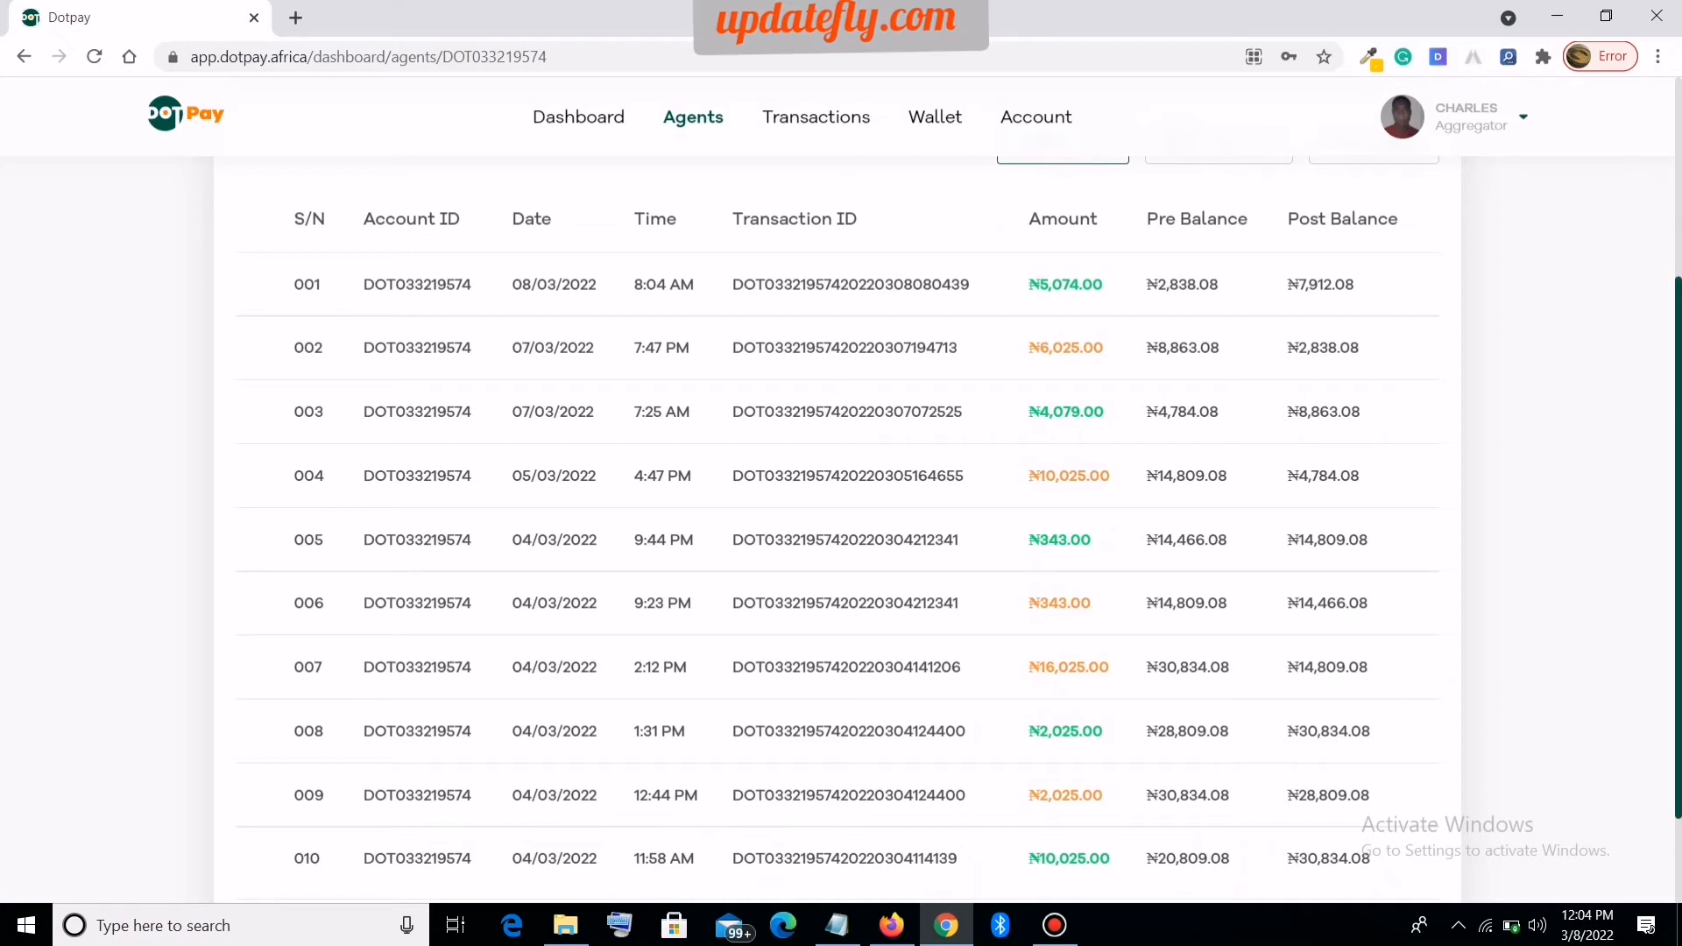
double_click(1058, 603)
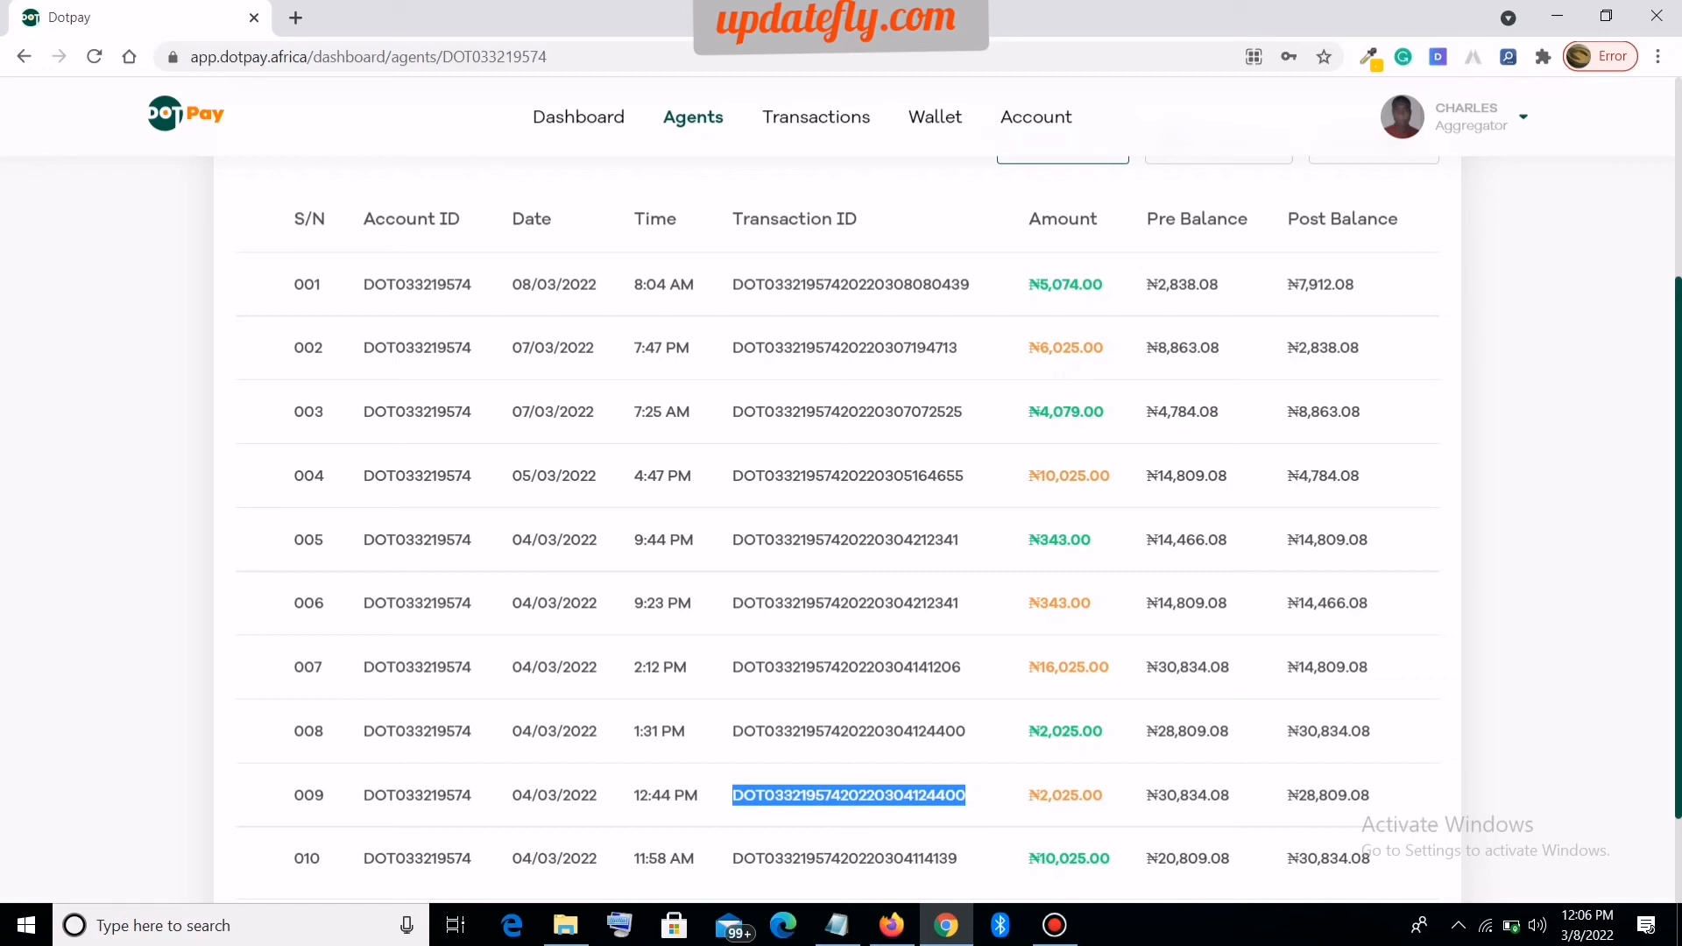
Step: Check the wallet Actions menu for Statement Of Account, then show the empty Locations tab
scroll(up, 3)
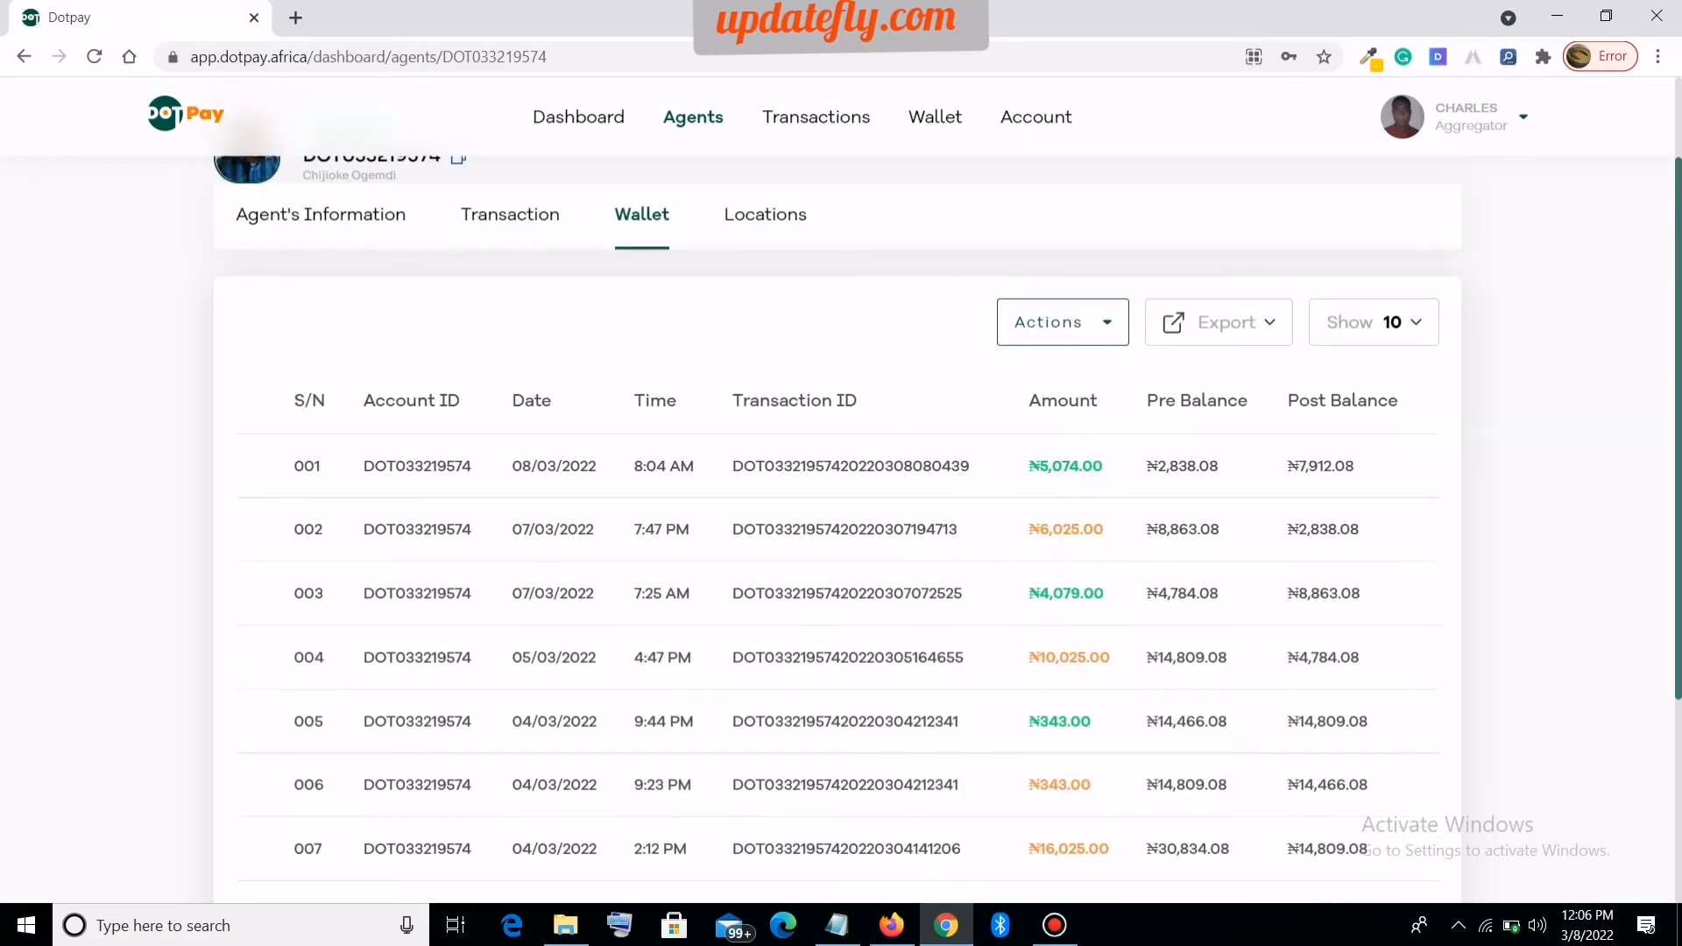
scroll(up, 3)
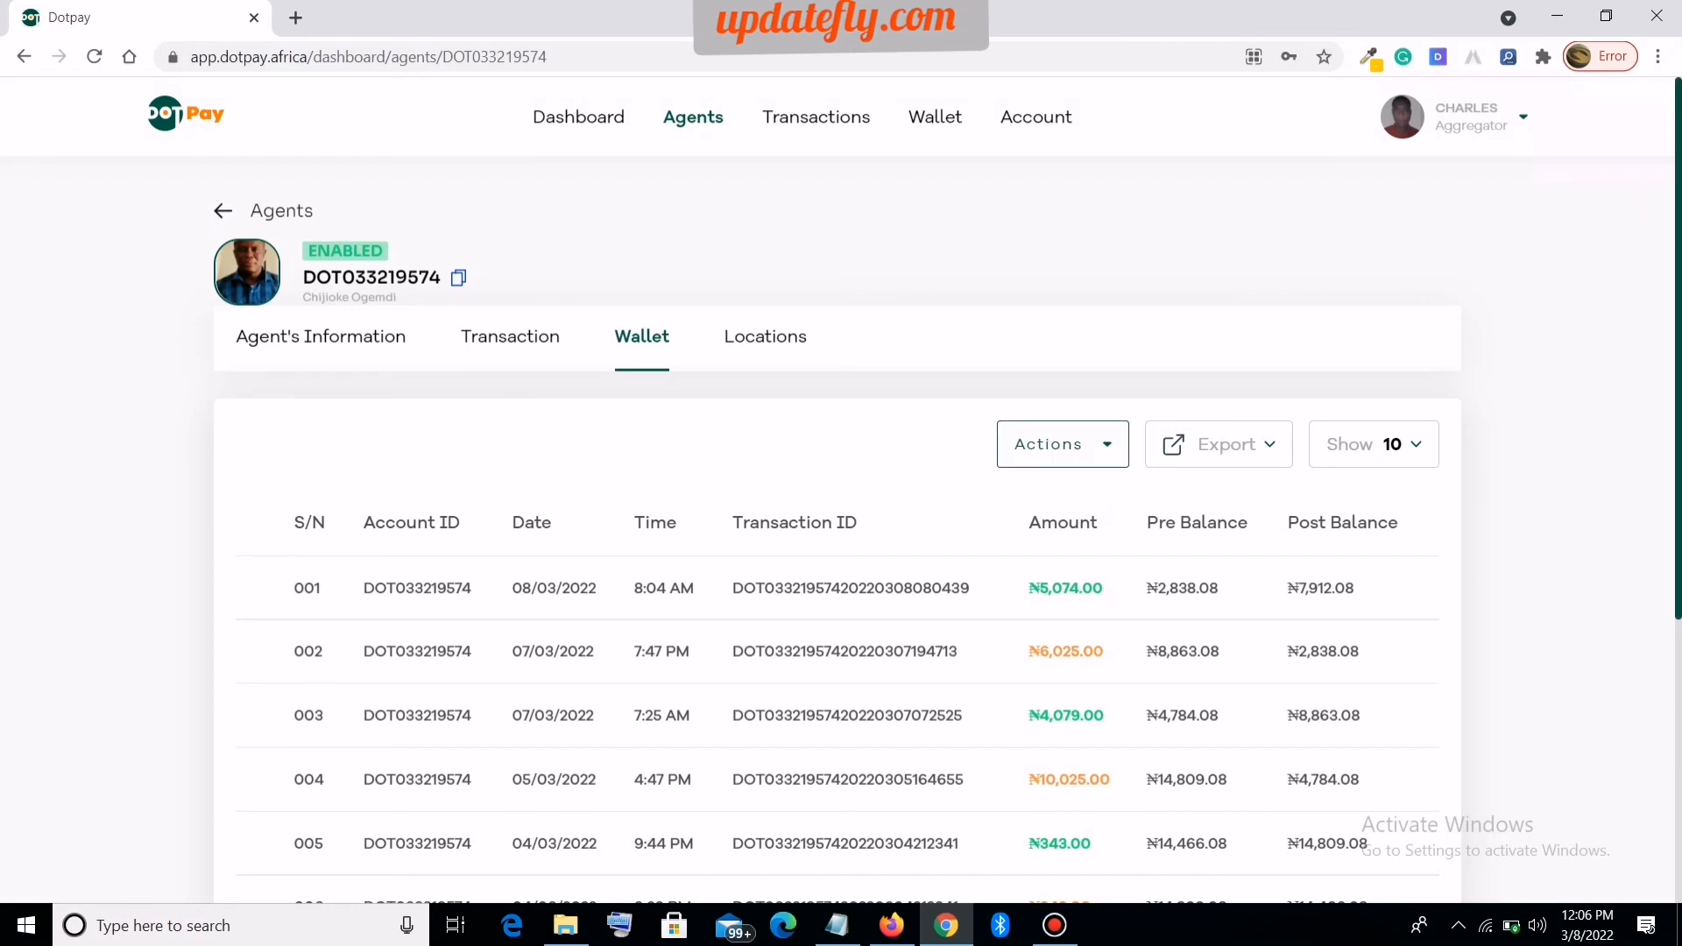
click(1218, 444)
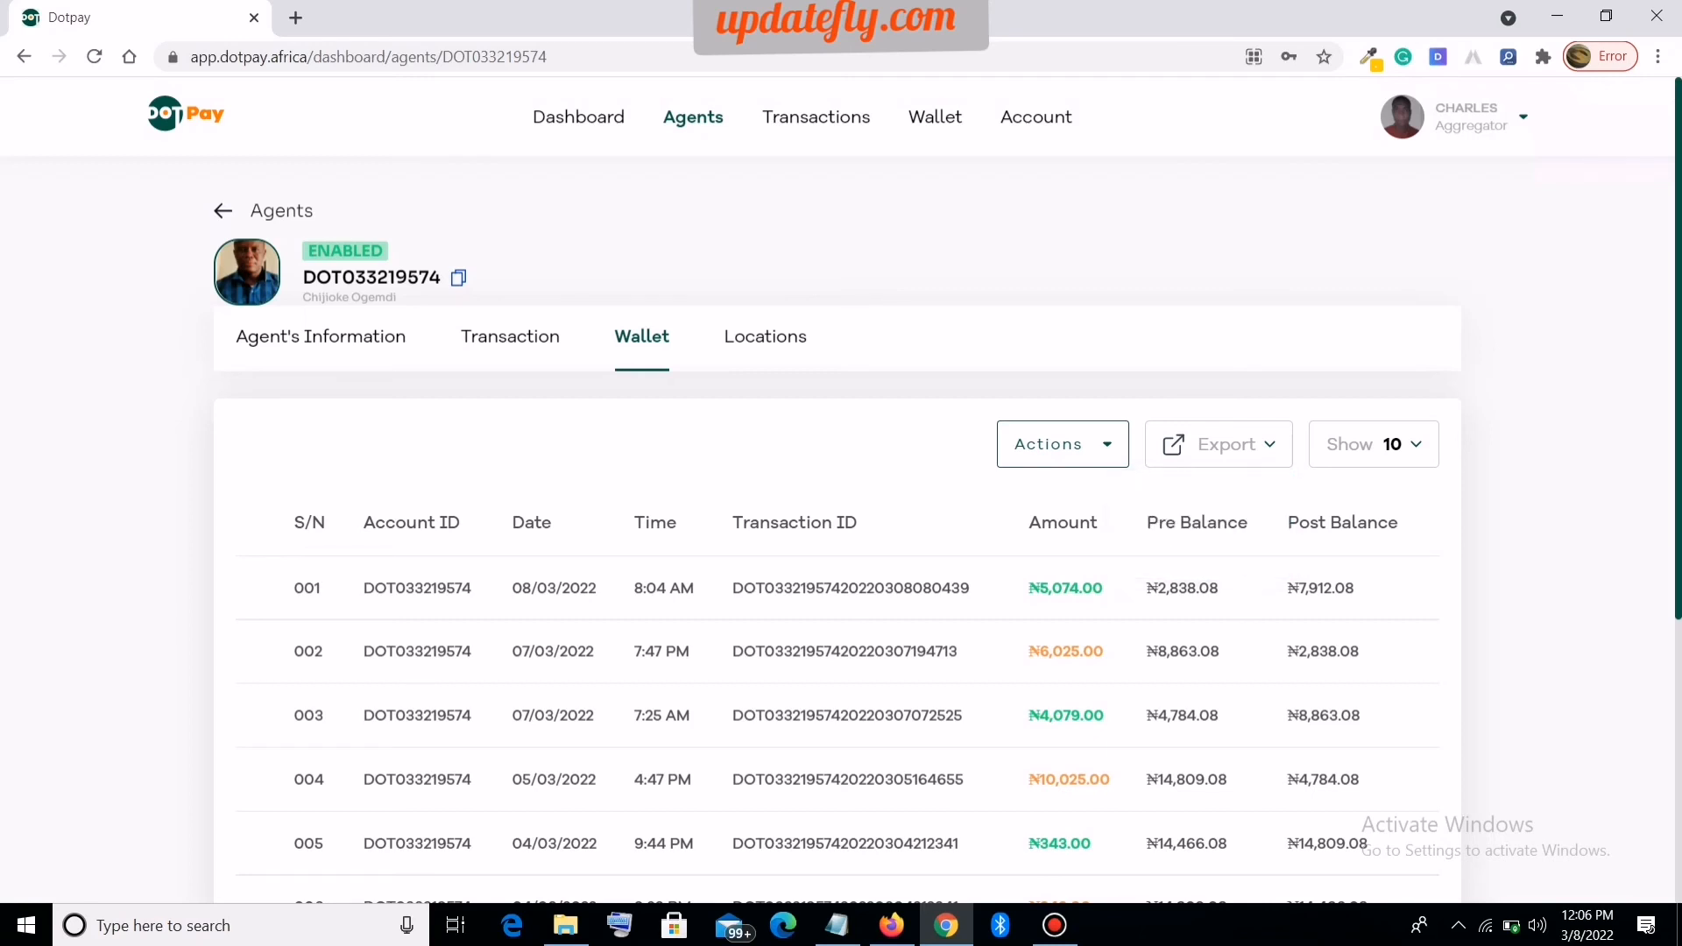
click(1061, 444)
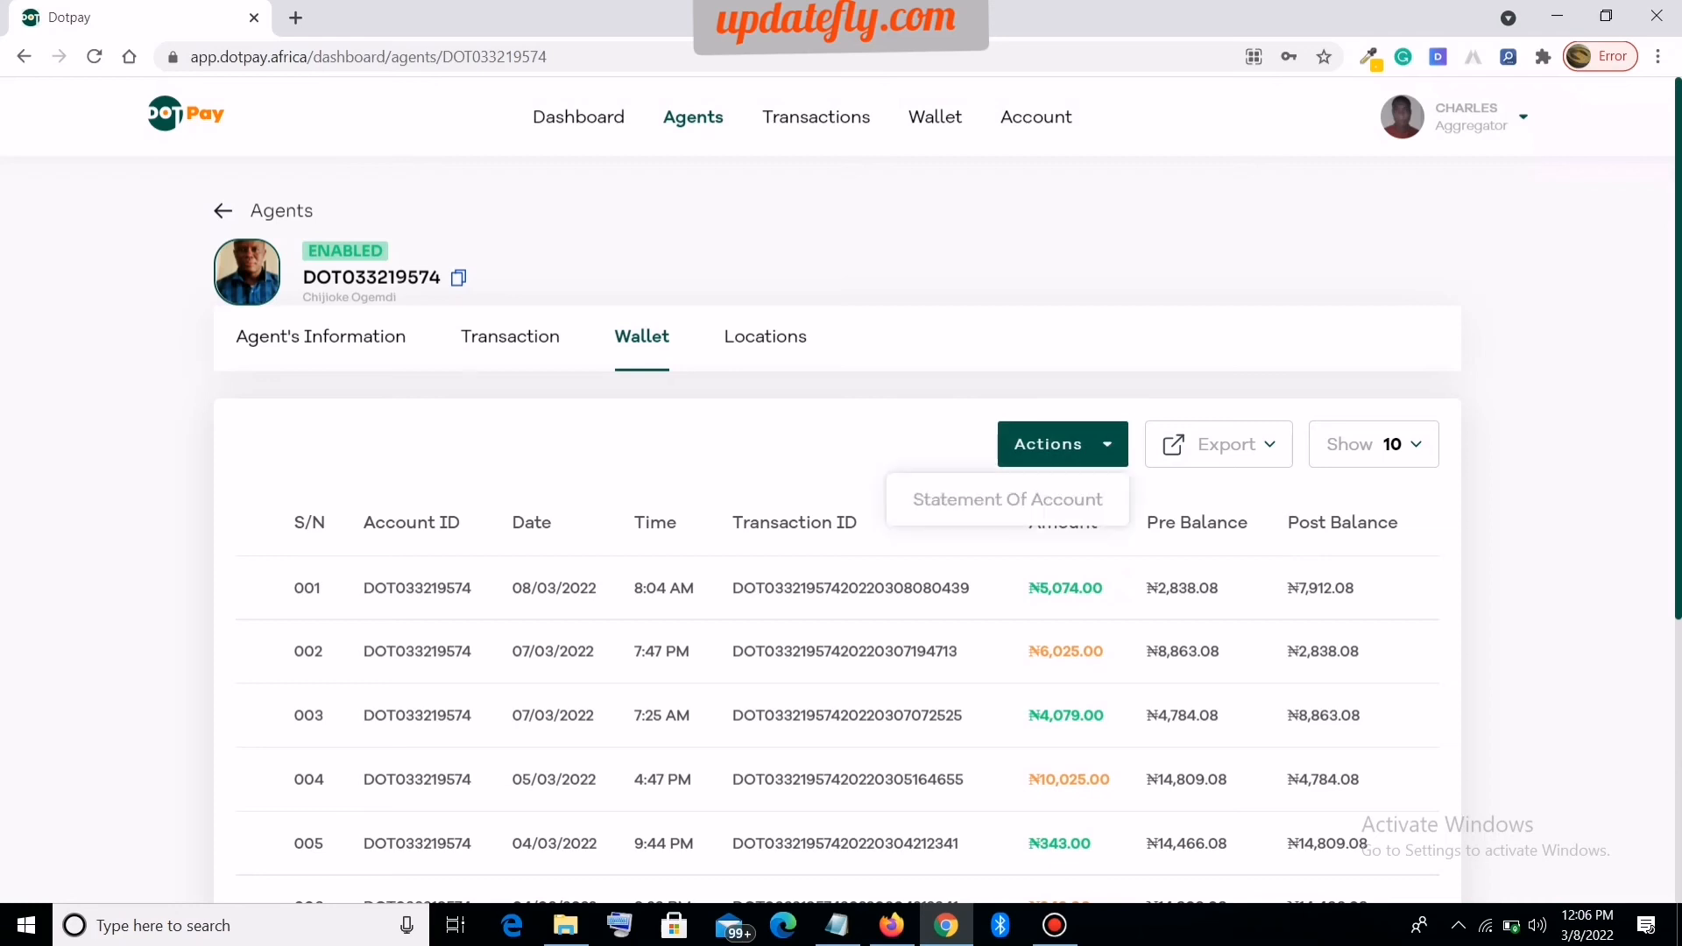
mouse_move(1007, 499)
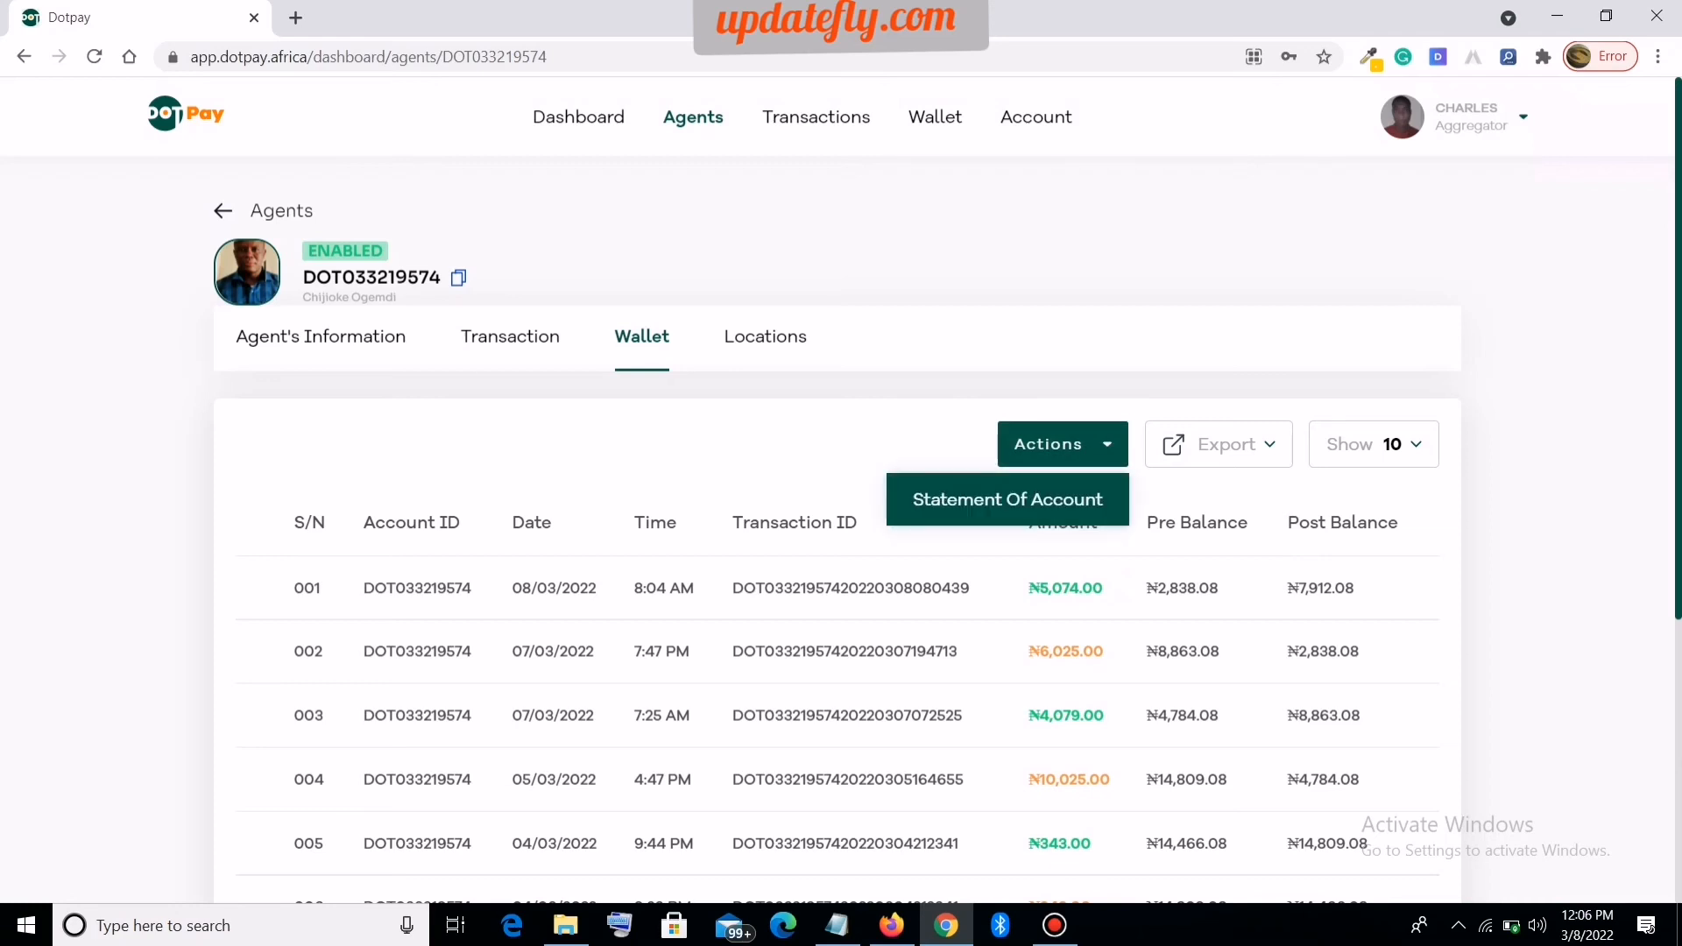
mouse_move(1007, 499)
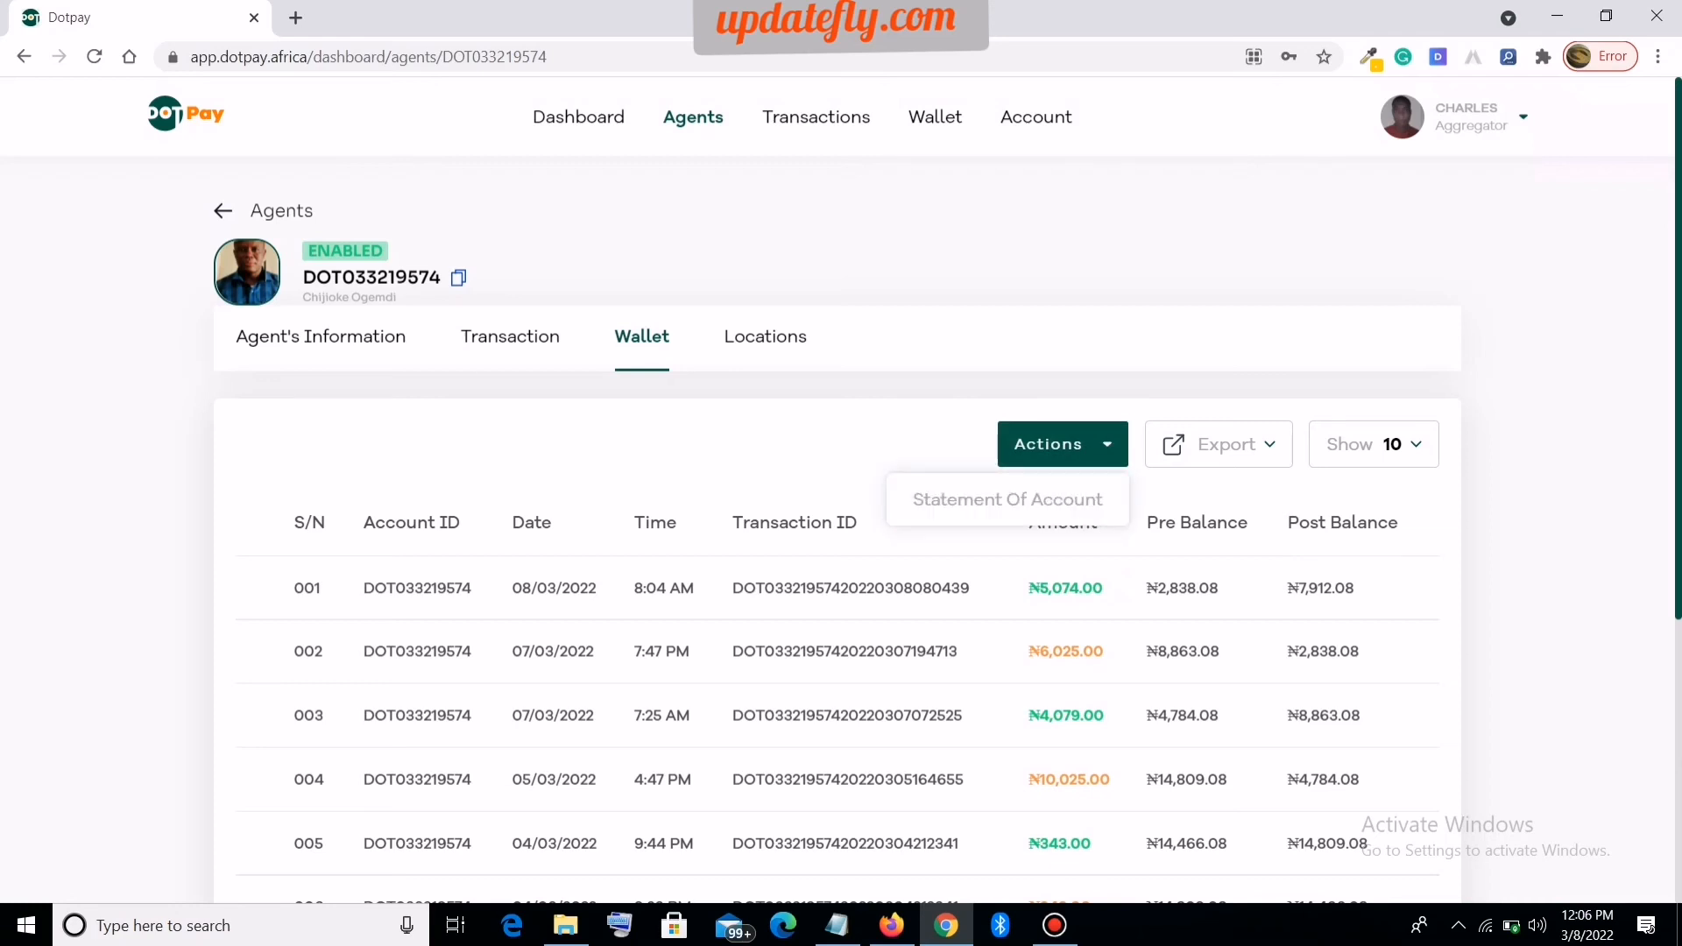
mouse_move(1007, 499)
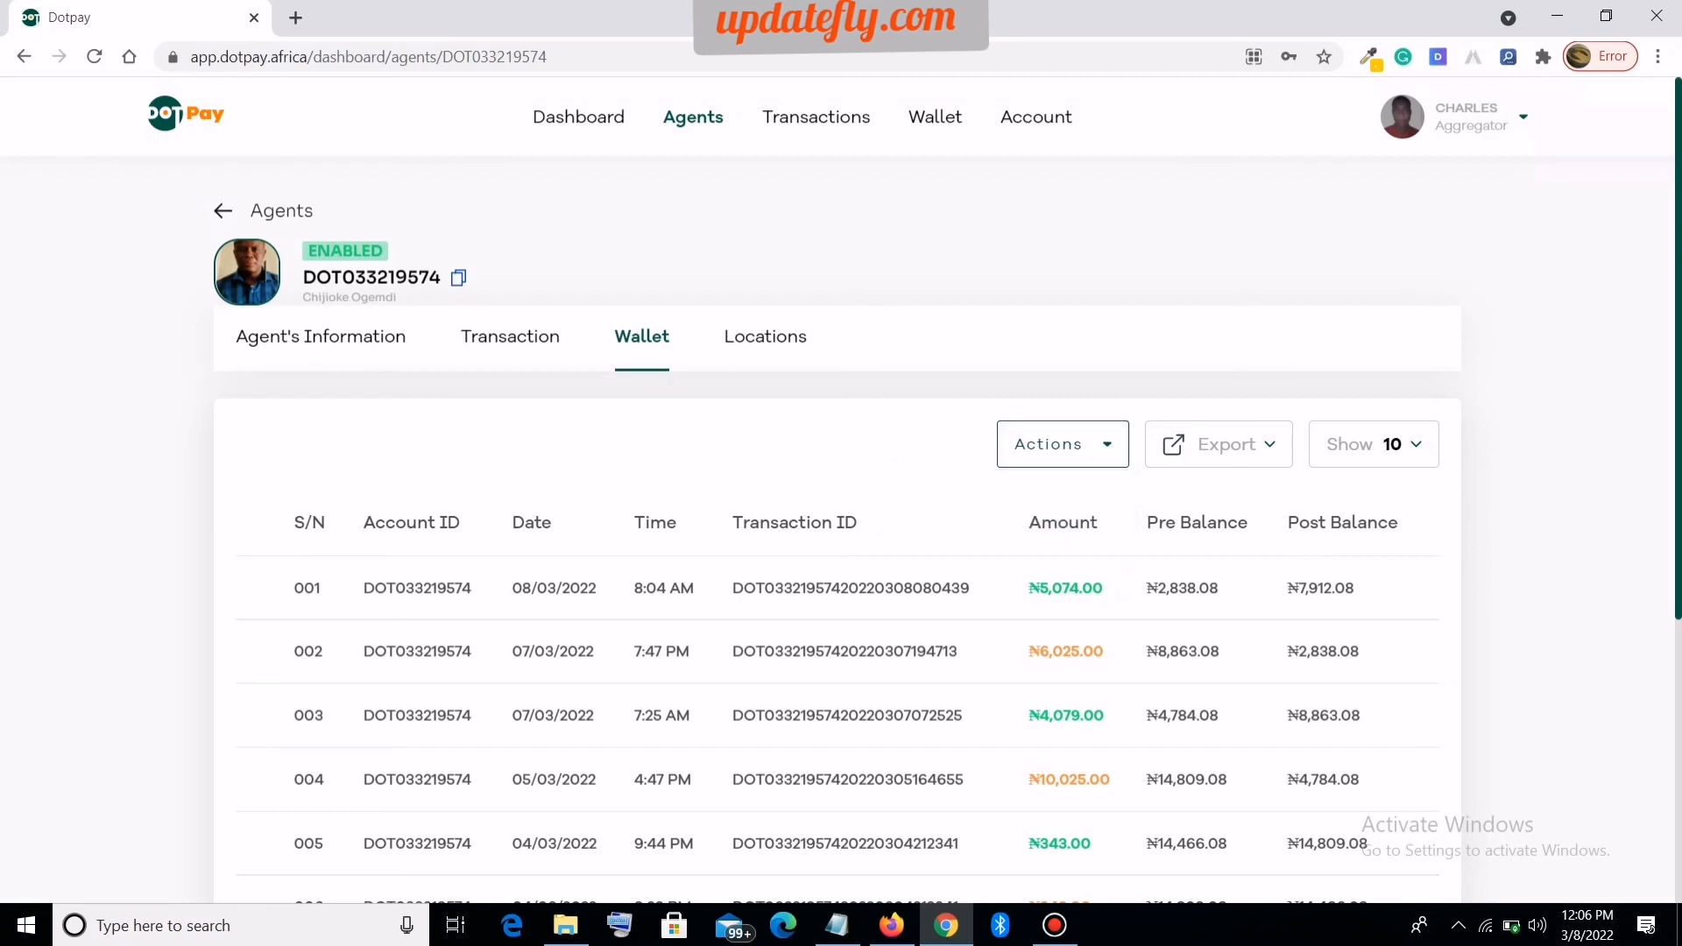
click(764, 336)
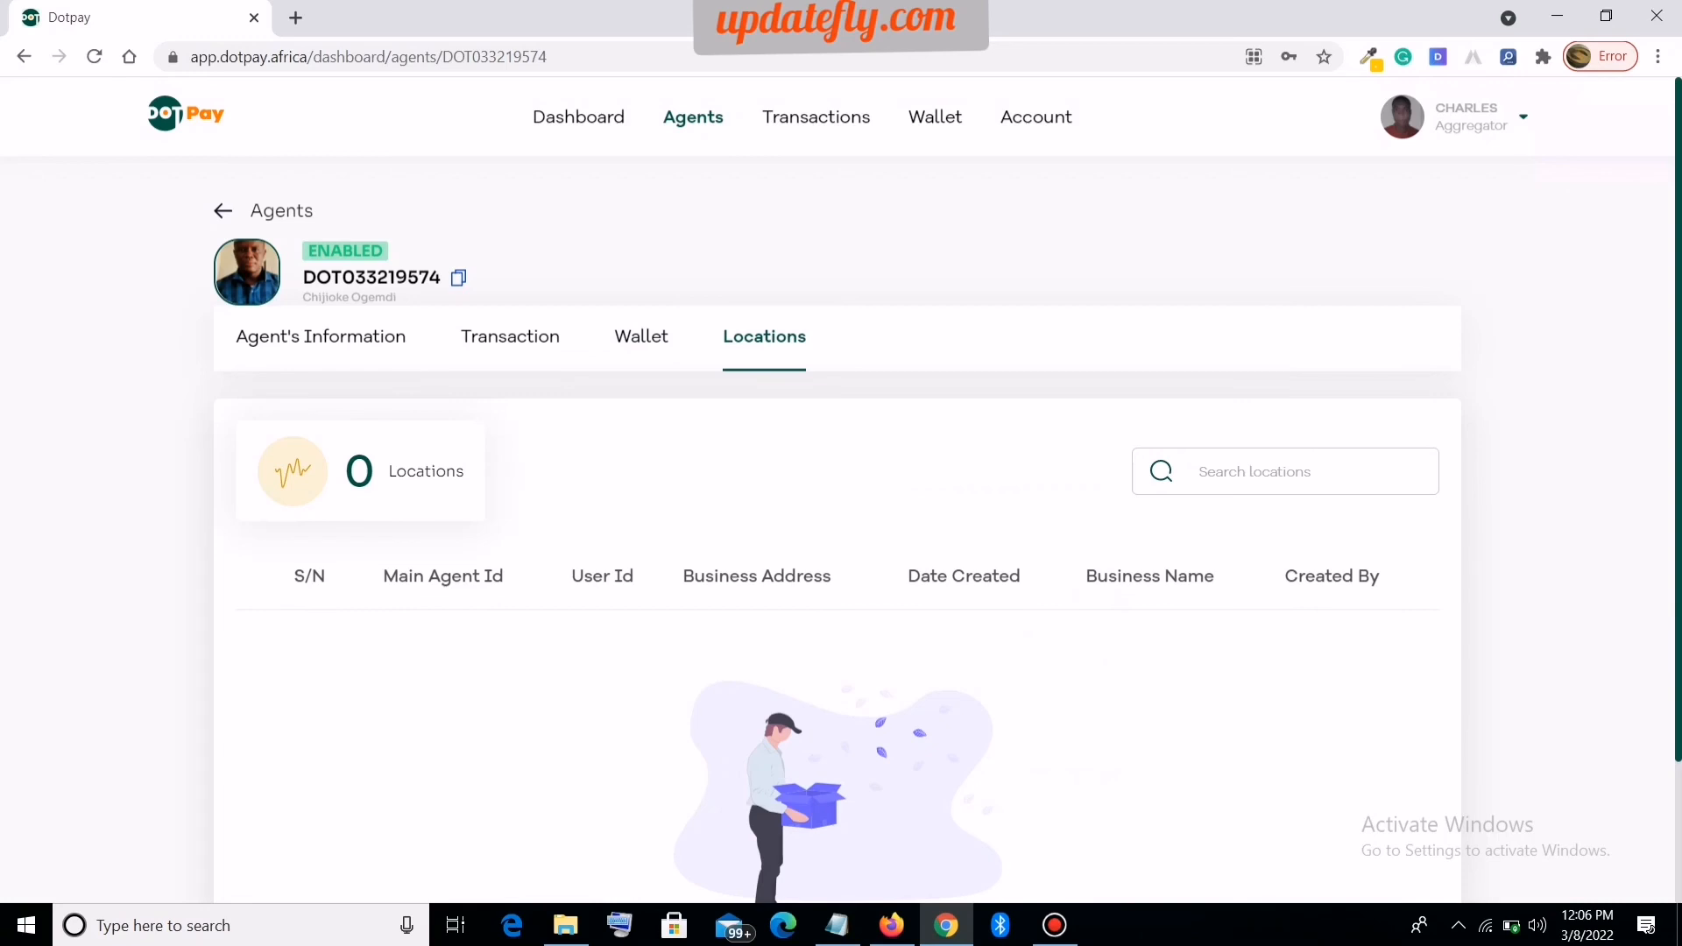
Step: Highlight the zero Locations count, then switch back to the Transaction tab
double_click(412, 471)
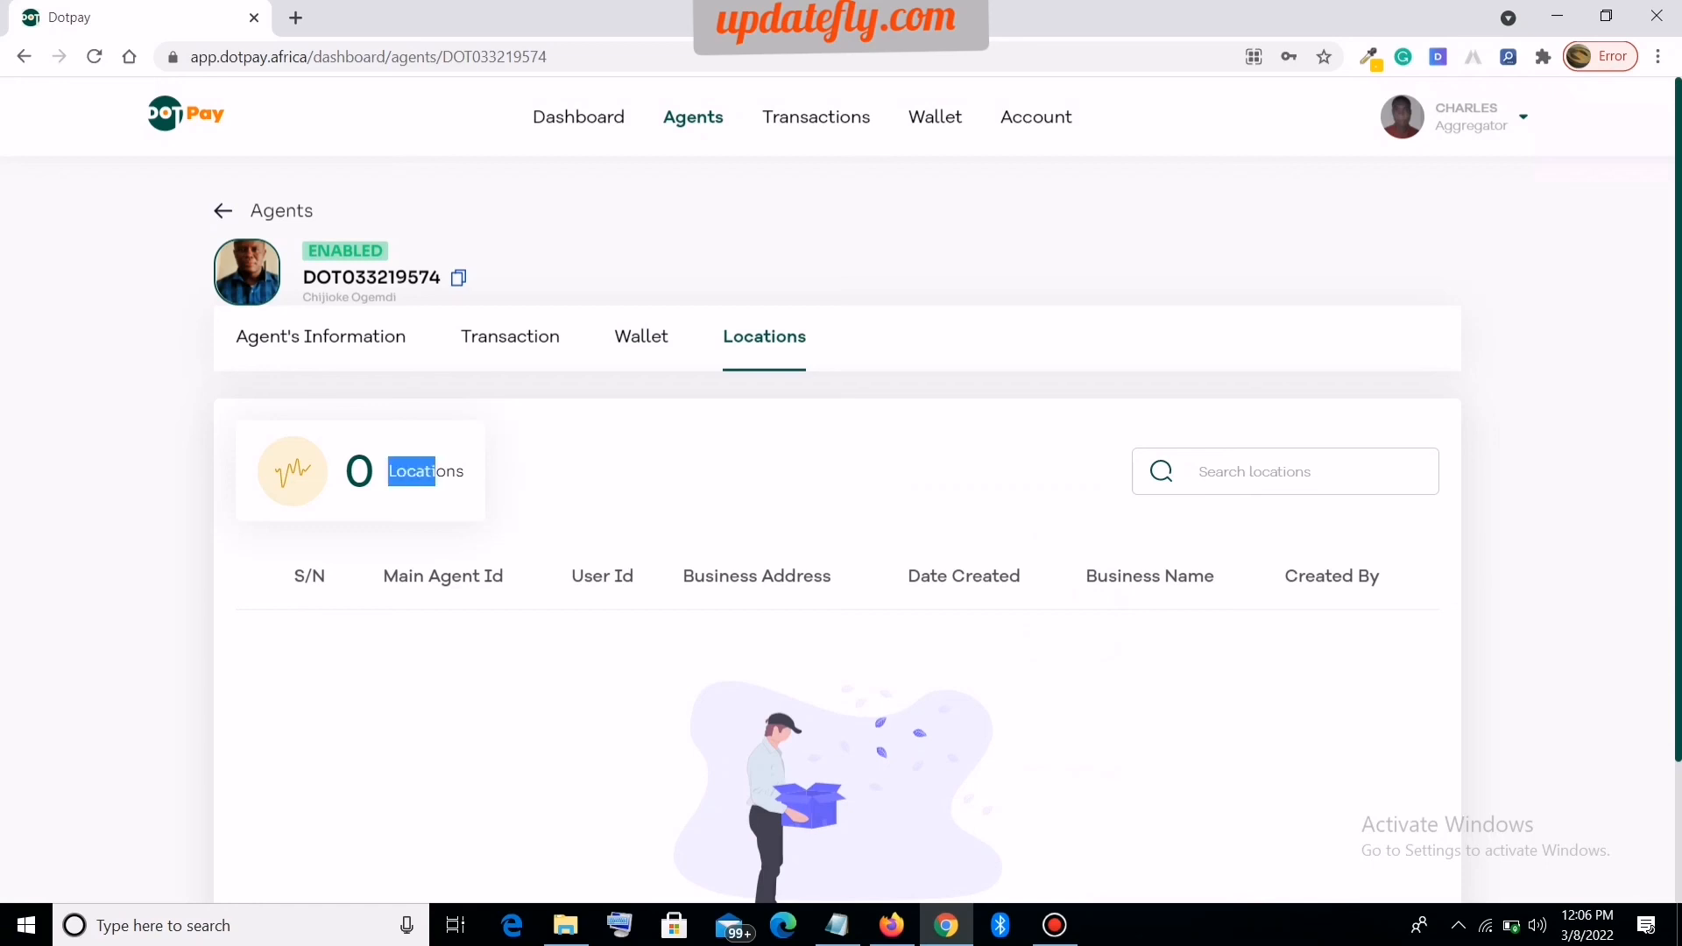
double_click(425, 472)
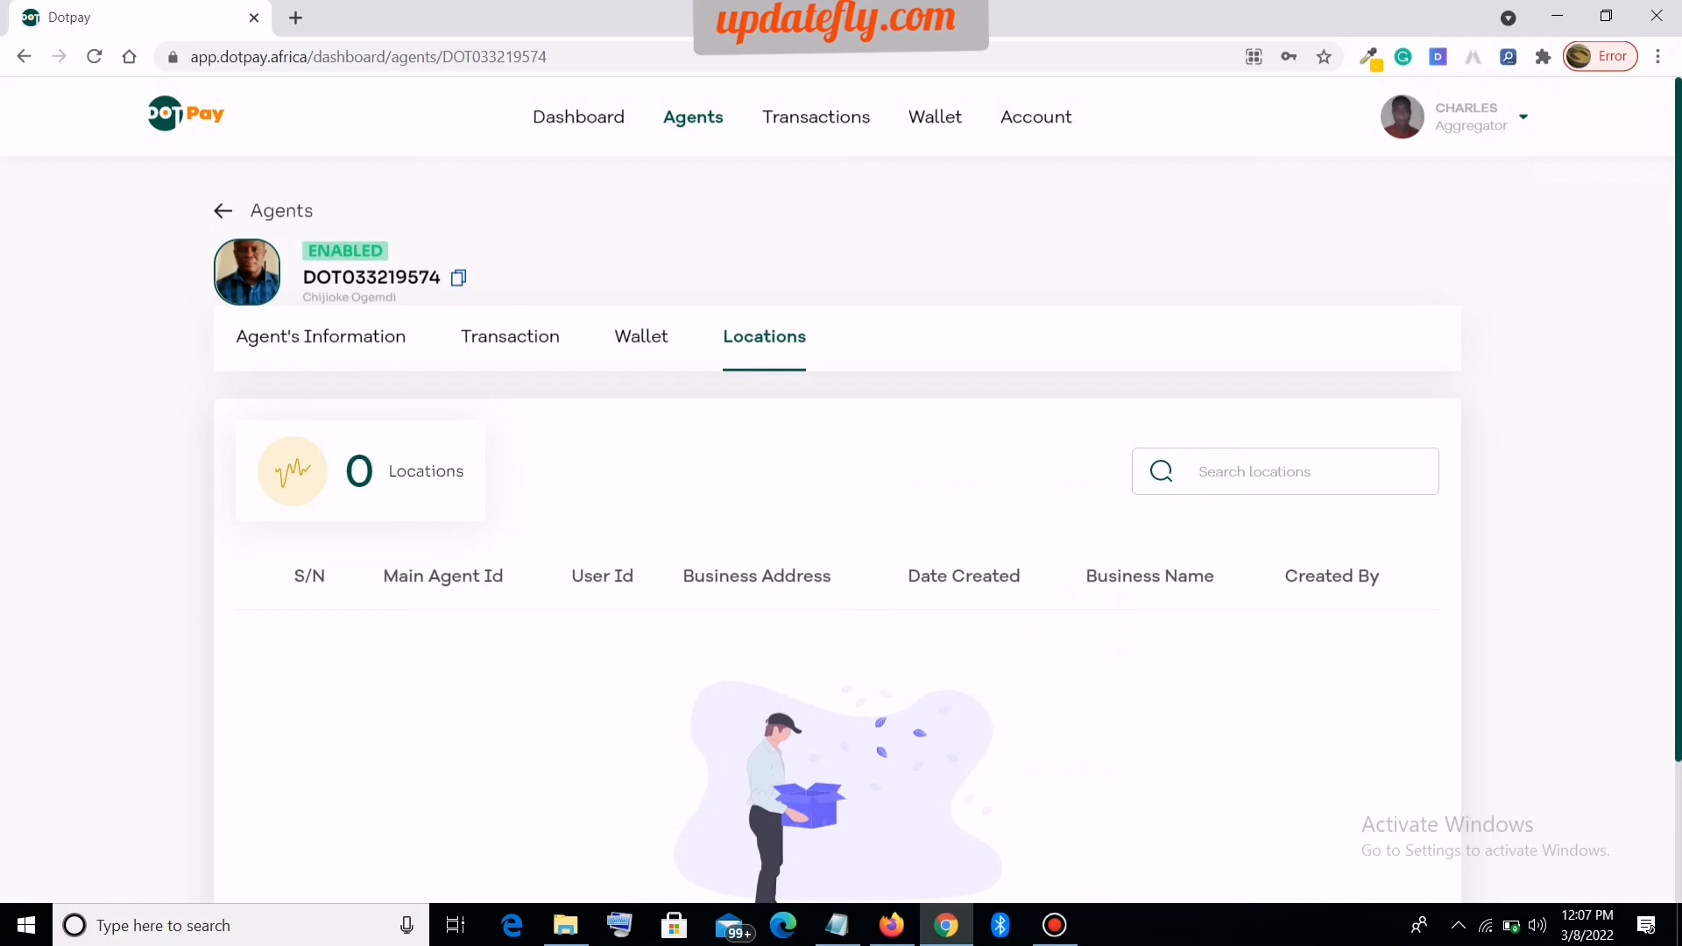
click(510, 335)
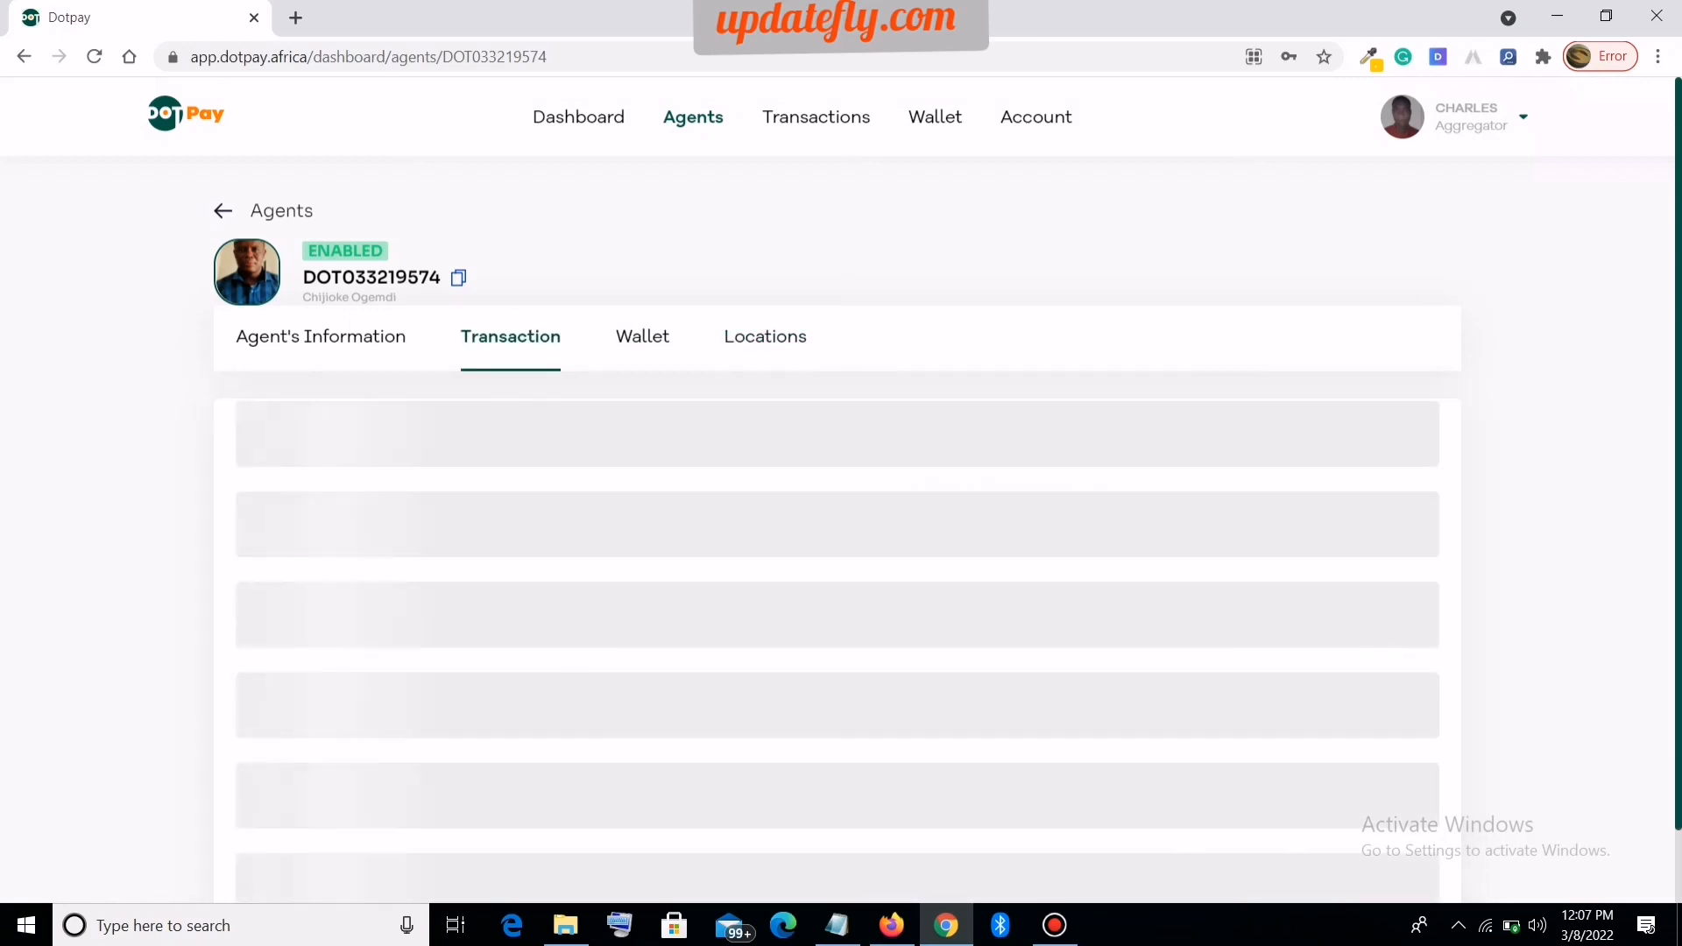